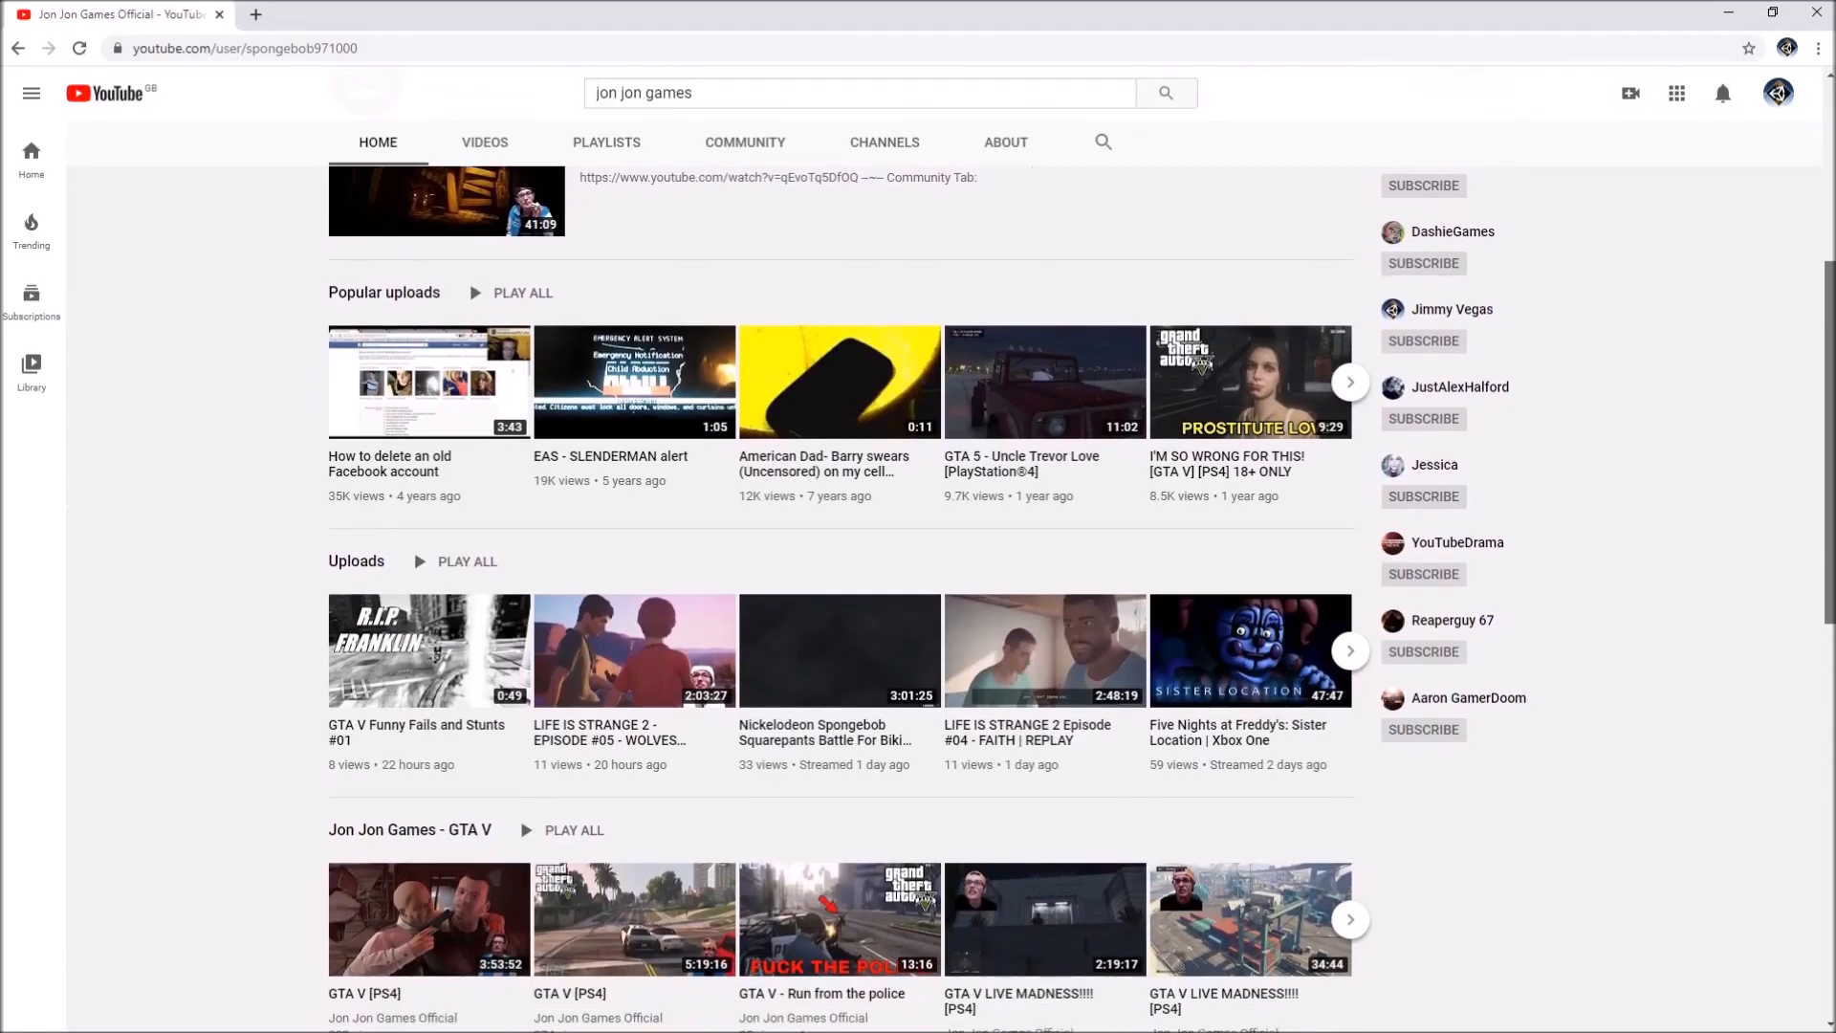
- Scroll down through the YouTube channel page to browse its uploads
scroll("down", 3)
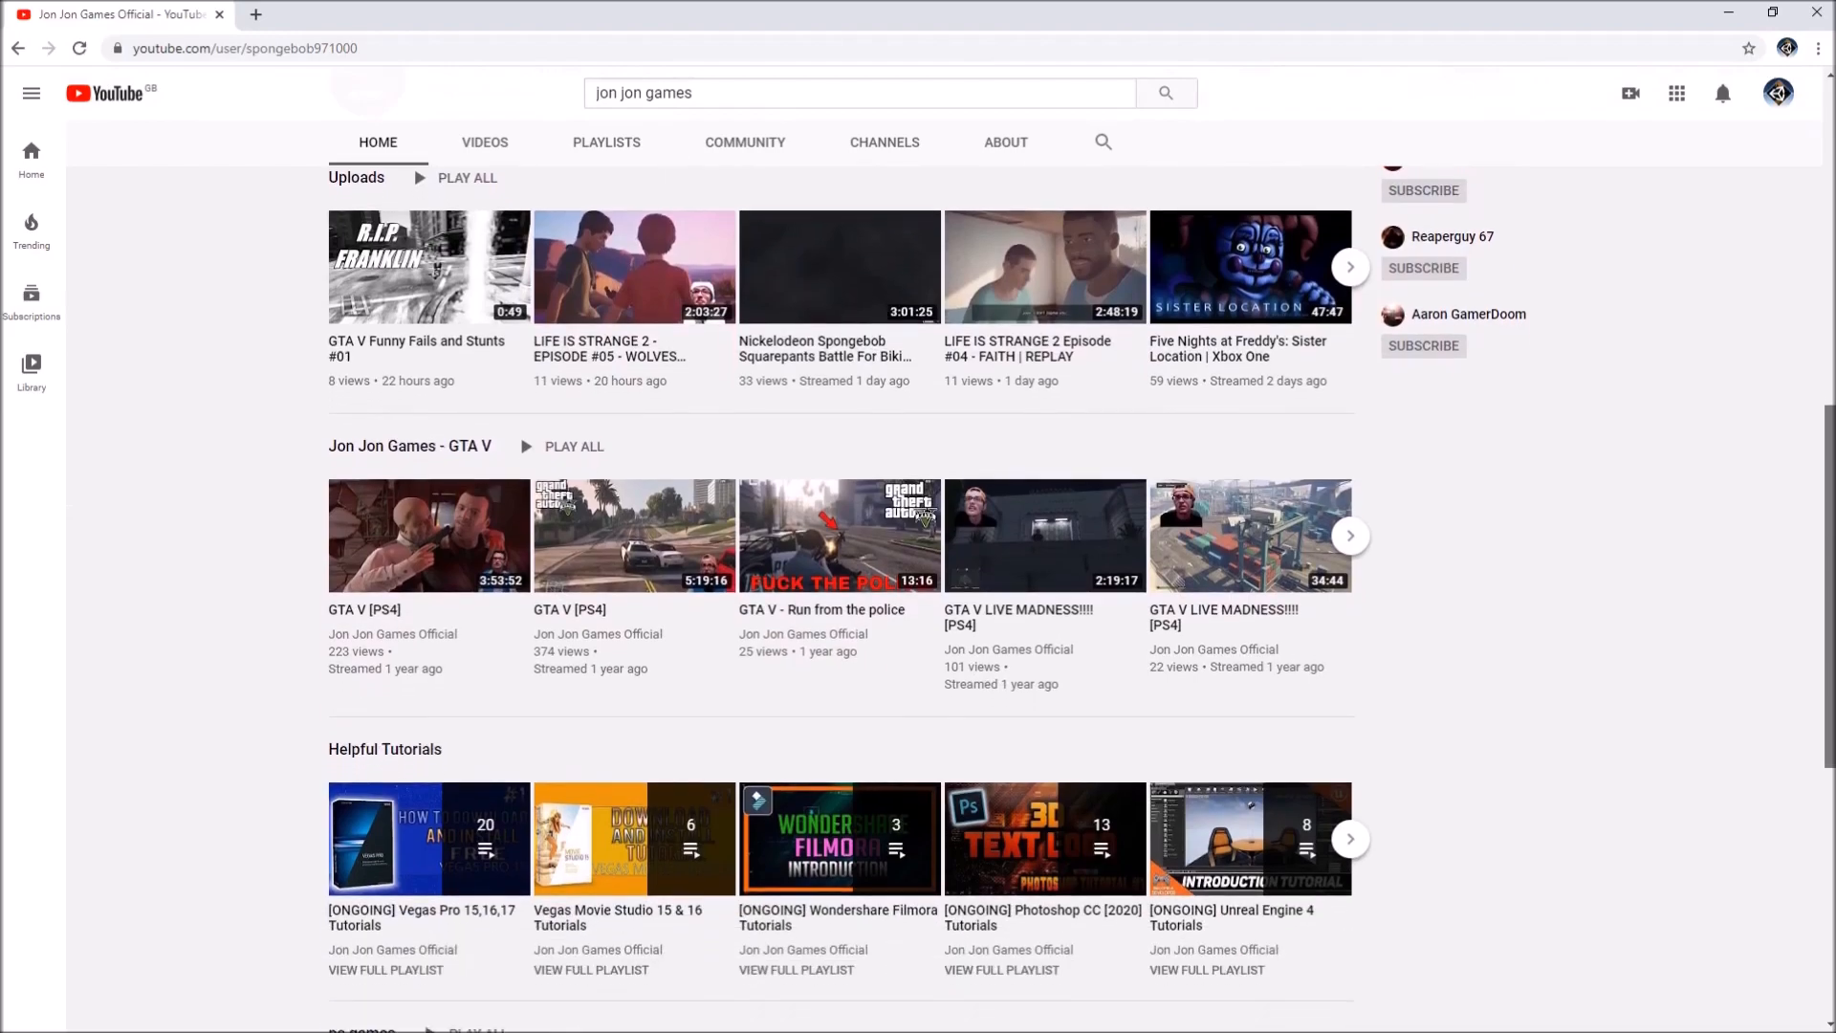
scroll("down", 3)
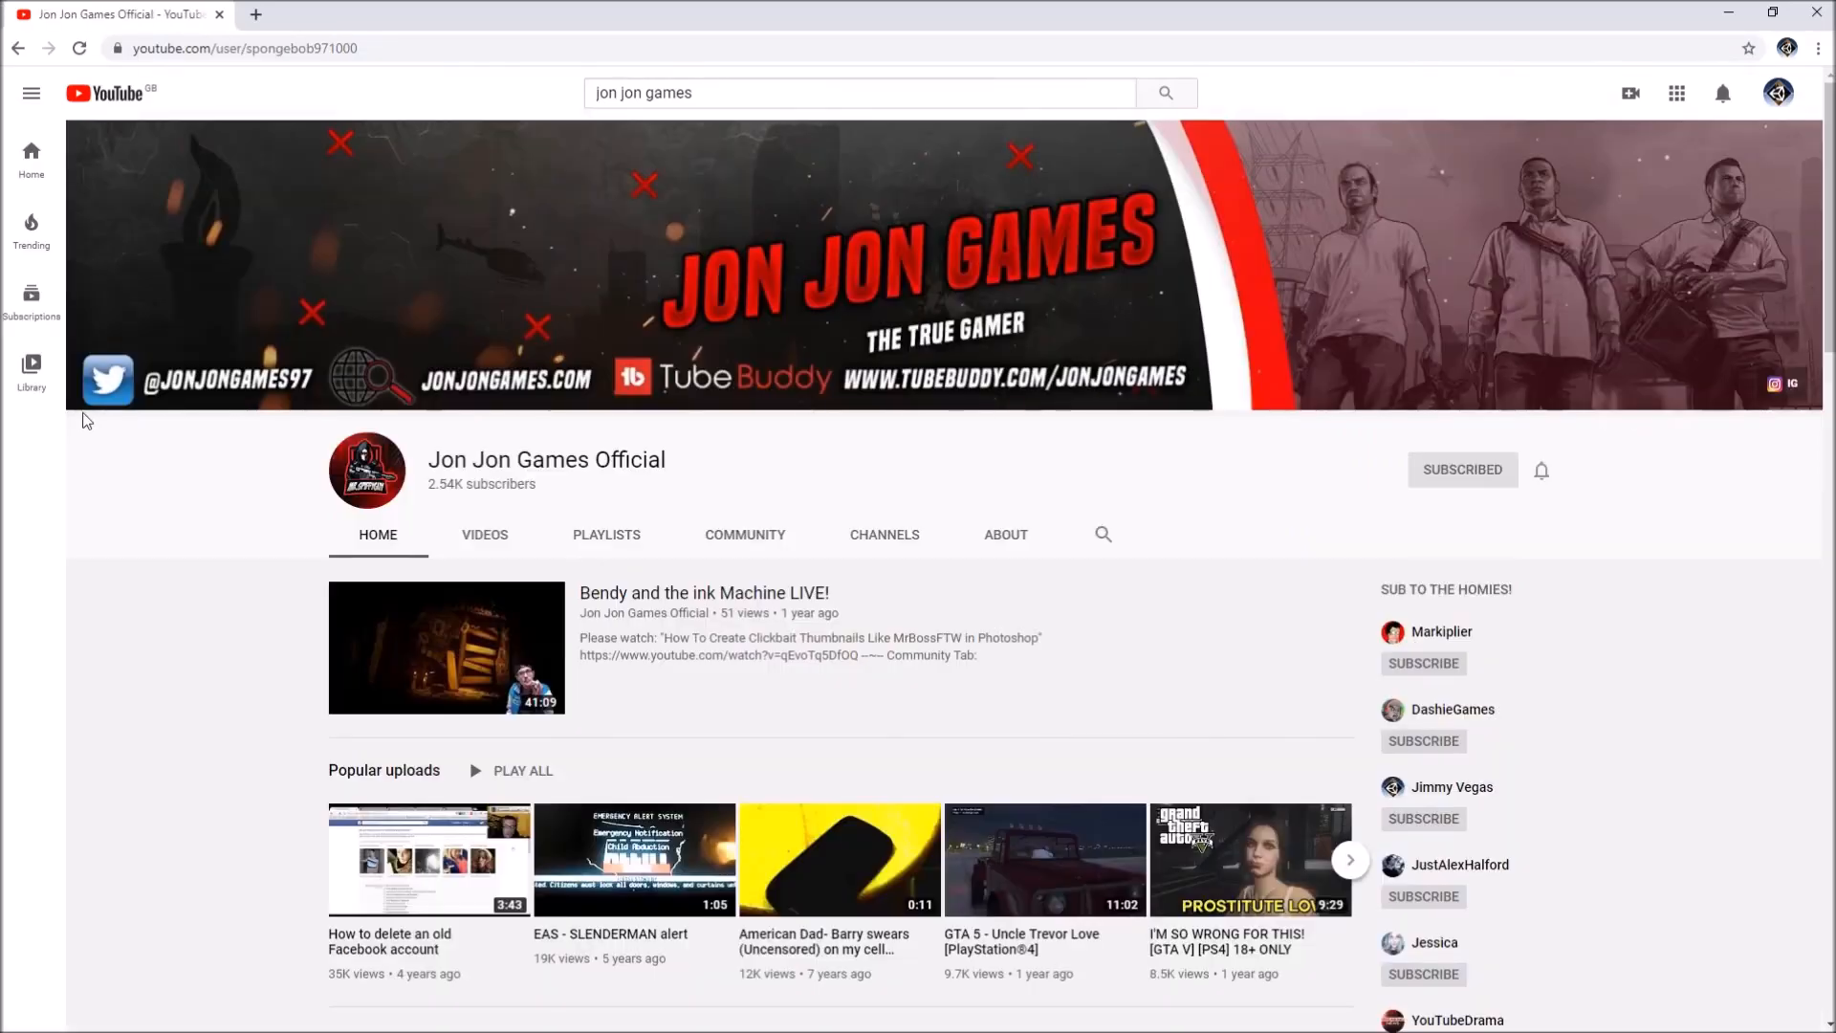
mouse_move(671, 428)
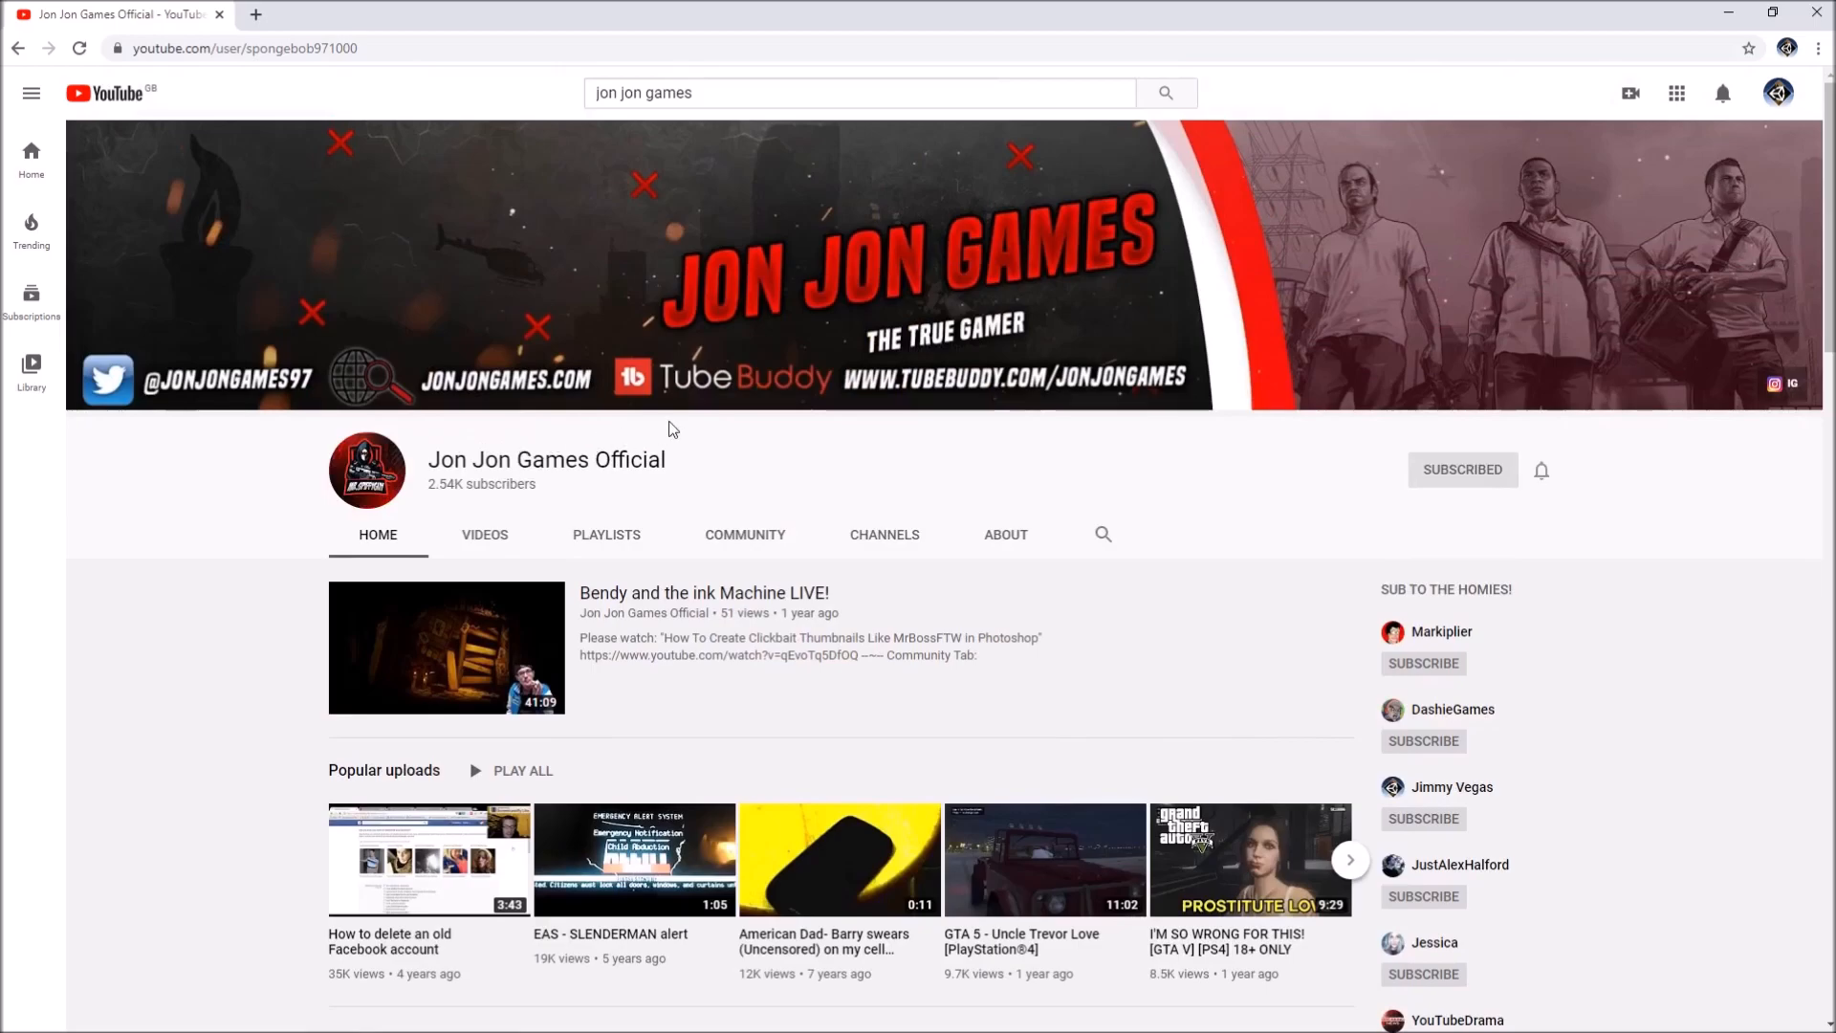
mouse_move(688, 428)
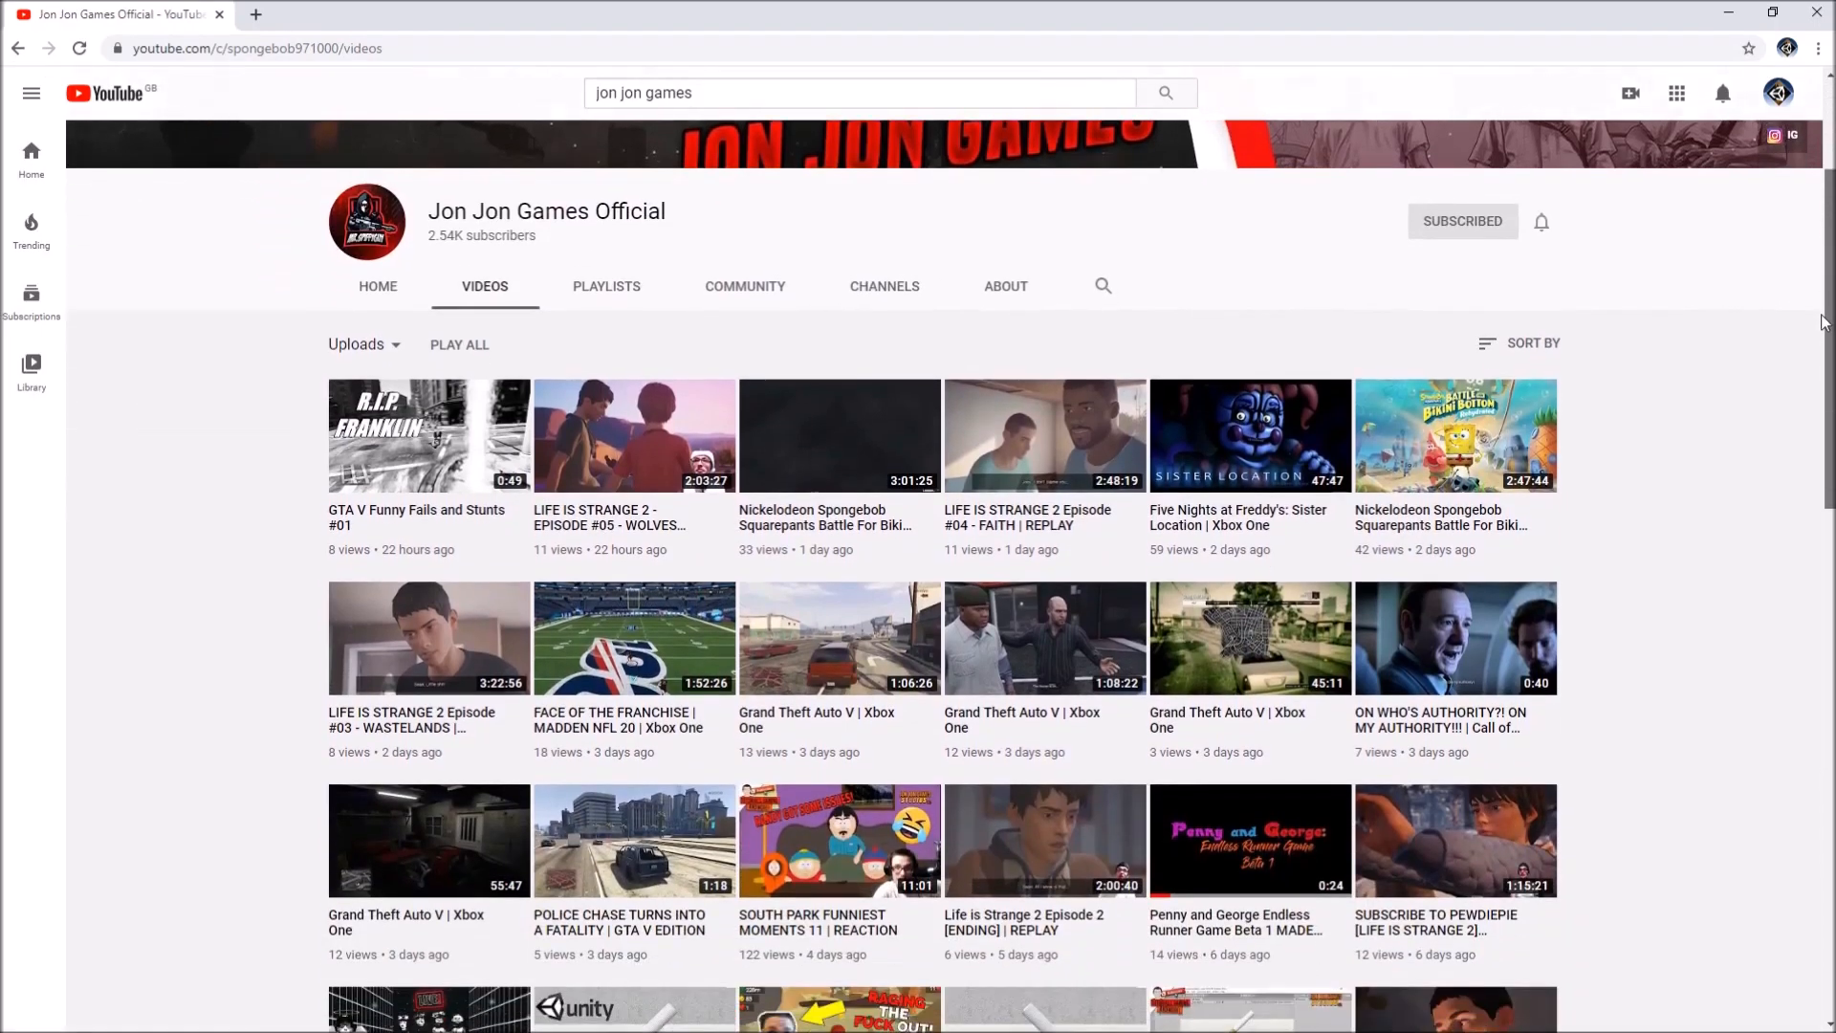
scroll("down", 3)
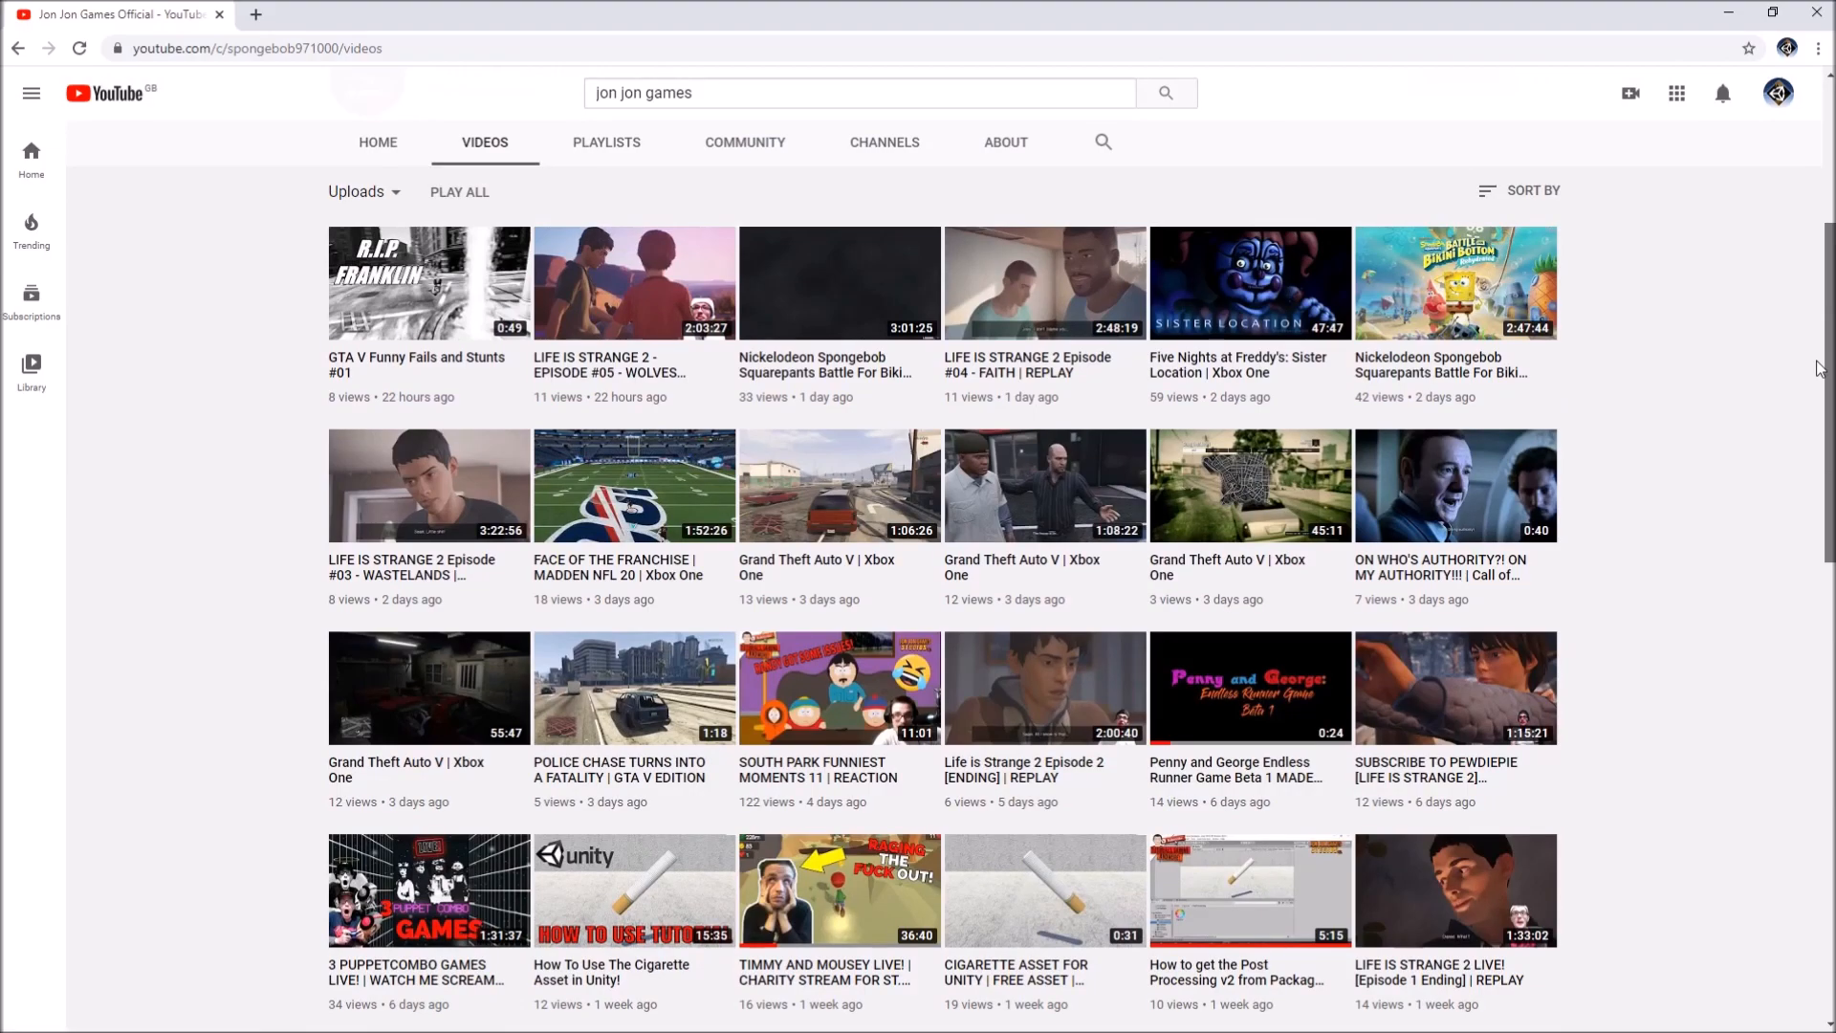
scroll("down", 3)
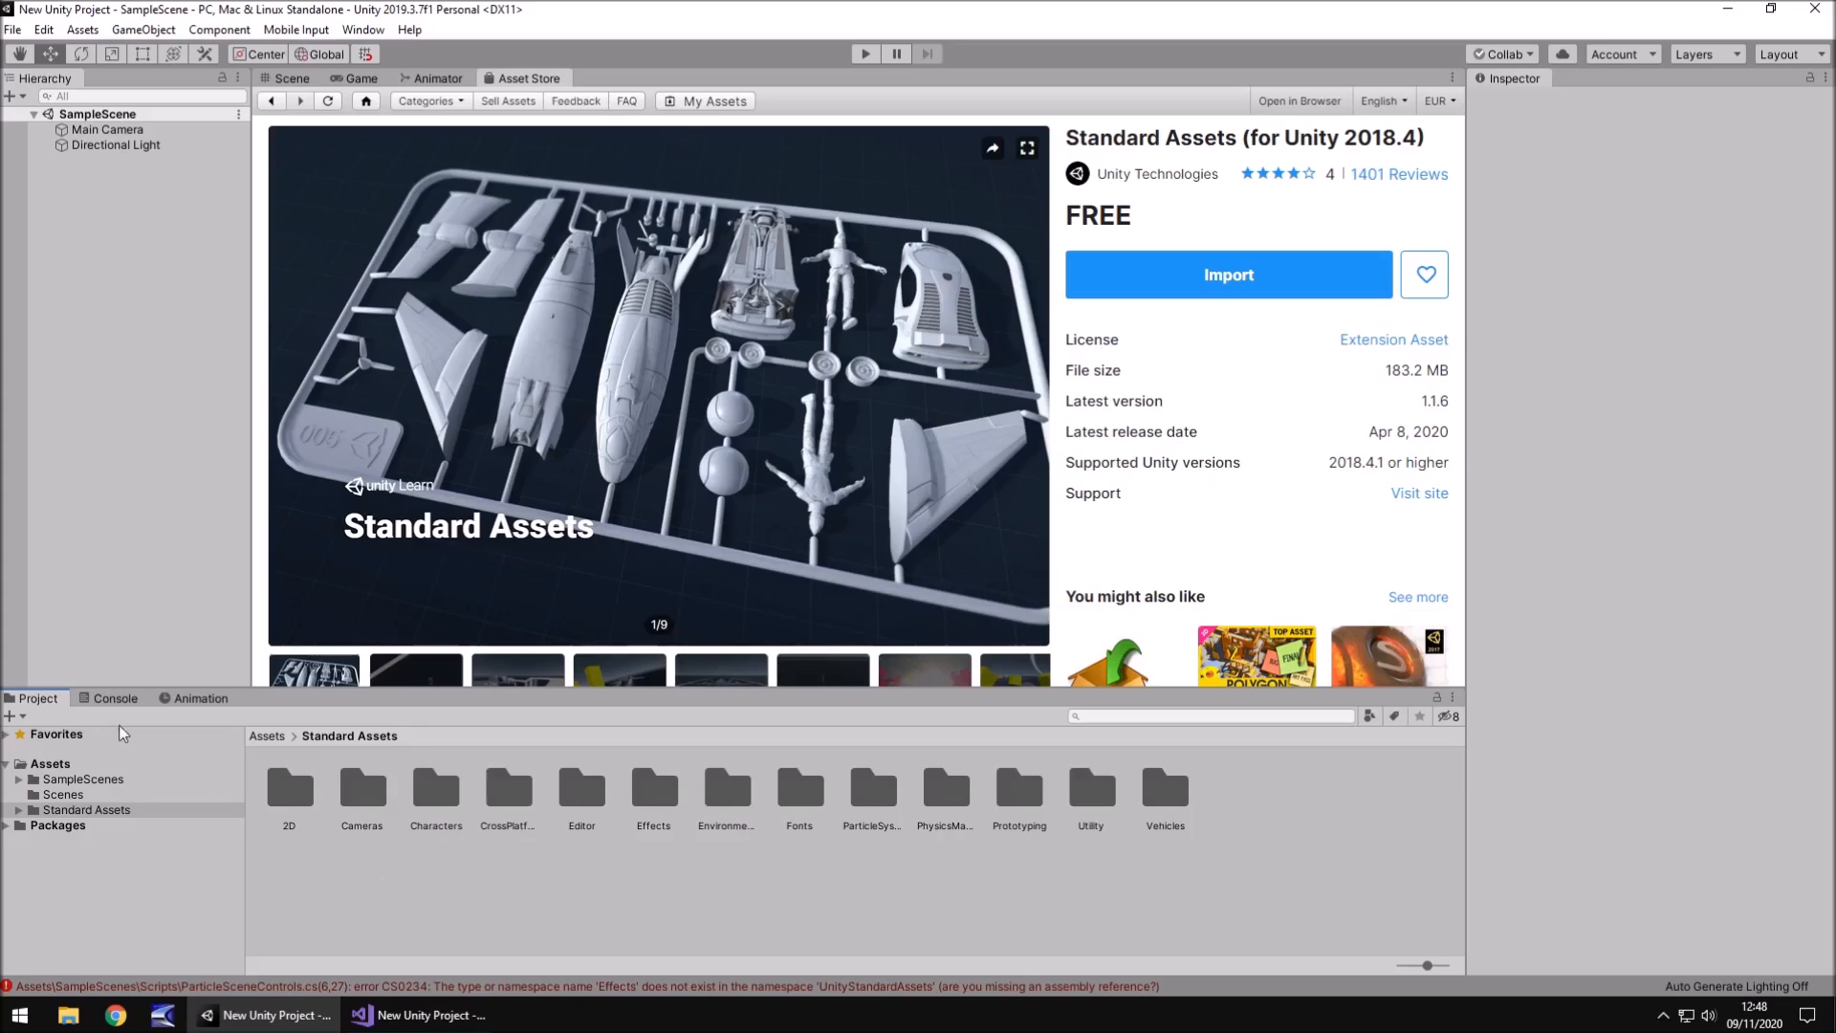
- Show the Console with the three compile errors, including the obsolete GUIText one
left_click(115, 698)
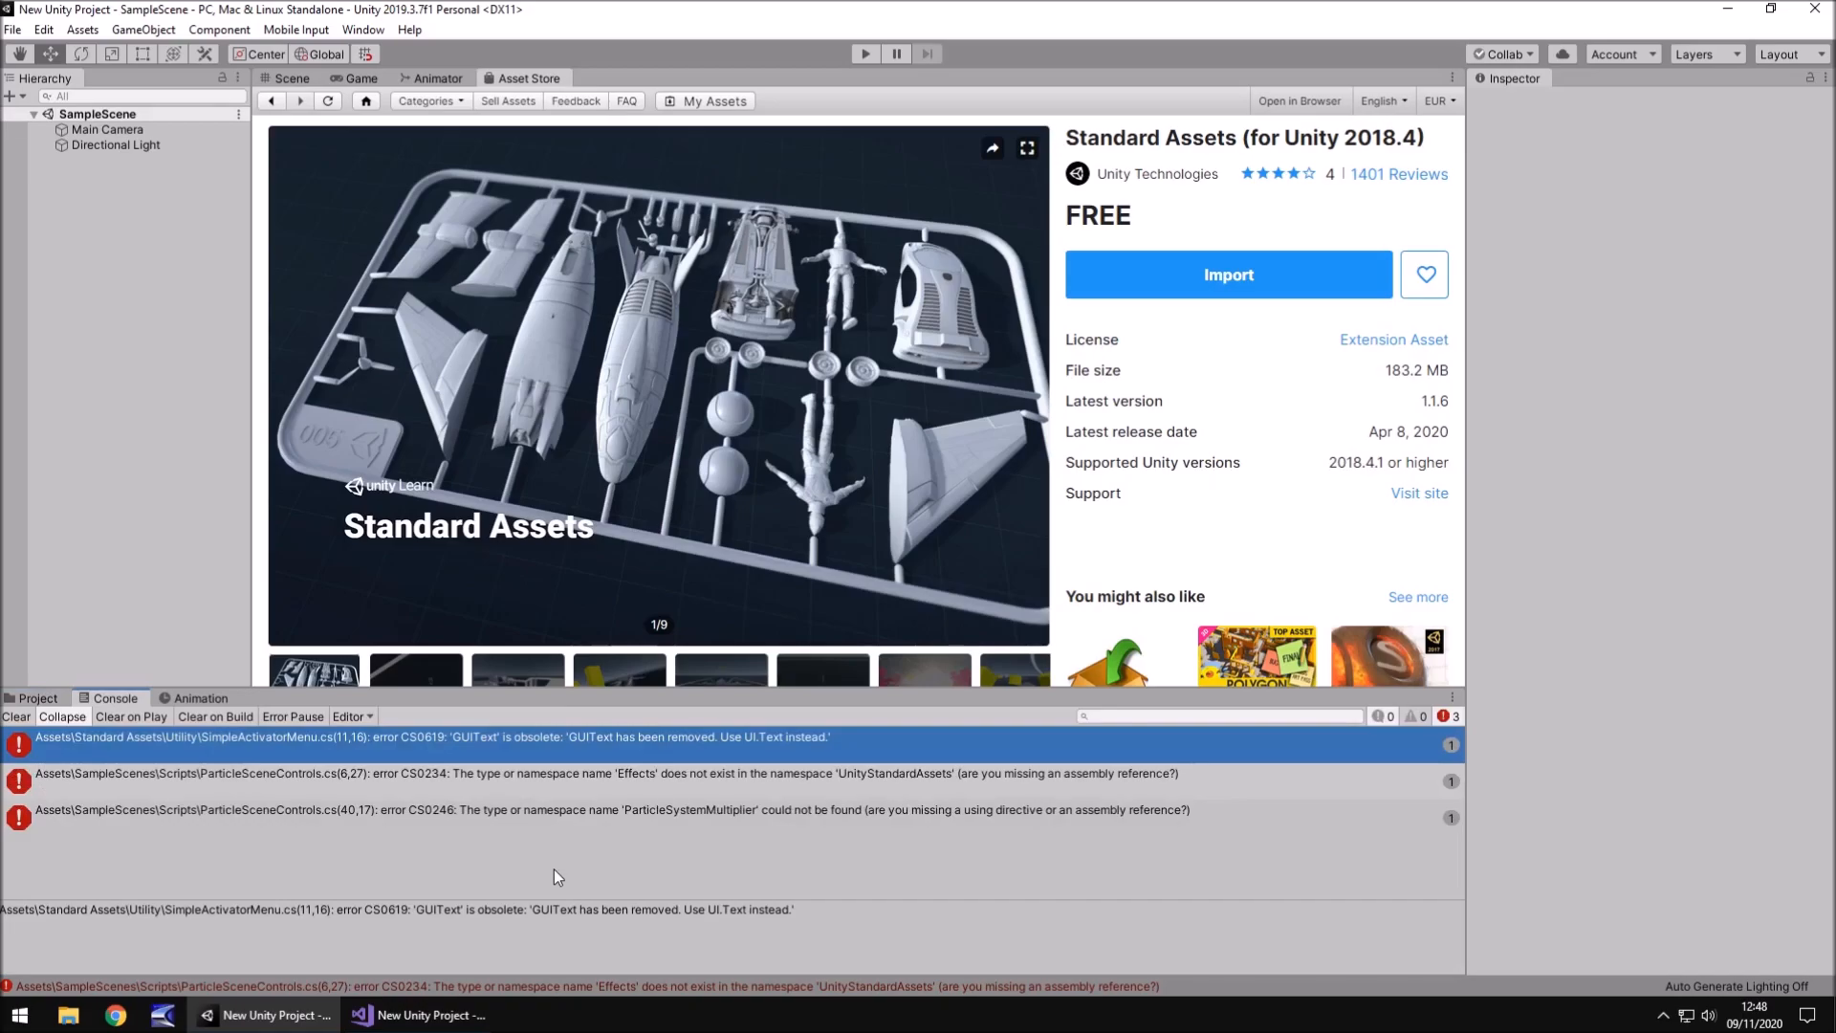
mouse_move(471, 860)
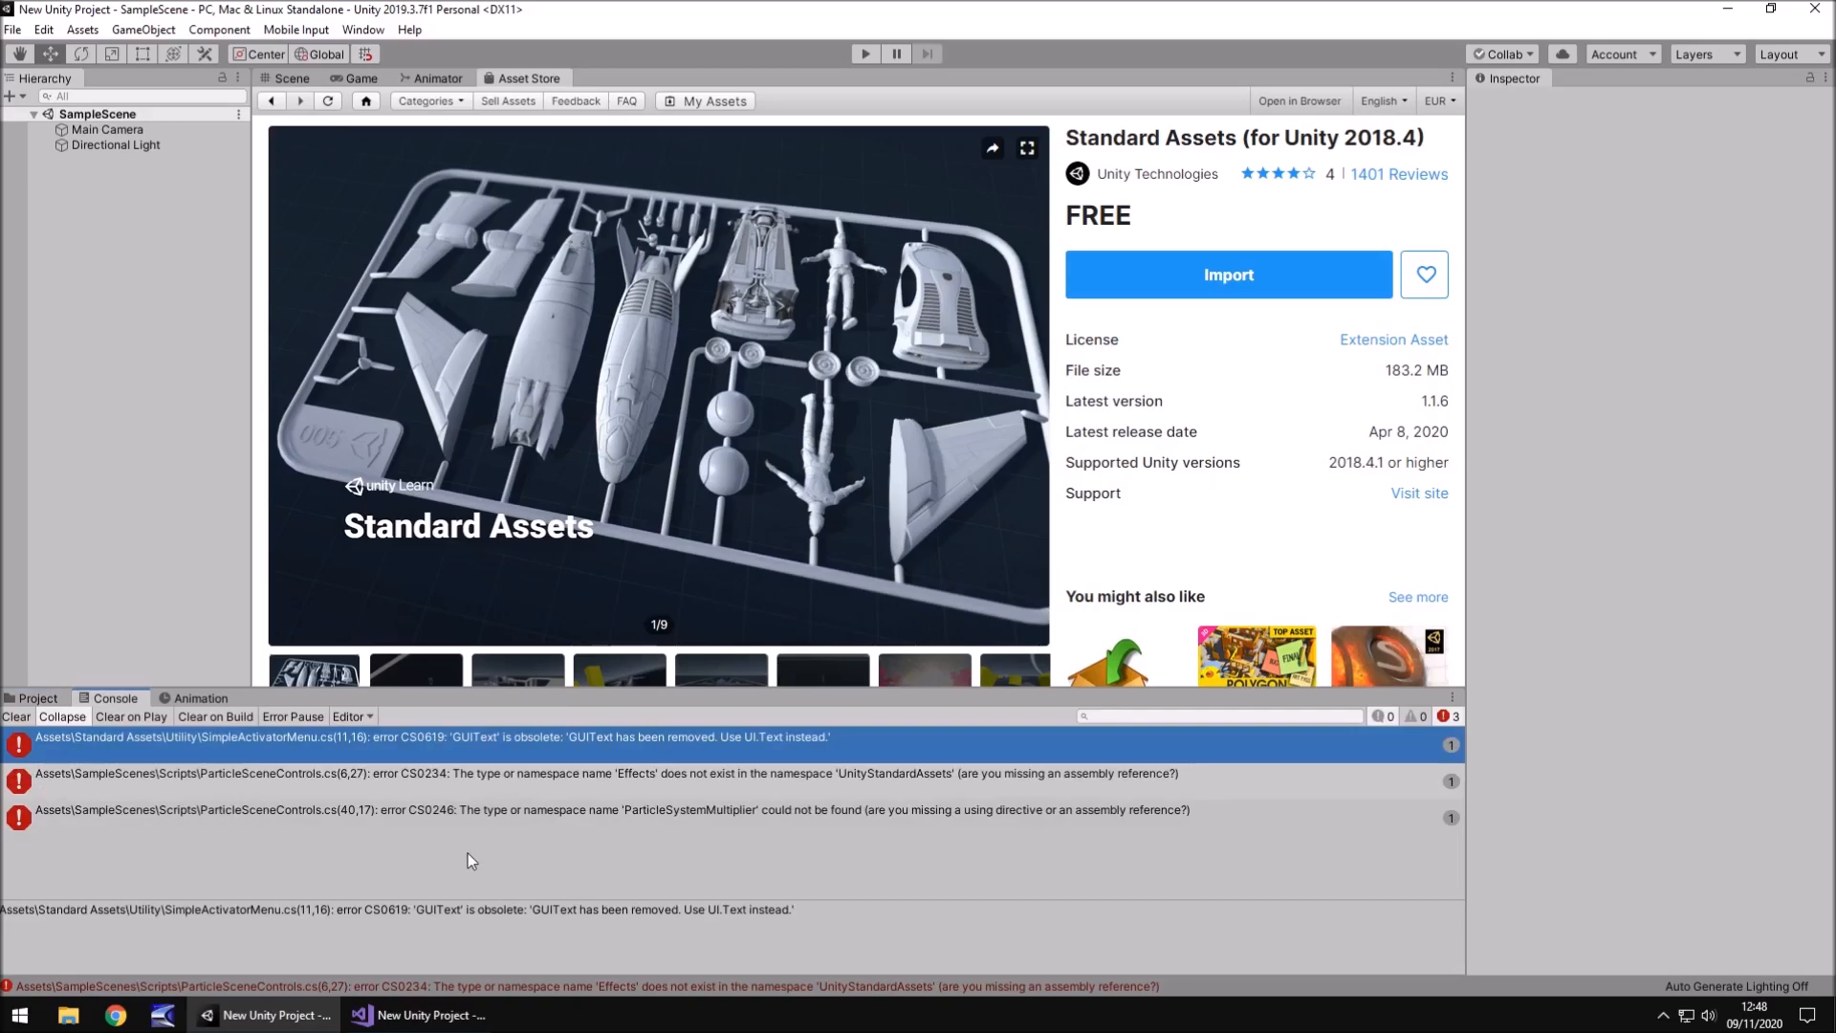
mouse_move(453, 876)
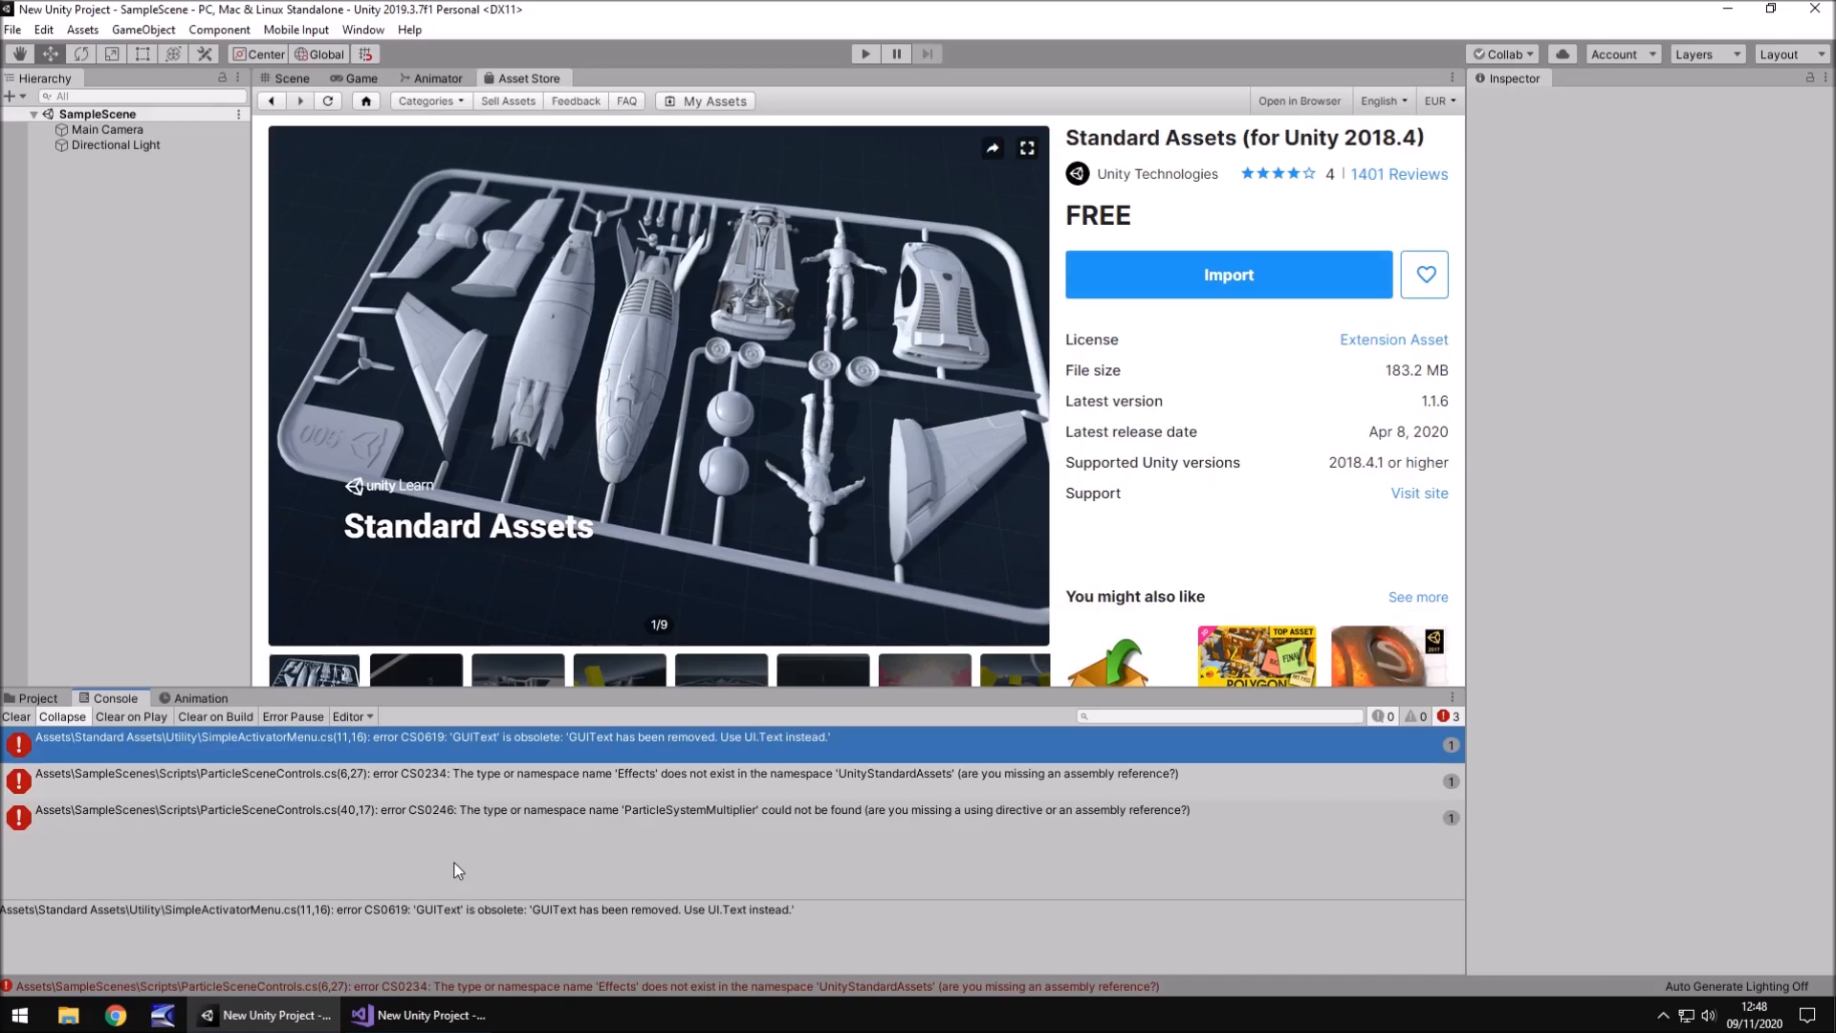
mouse_move(478, 872)
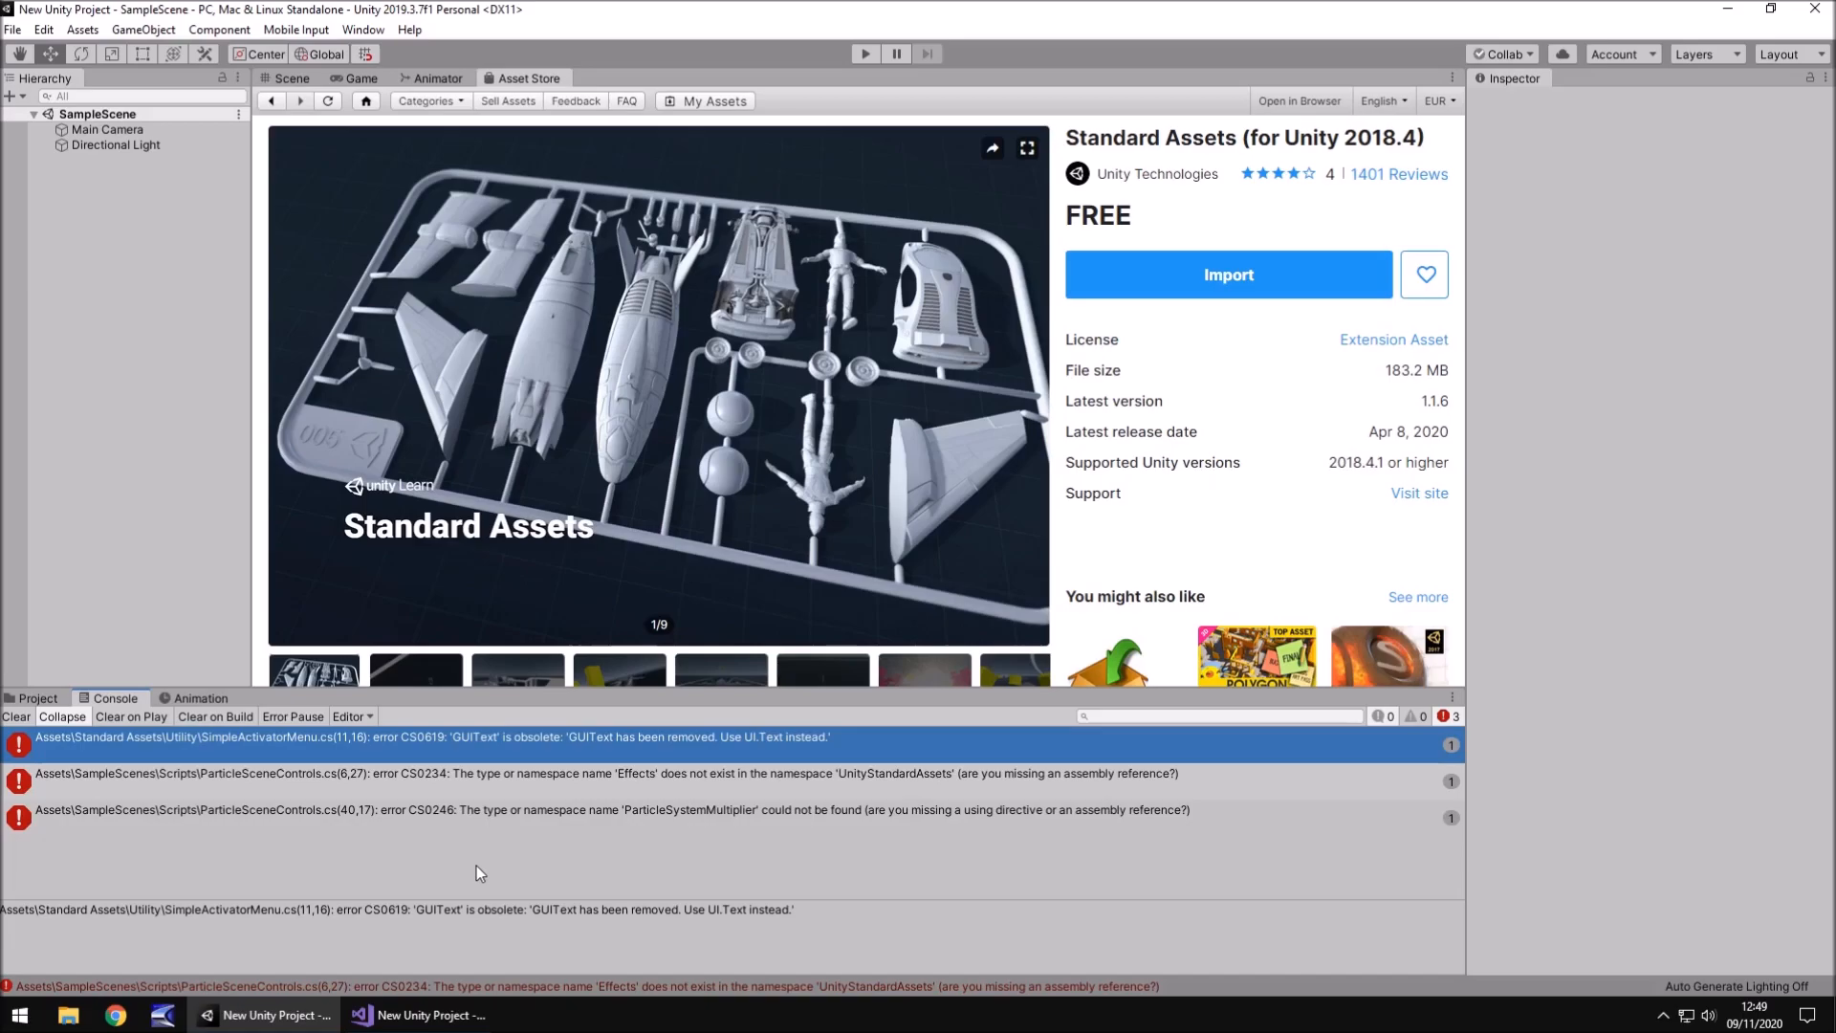
mouse_move(493, 851)
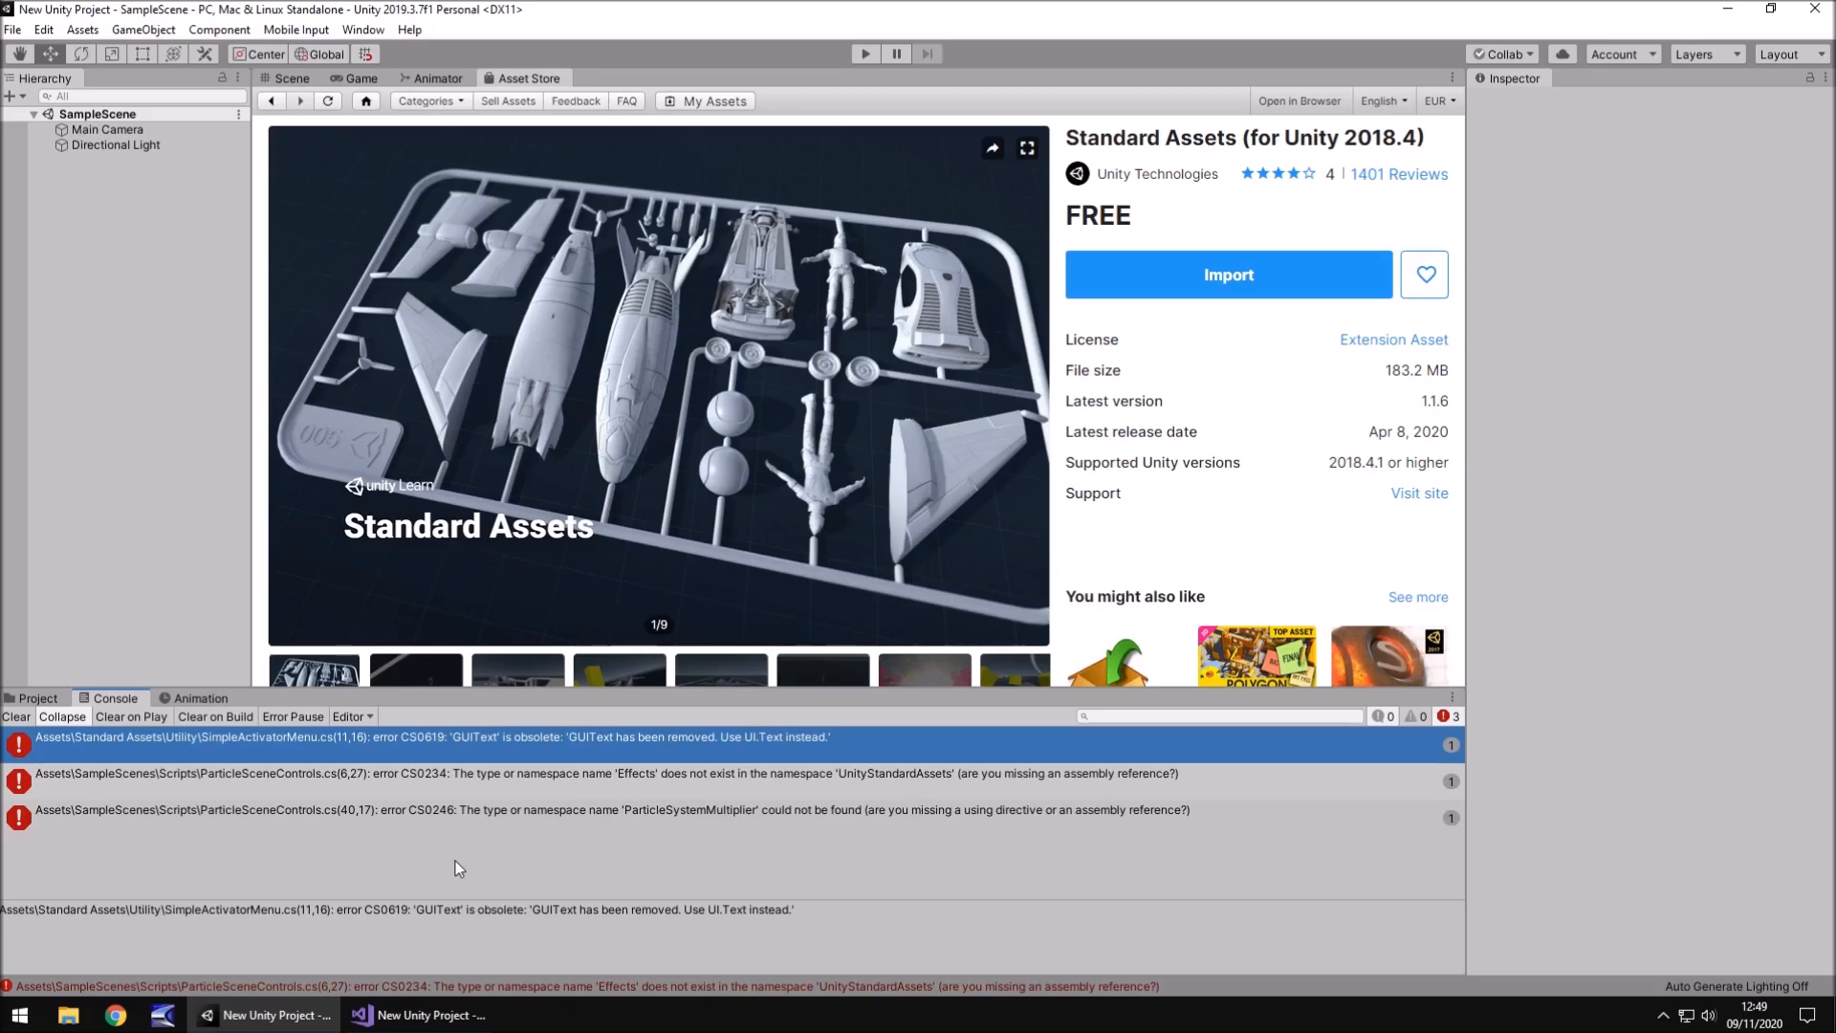
mouse_move(448, 868)
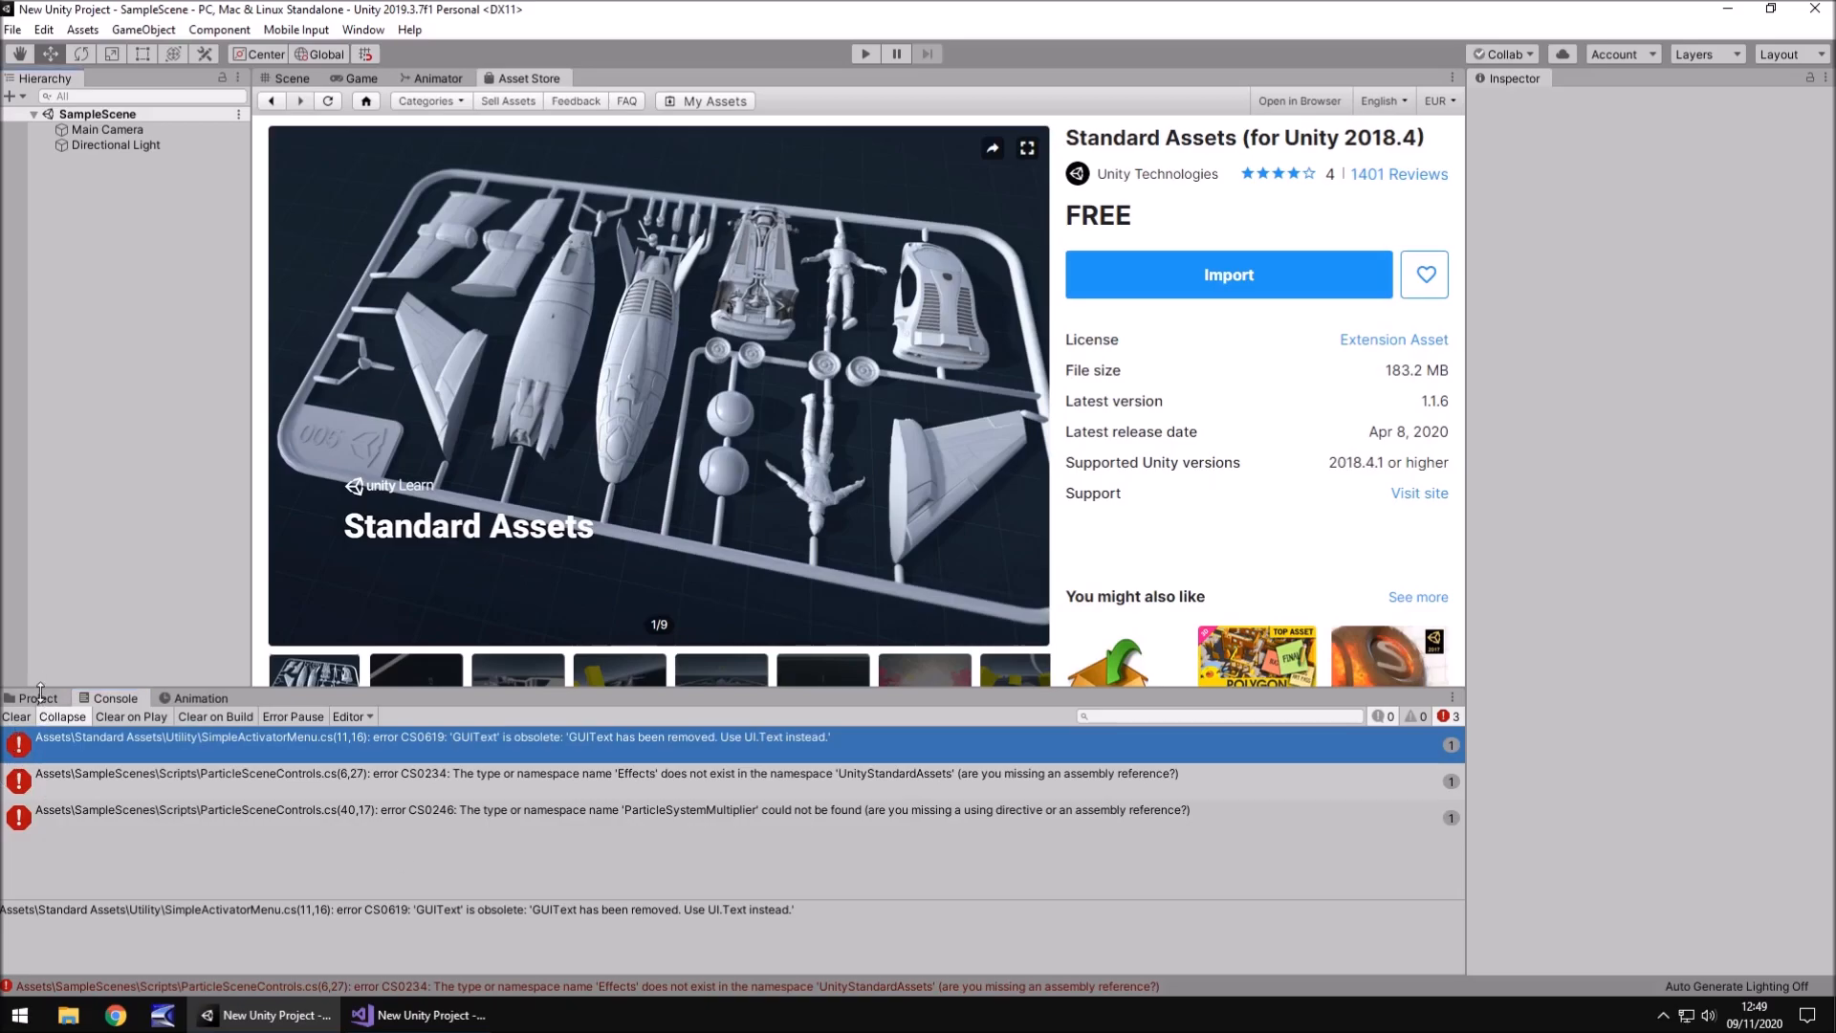
- Browse Standard Assets > SampleScenes > Scripts in the Project window, then select Standard Assets
left_click(37, 697)
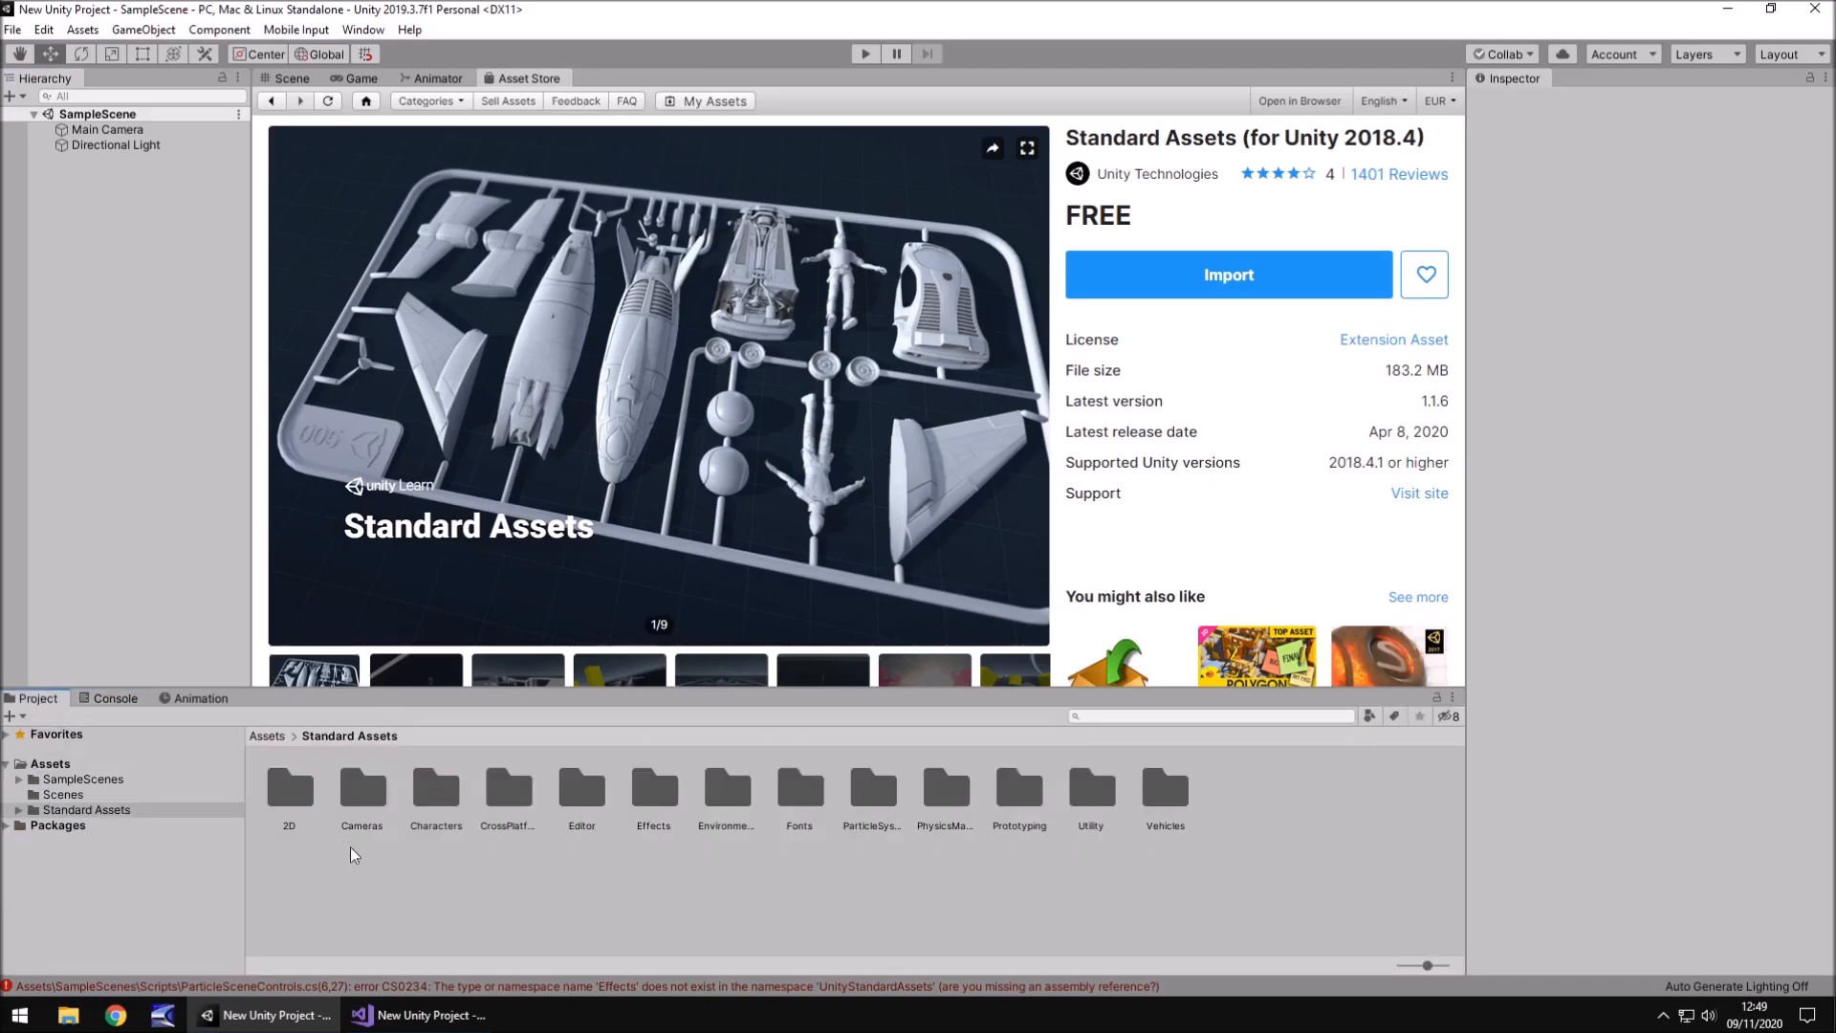
mouse_move(436, 893)
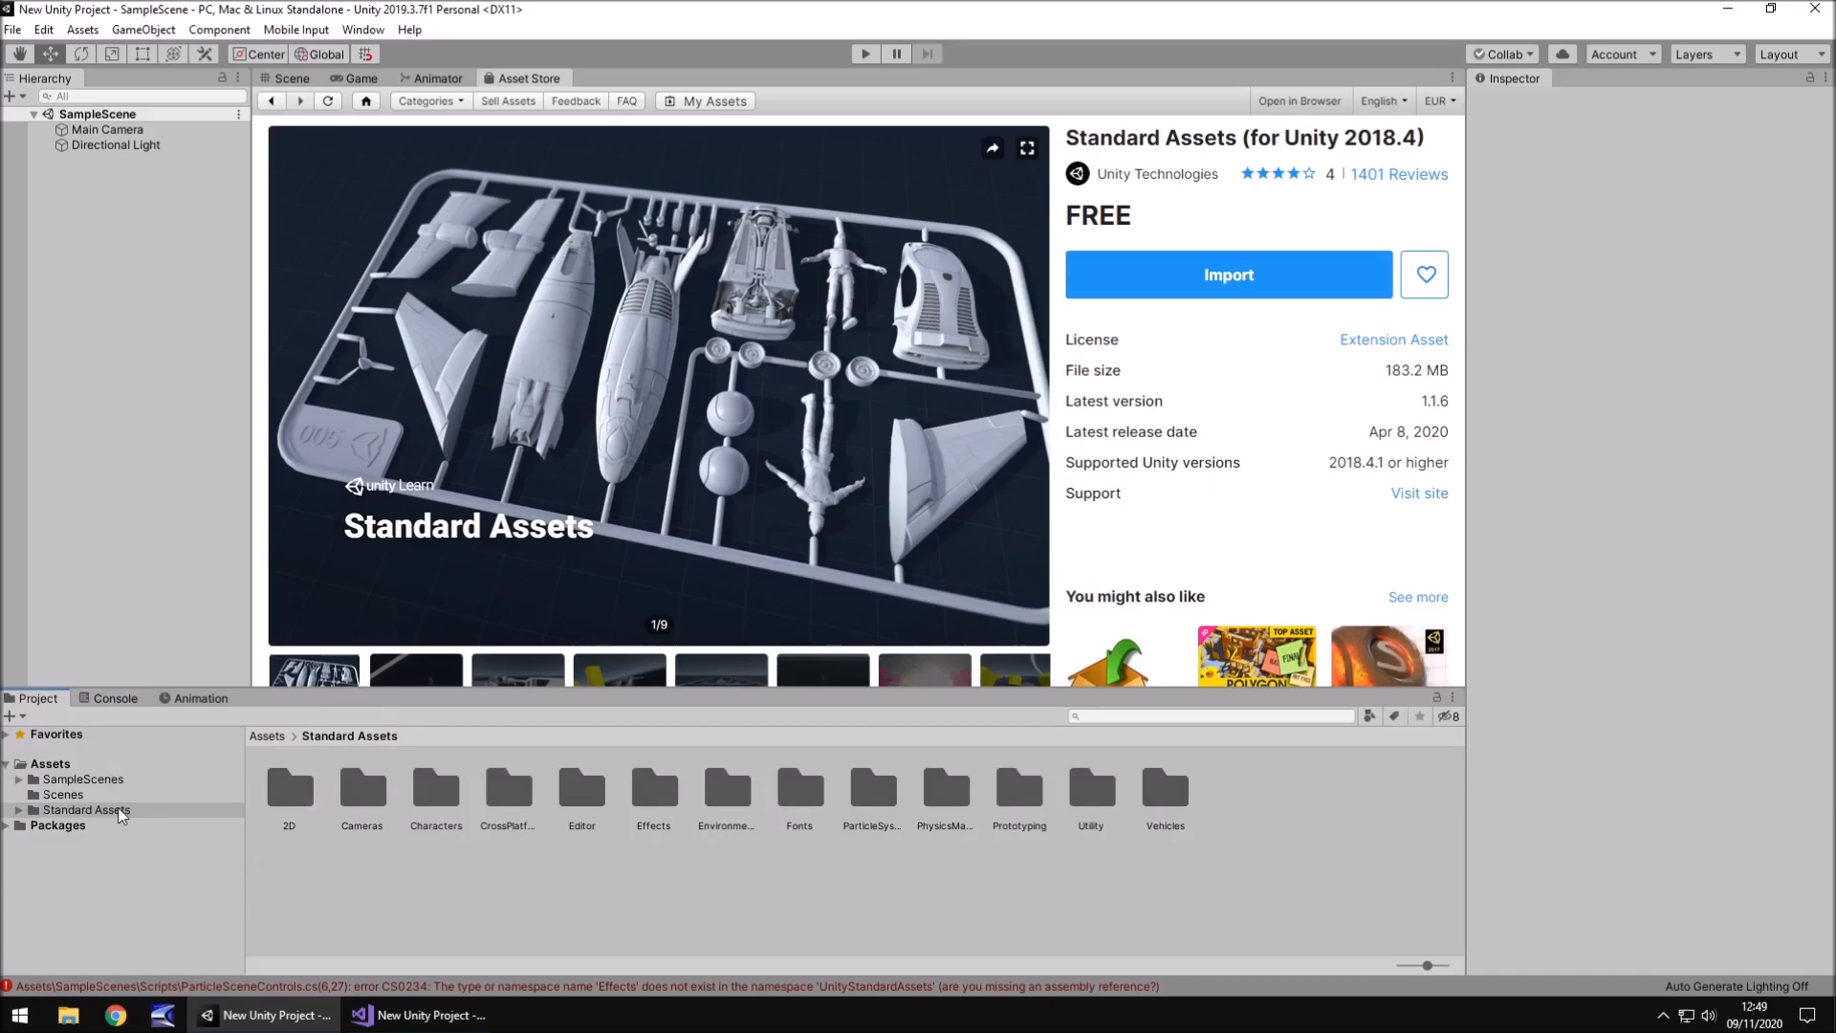
left_click(86, 811)
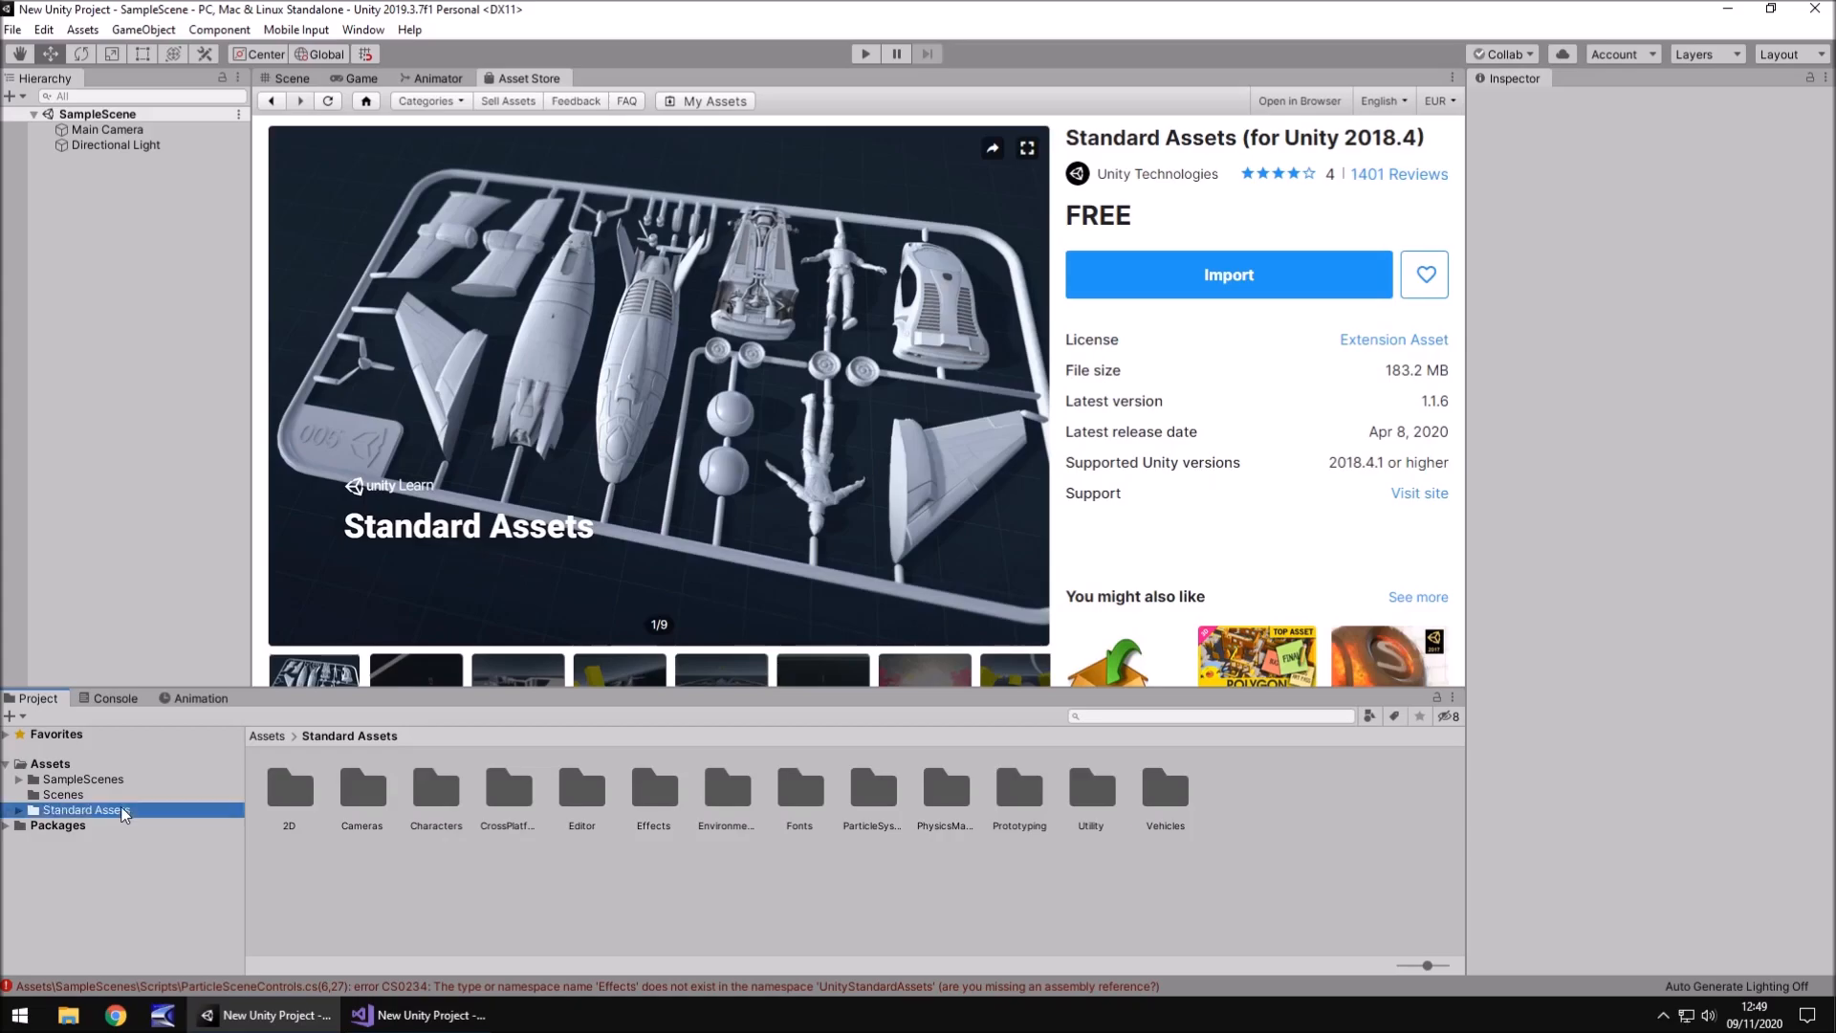
left_click(84, 778)
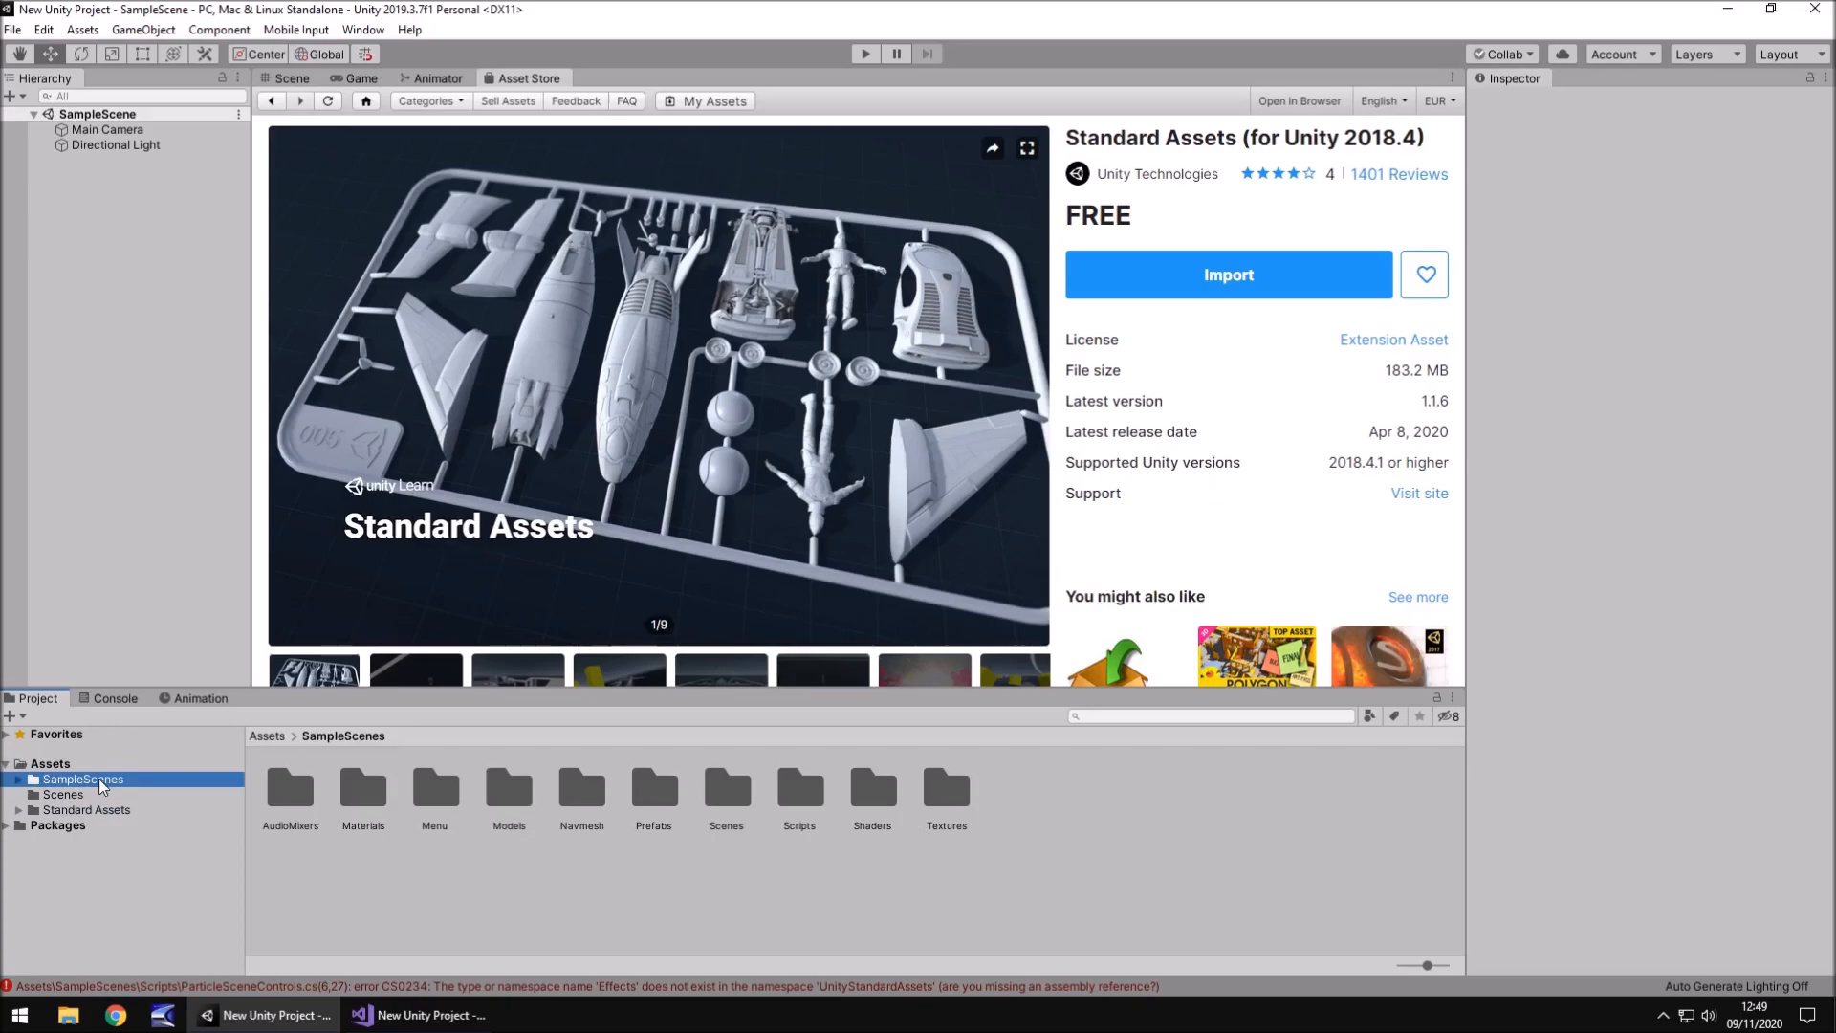
mouse_move(514, 796)
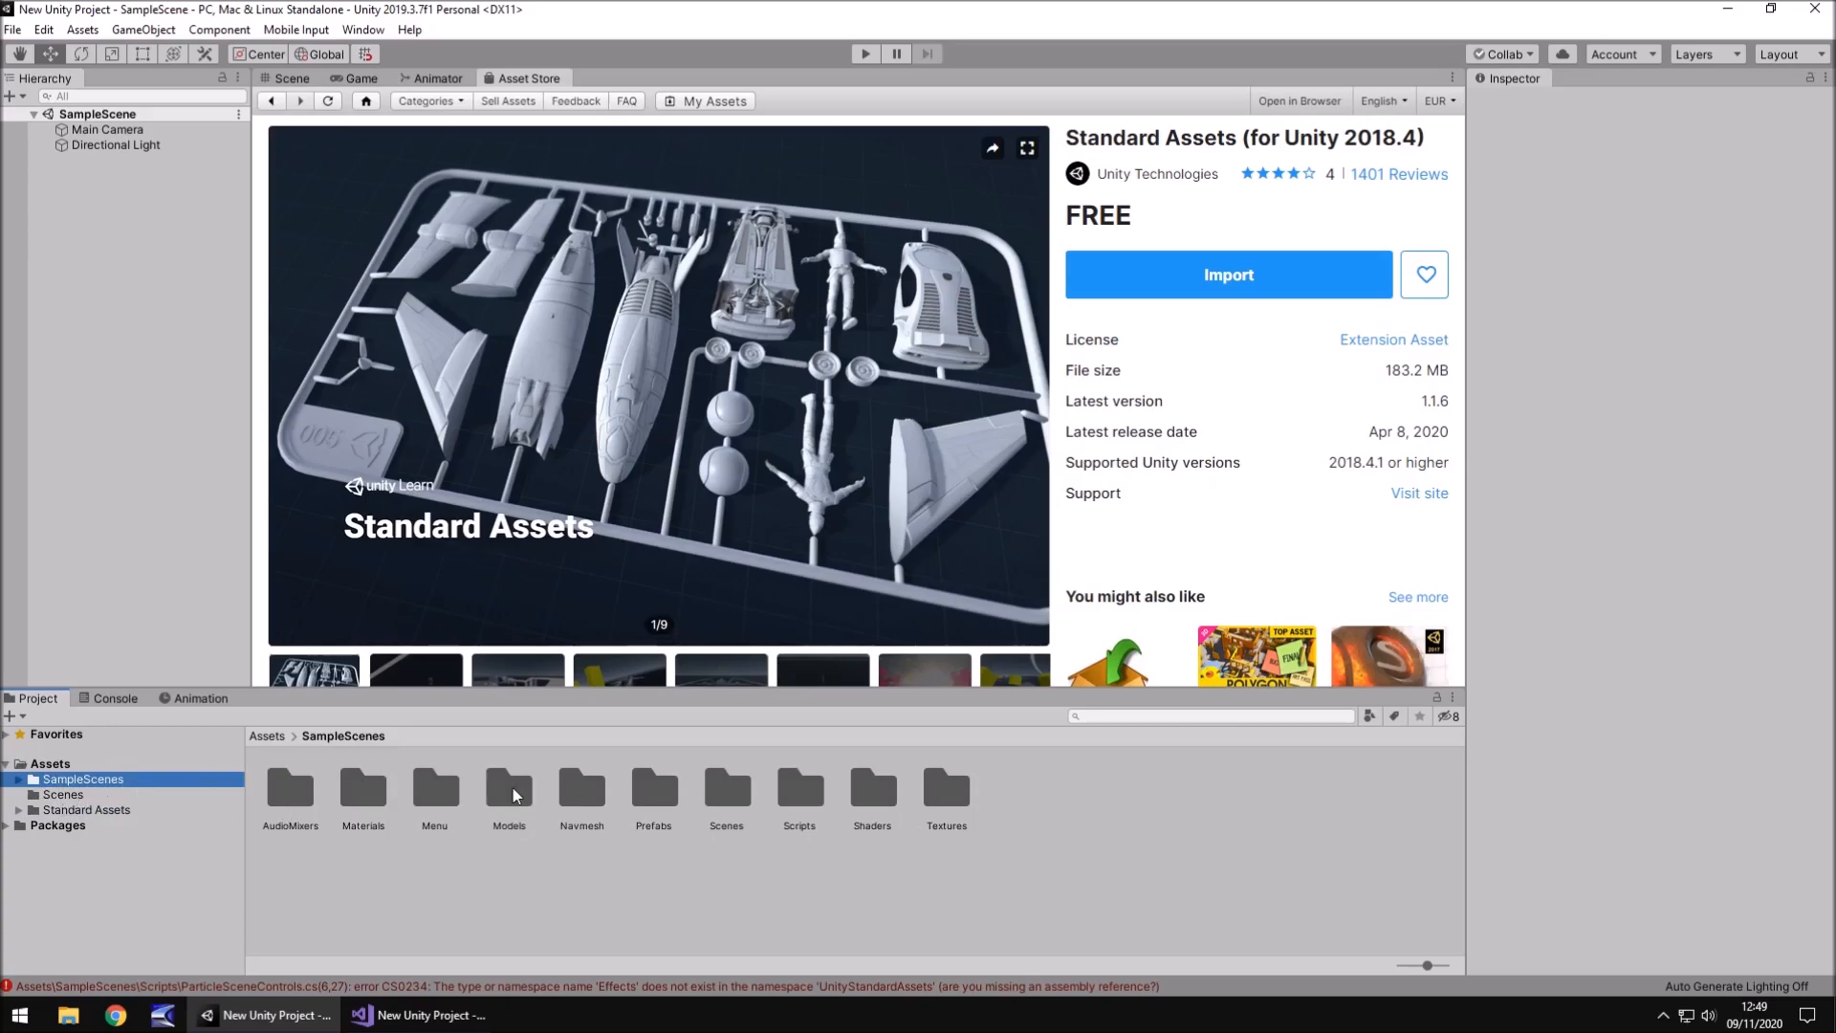
mouse_move(531, 800)
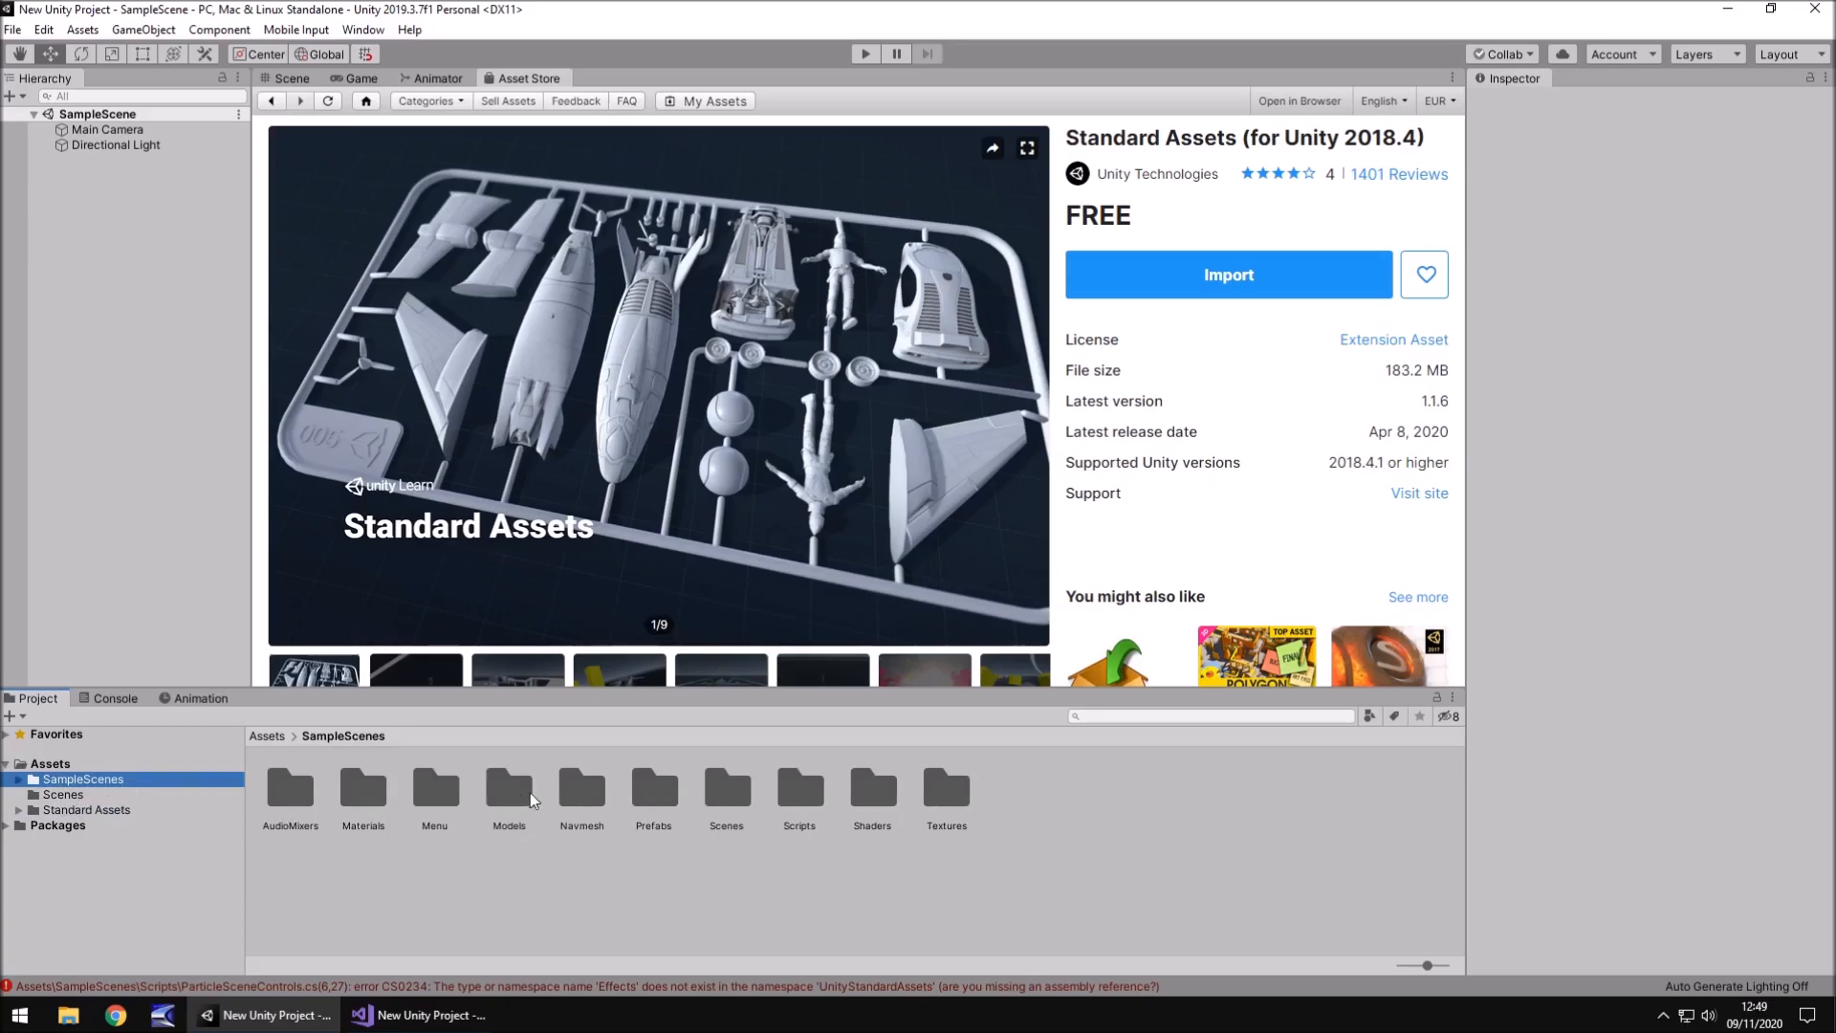
left_click(799, 790)
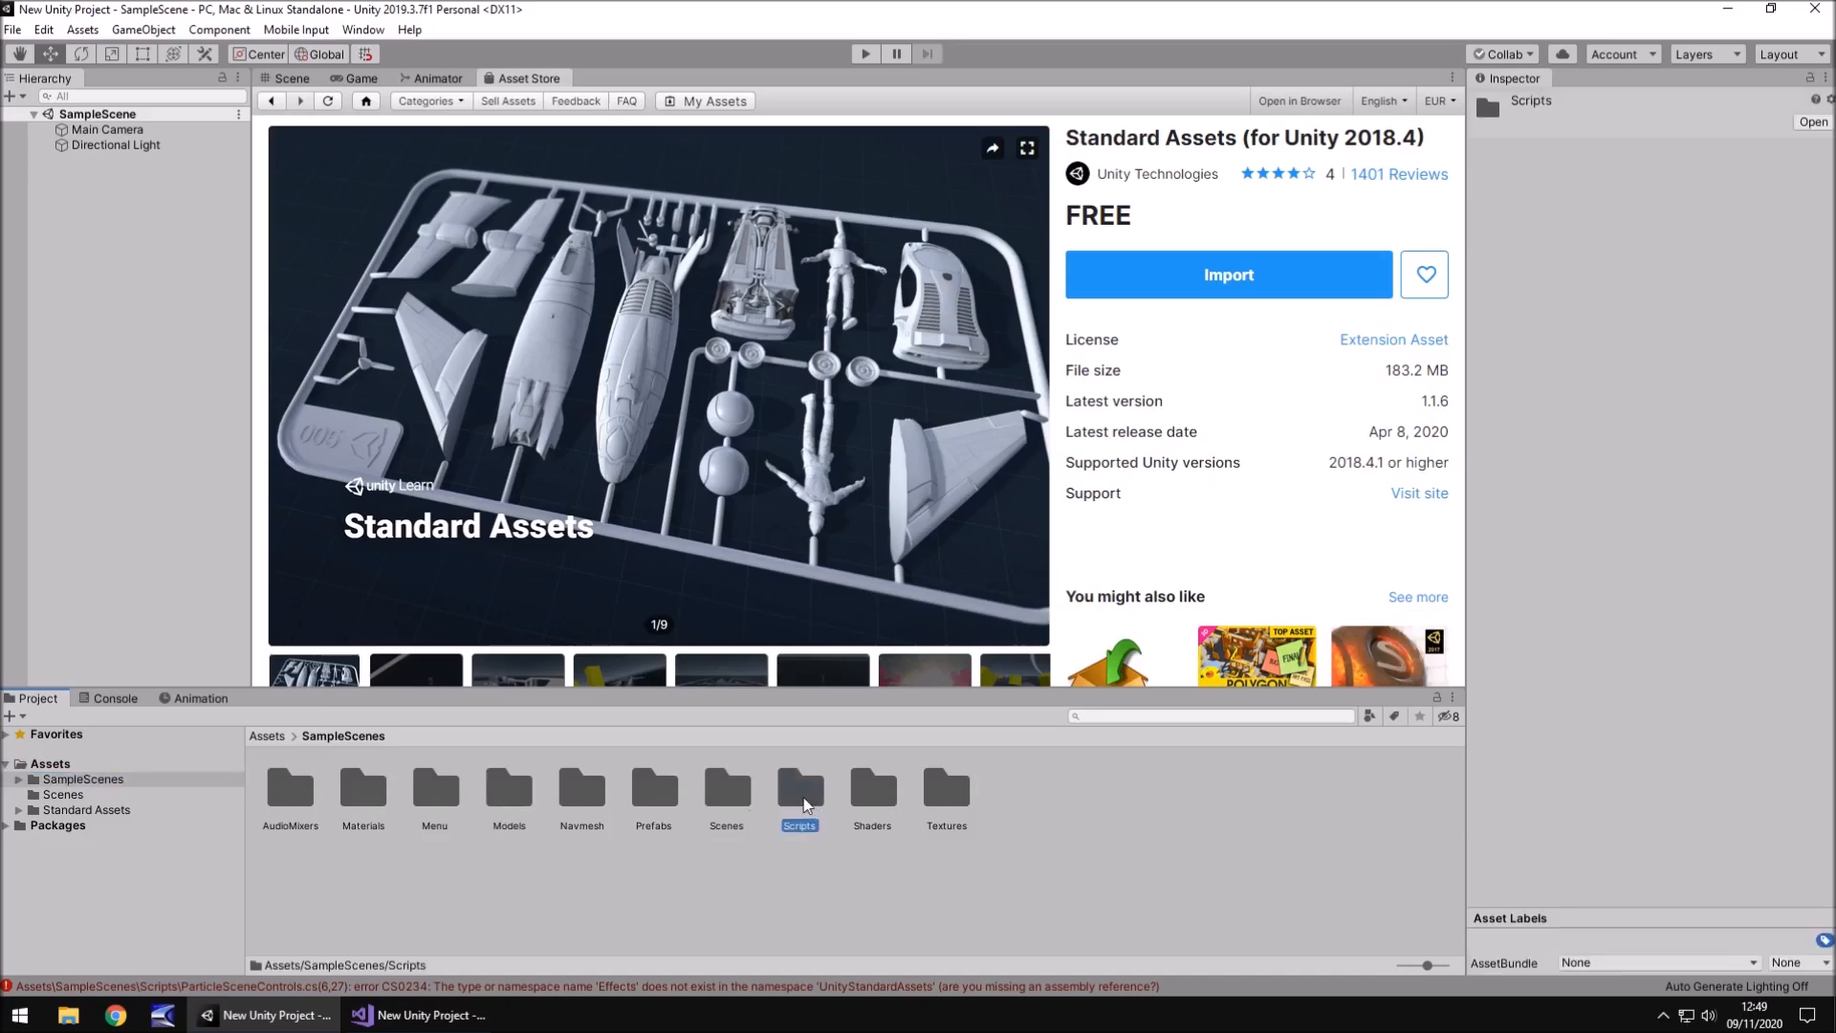
double_click(799, 788)
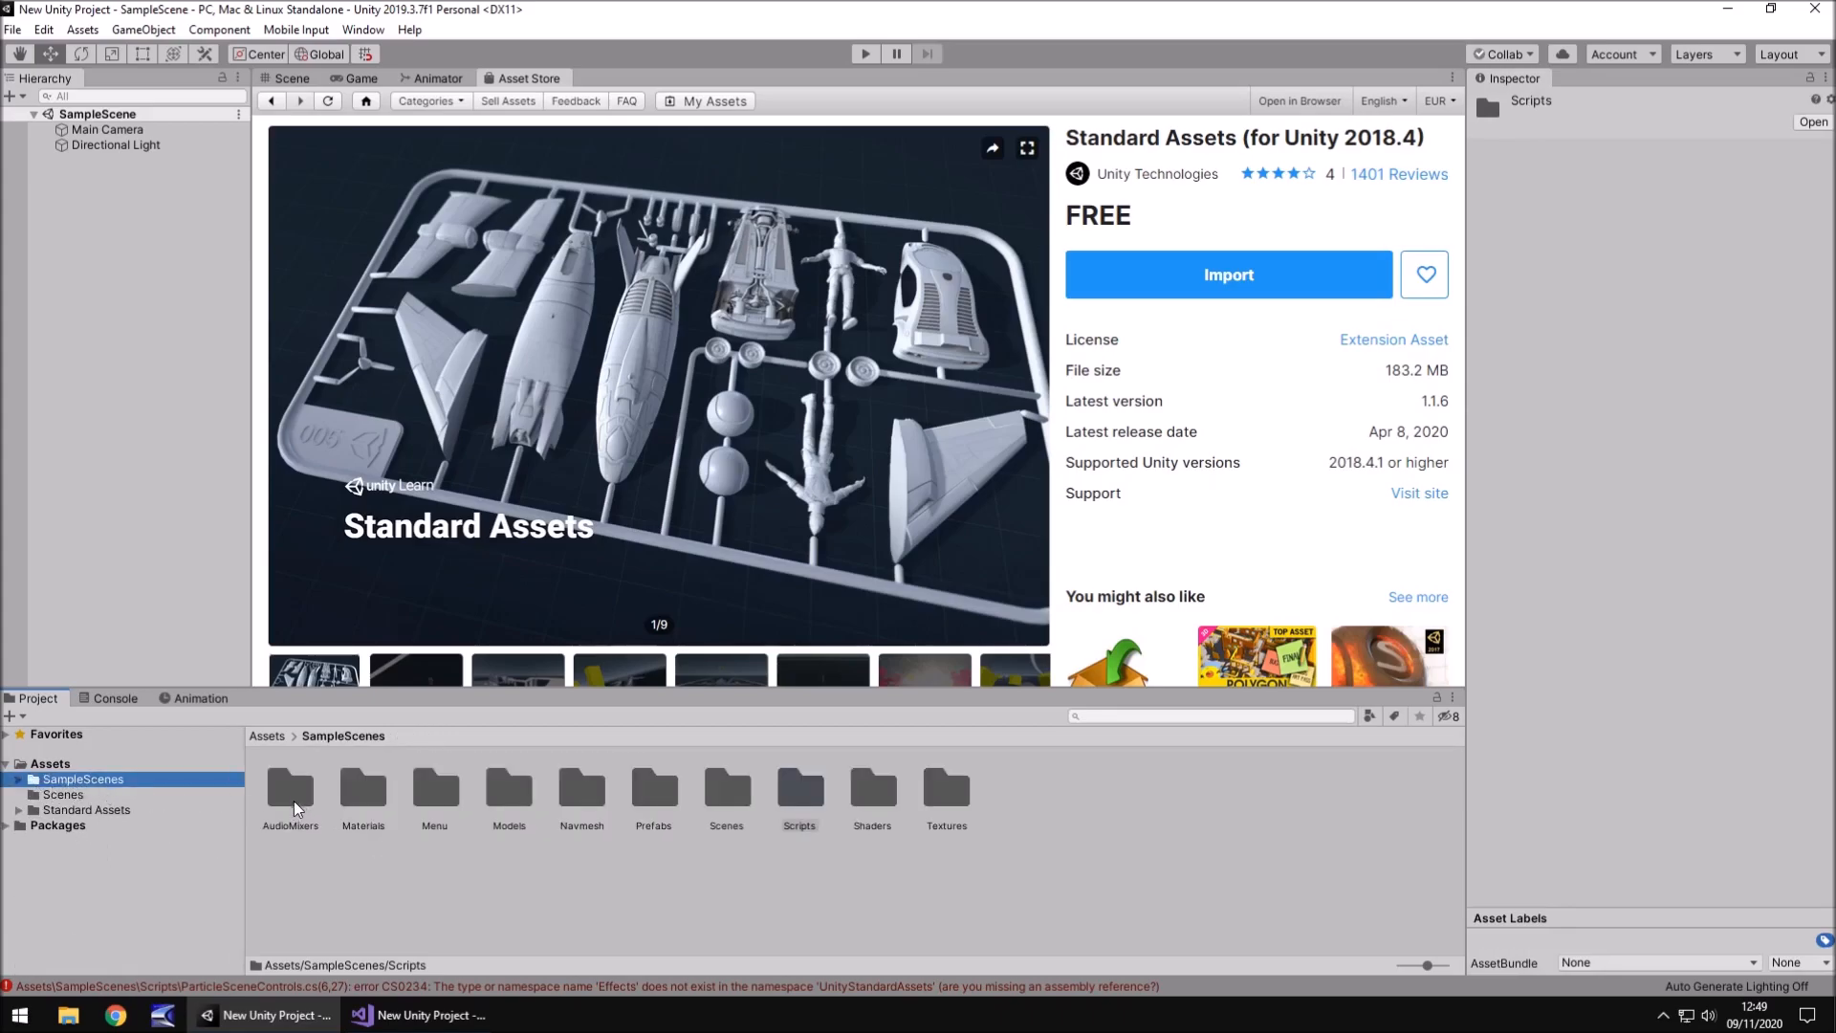
mouse_move(104, 817)
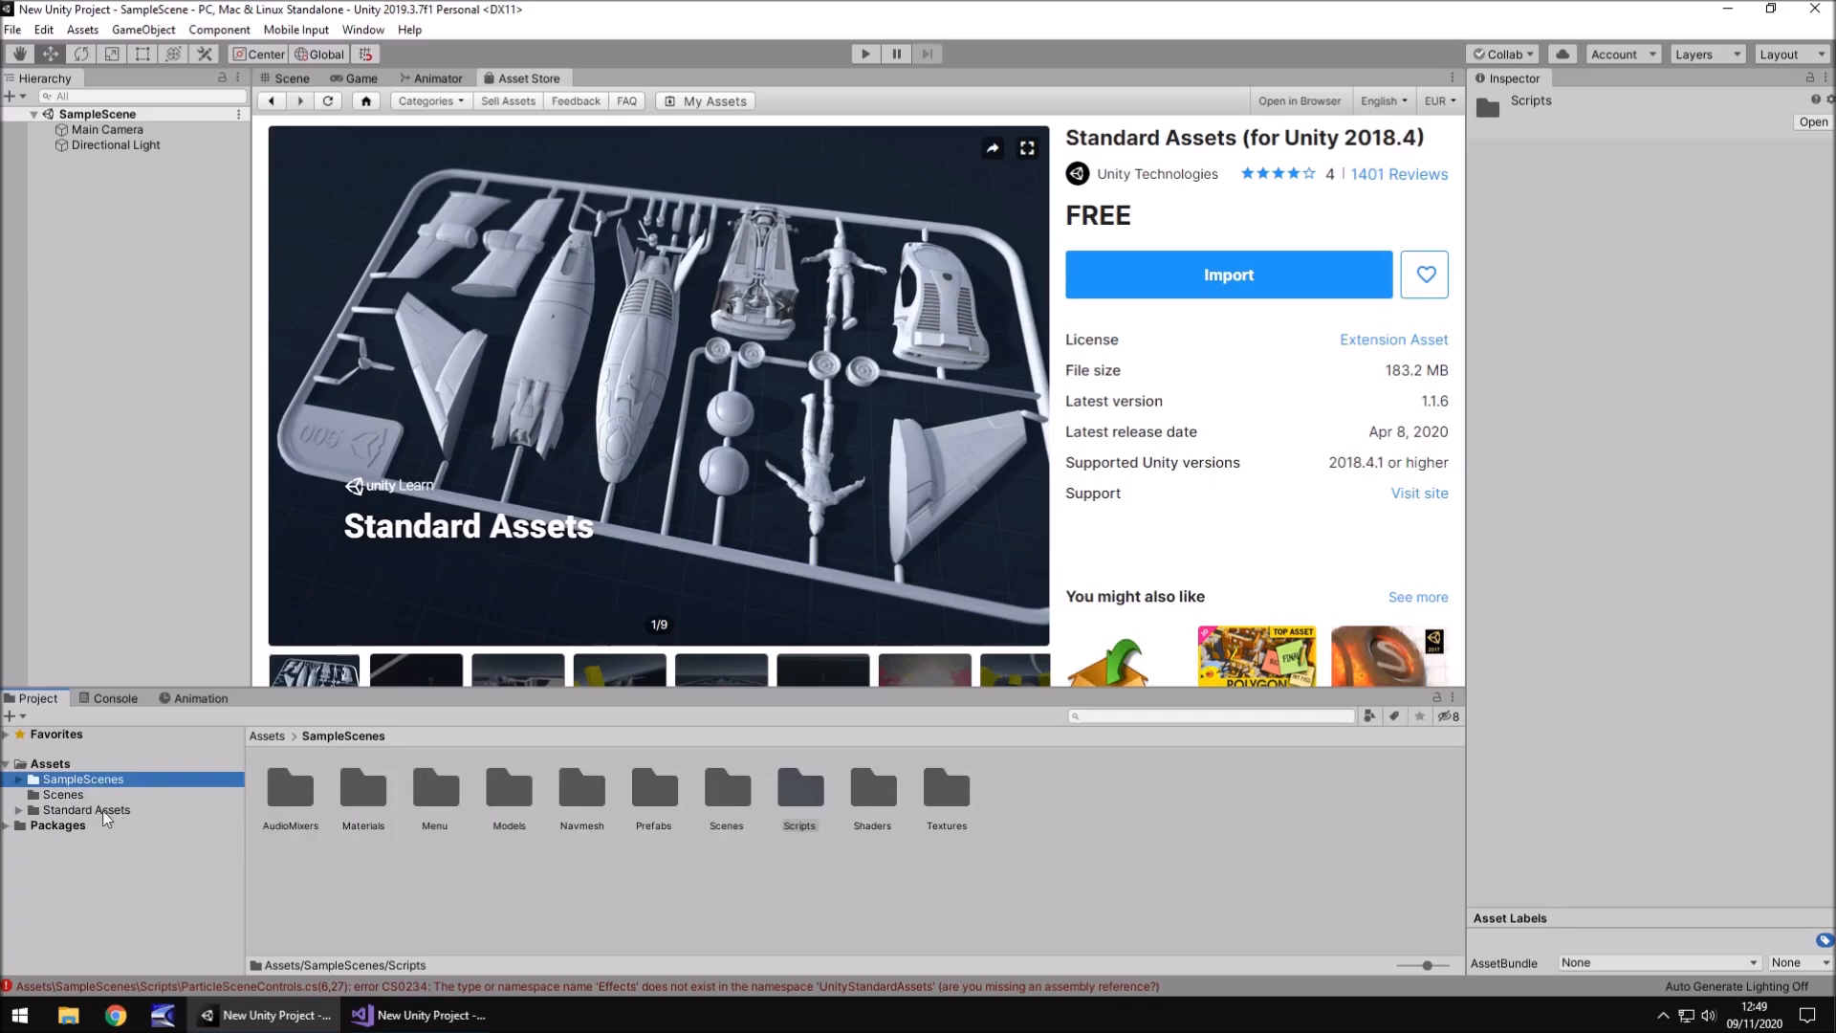
left_click(88, 811)
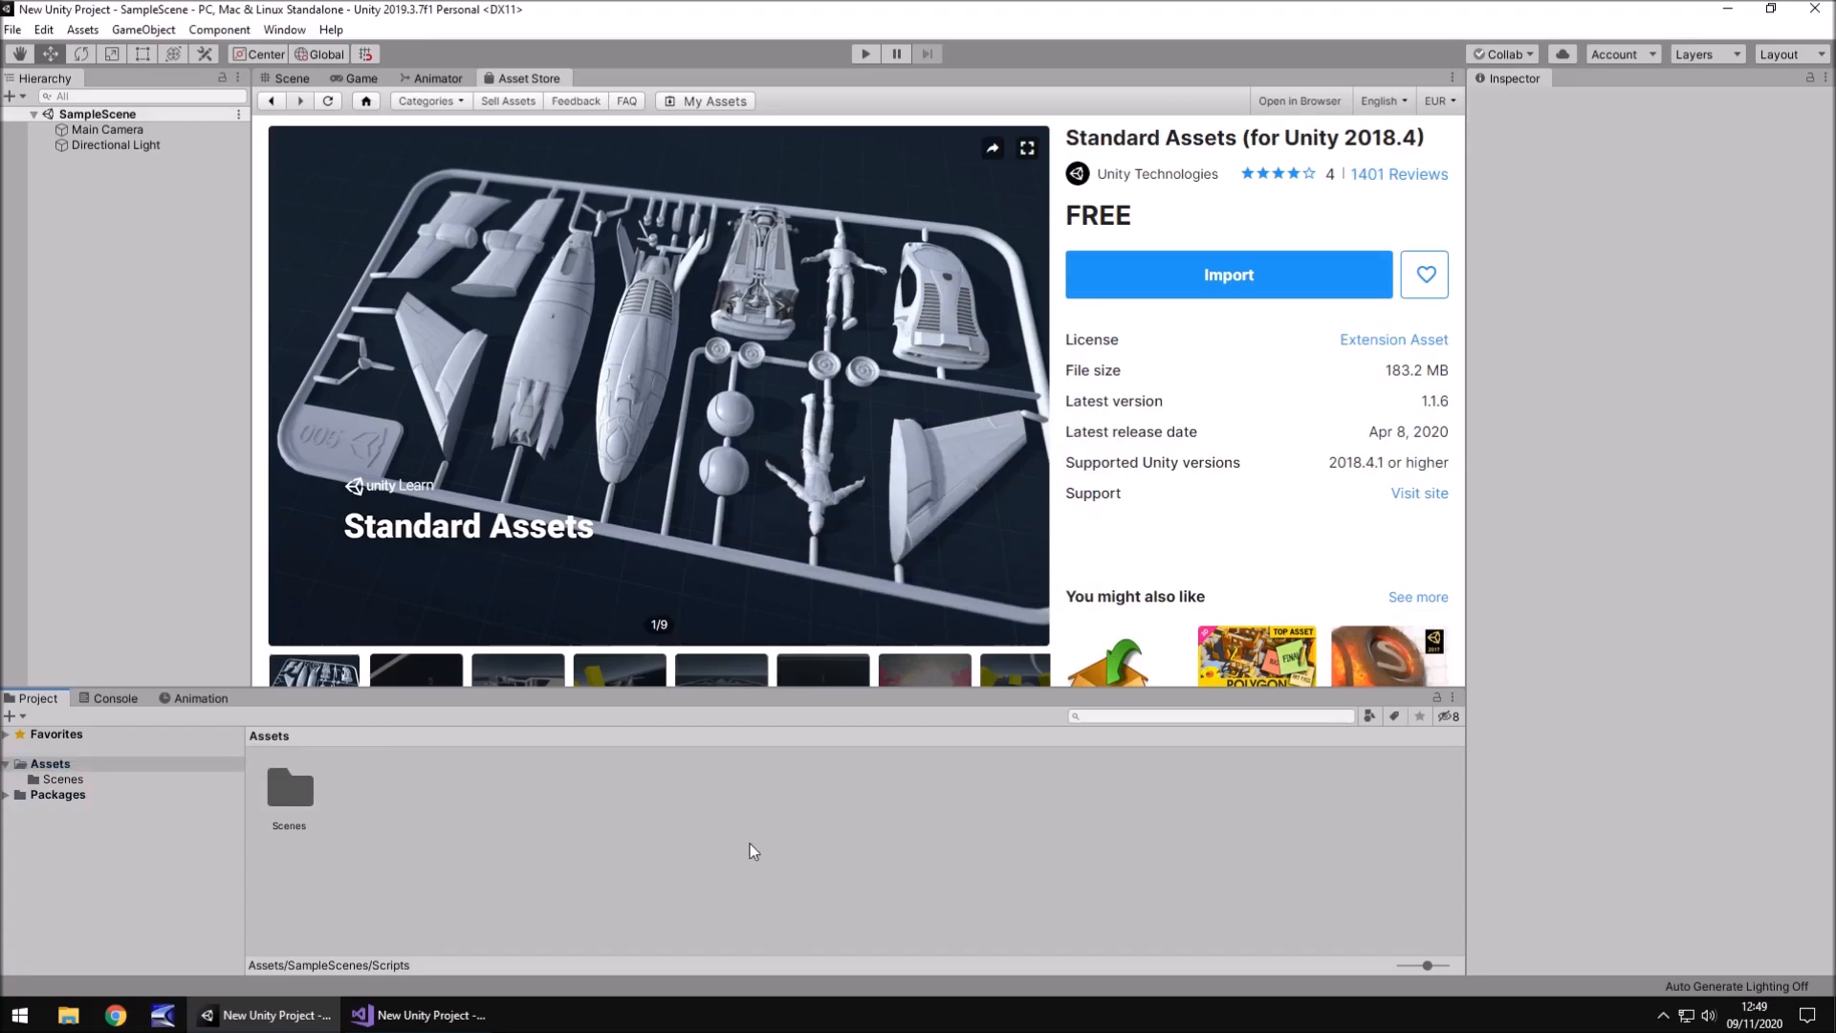
mouse_move(765, 839)
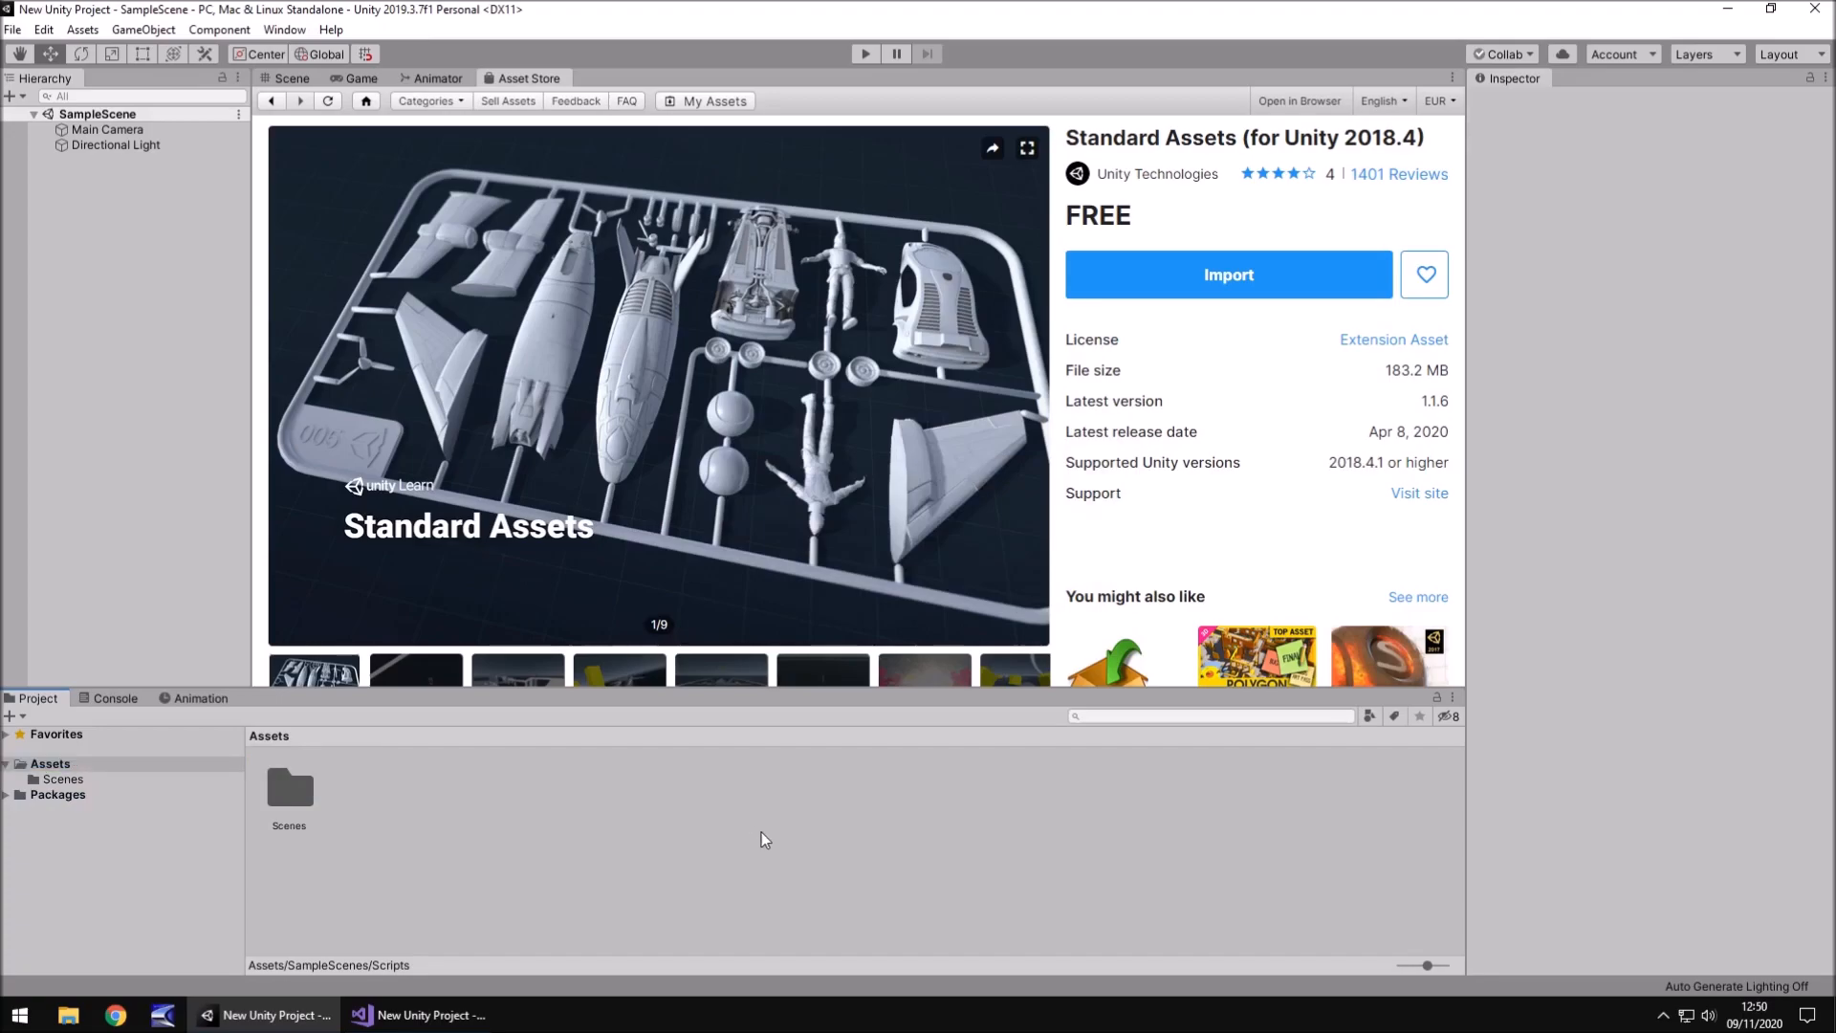
mouse_move(828, 815)
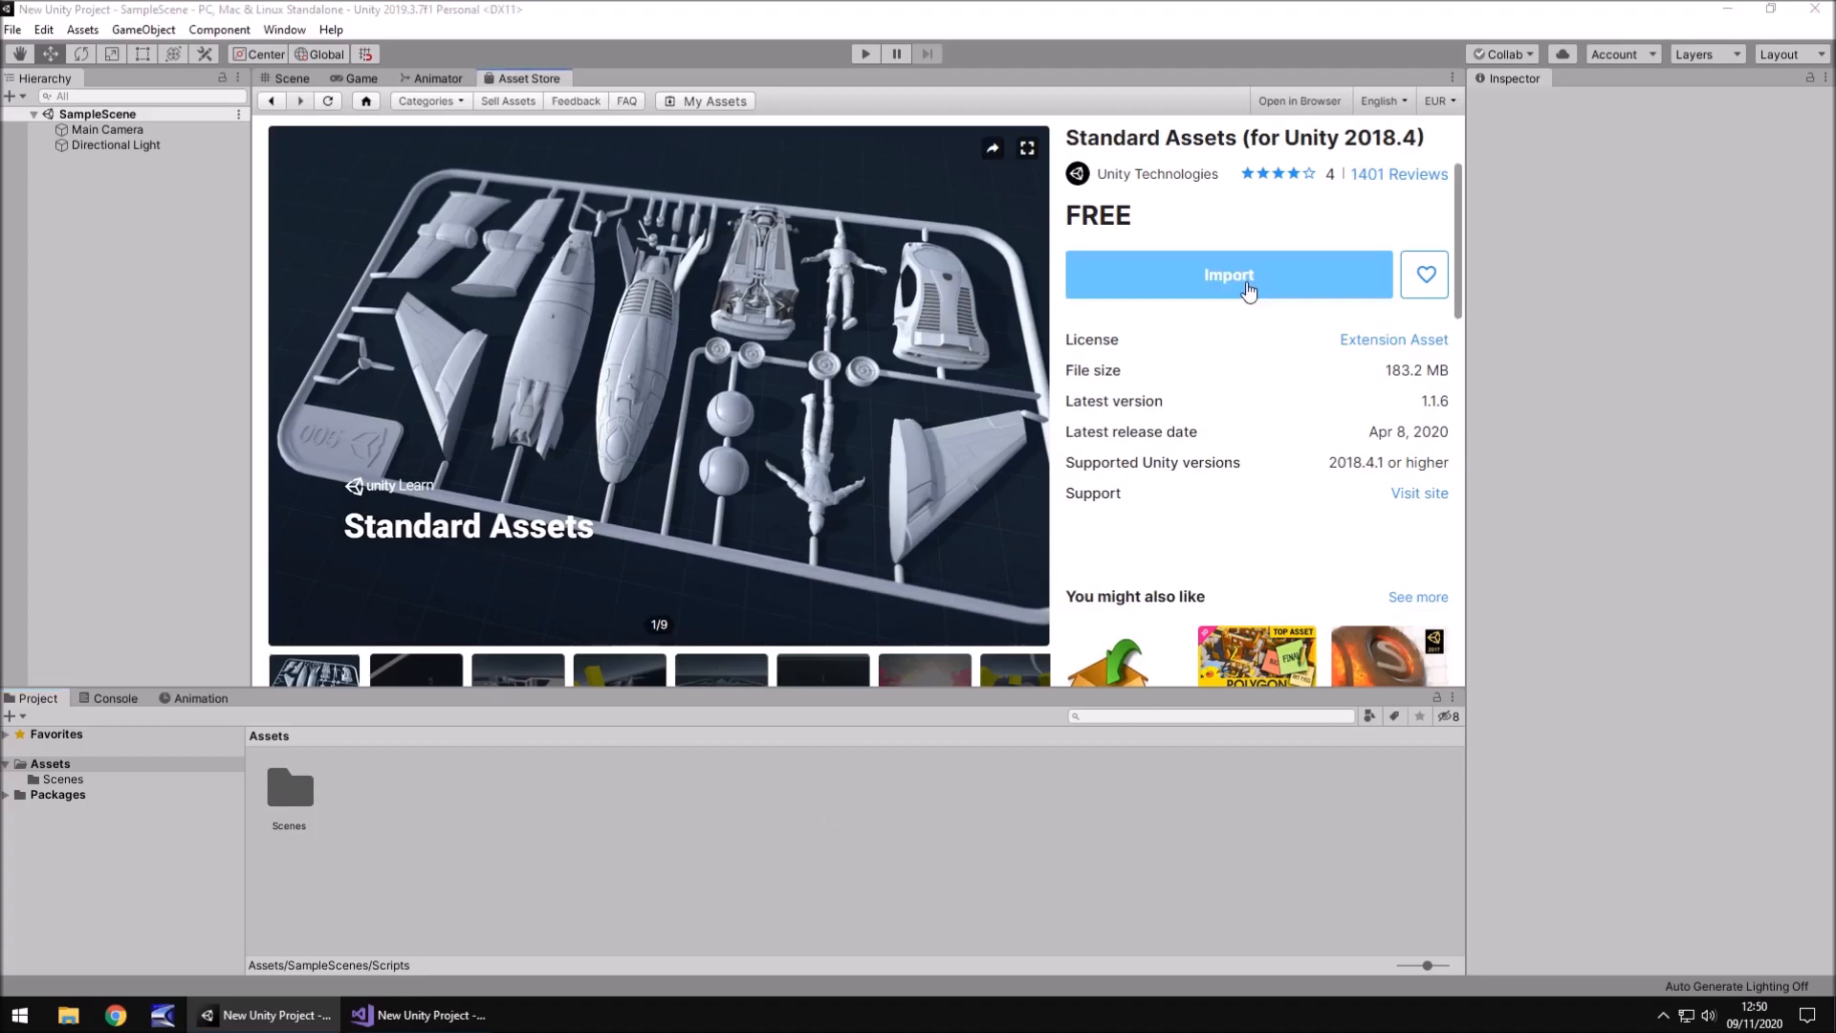
- Import the full Standard Assets package into the project
left_click(1227, 276)
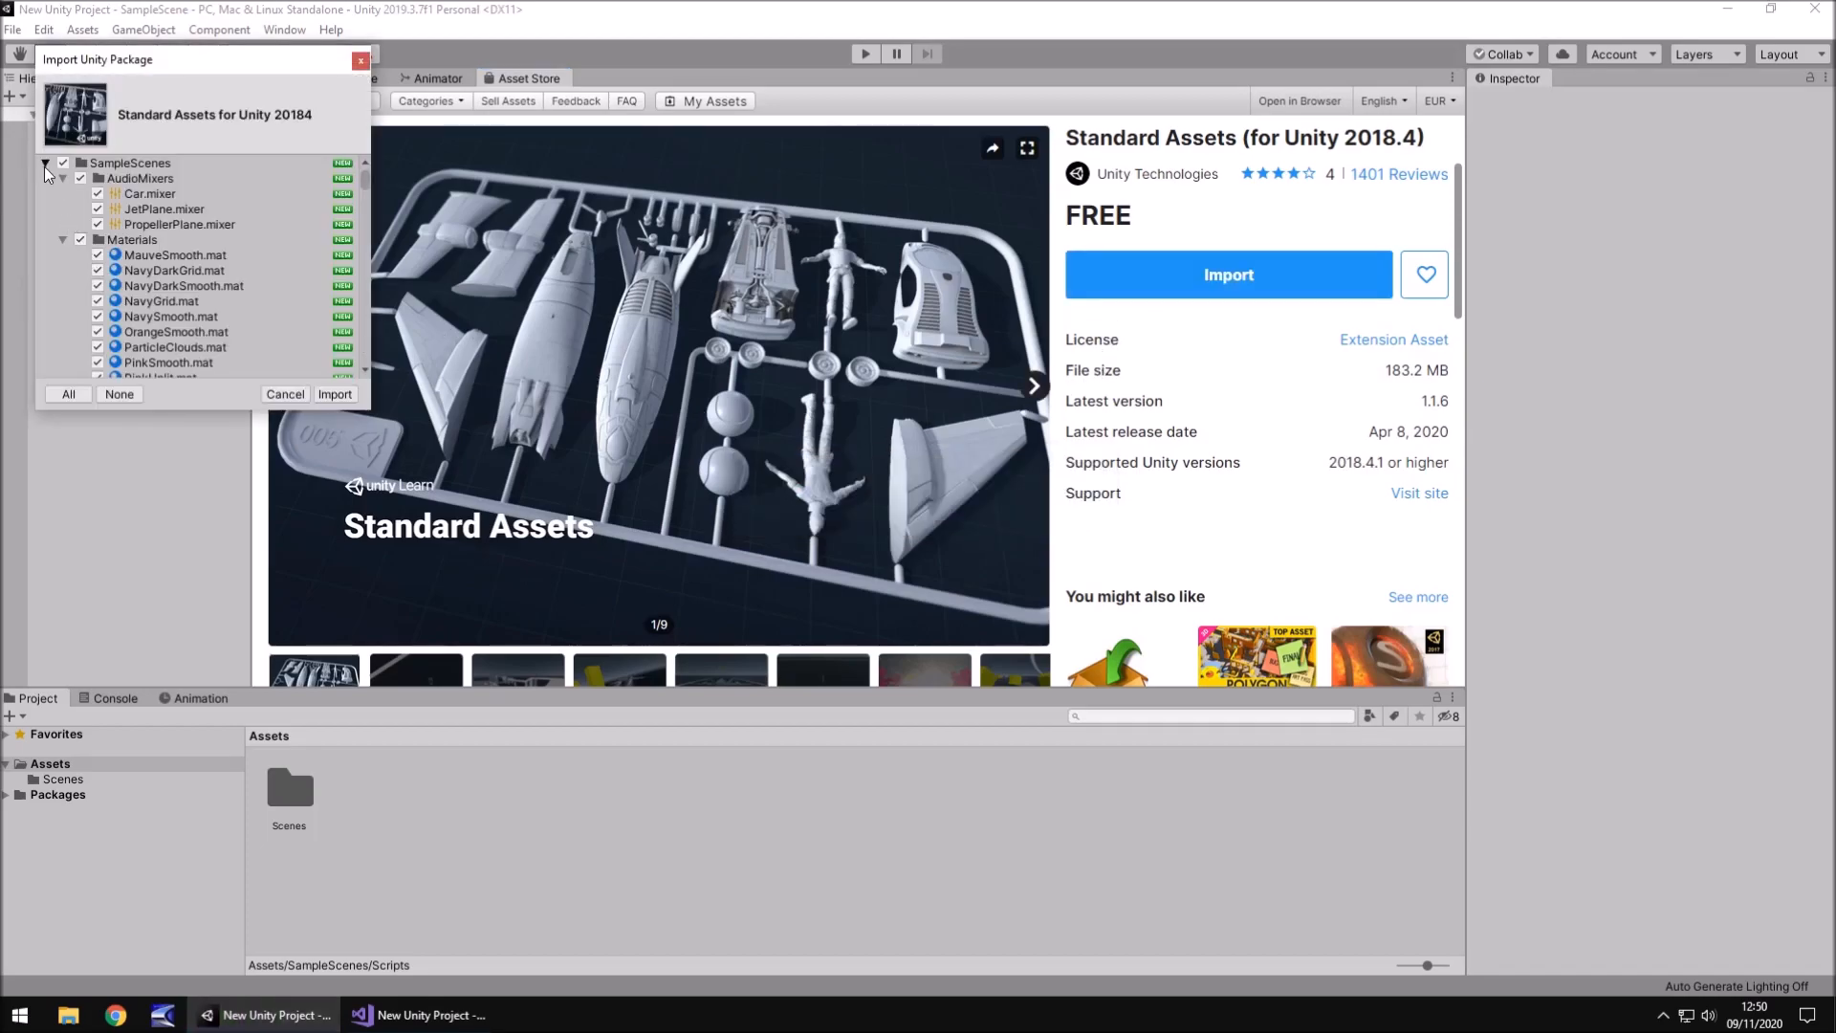
left_click(46, 162)
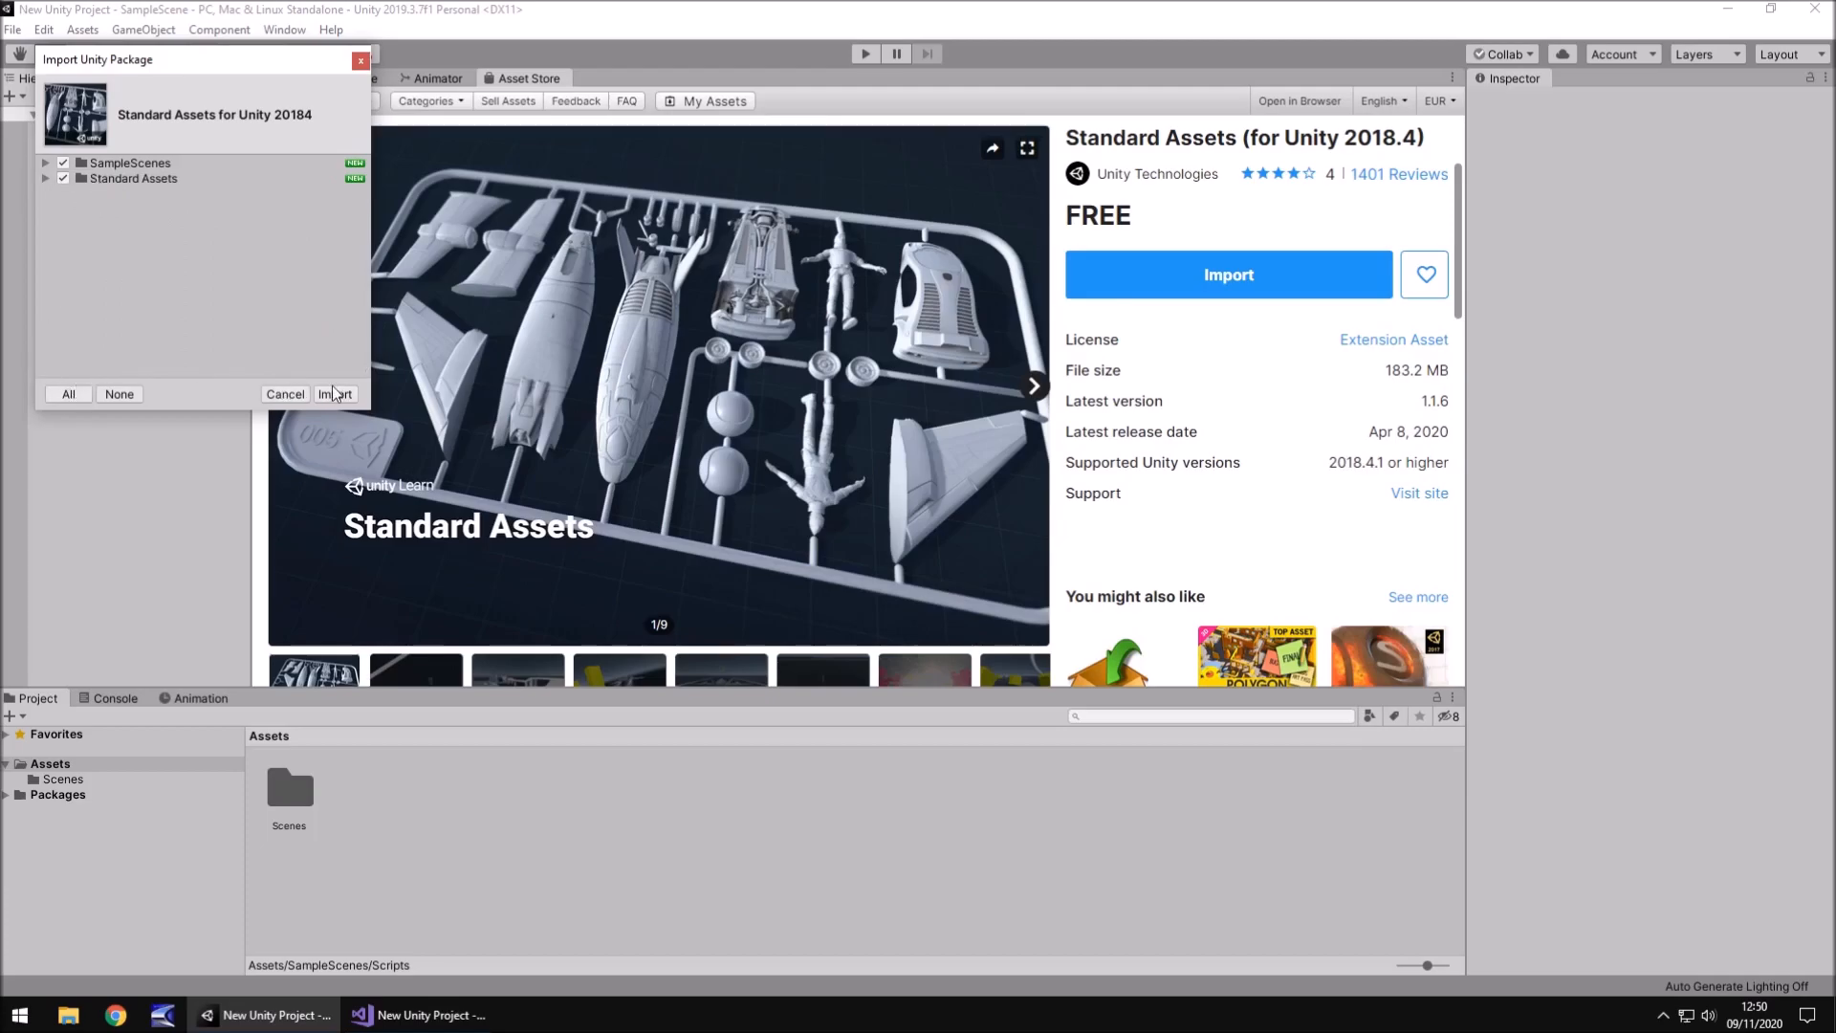
left_click(334, 394)
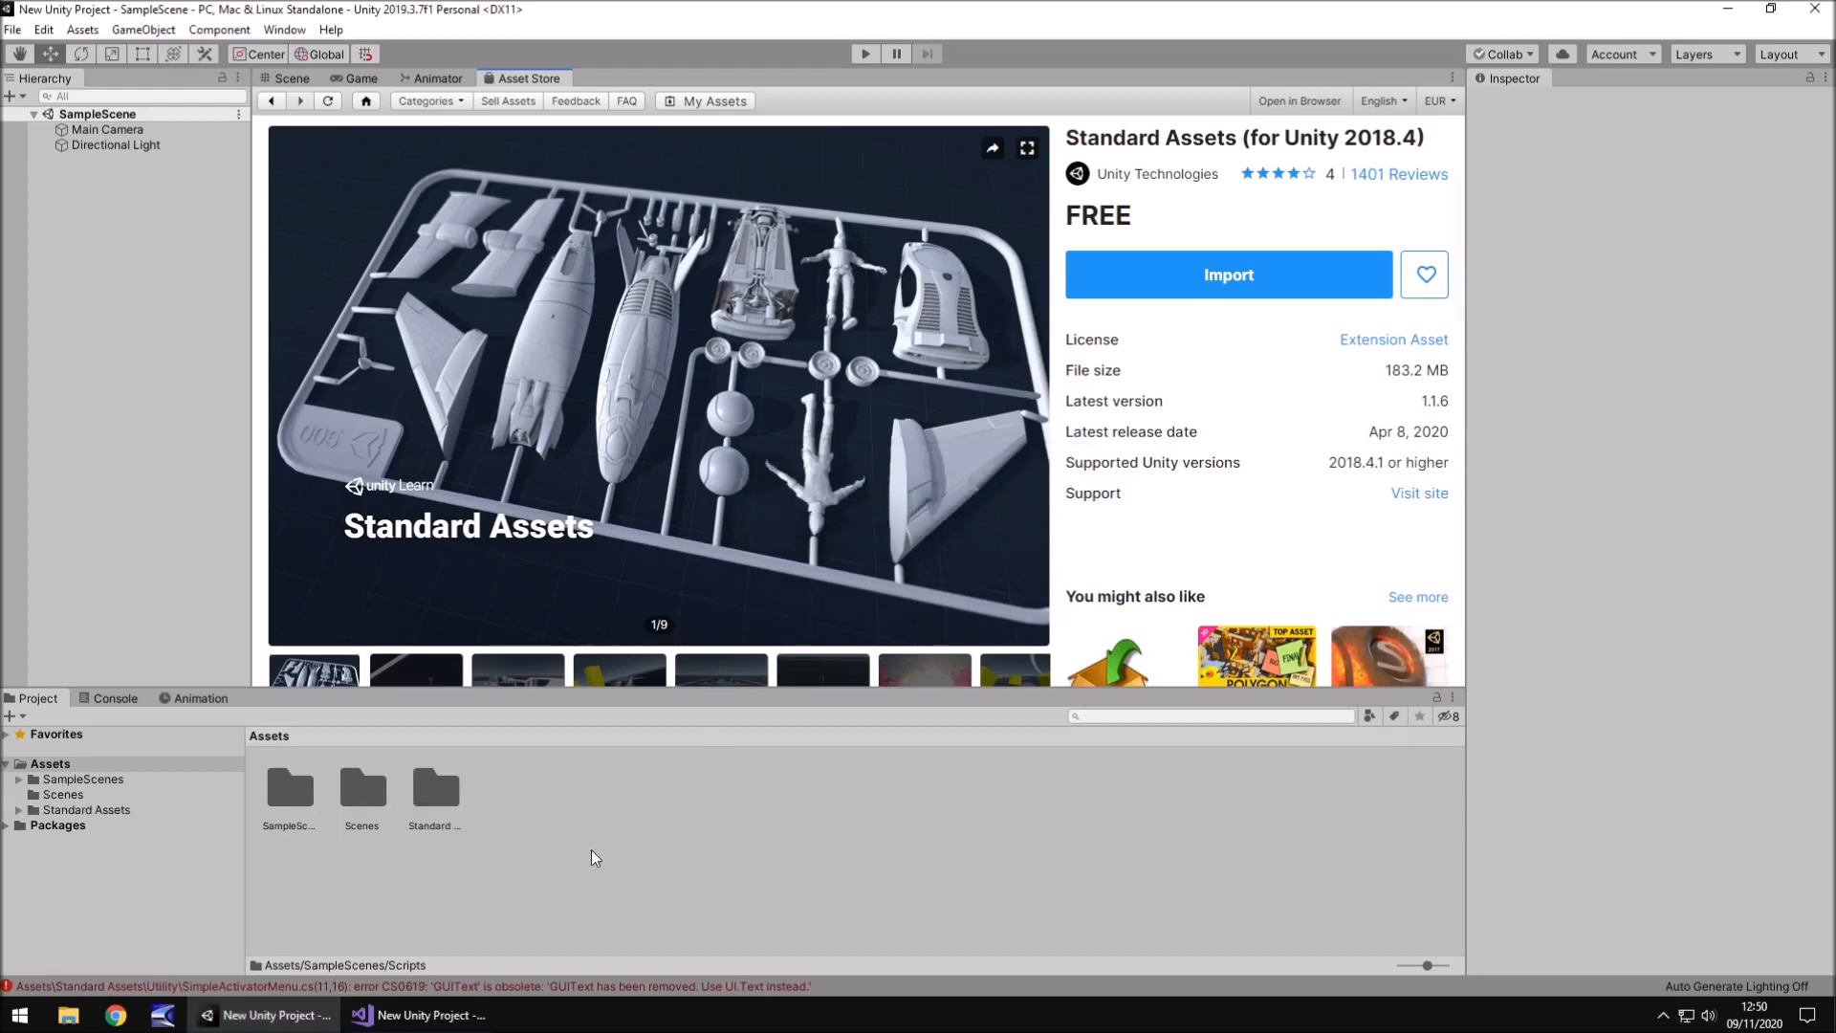
- View the CS0619 GUIText error in the Console and open SimpleActivatorMenu.cs from it
left_click(113, 698)
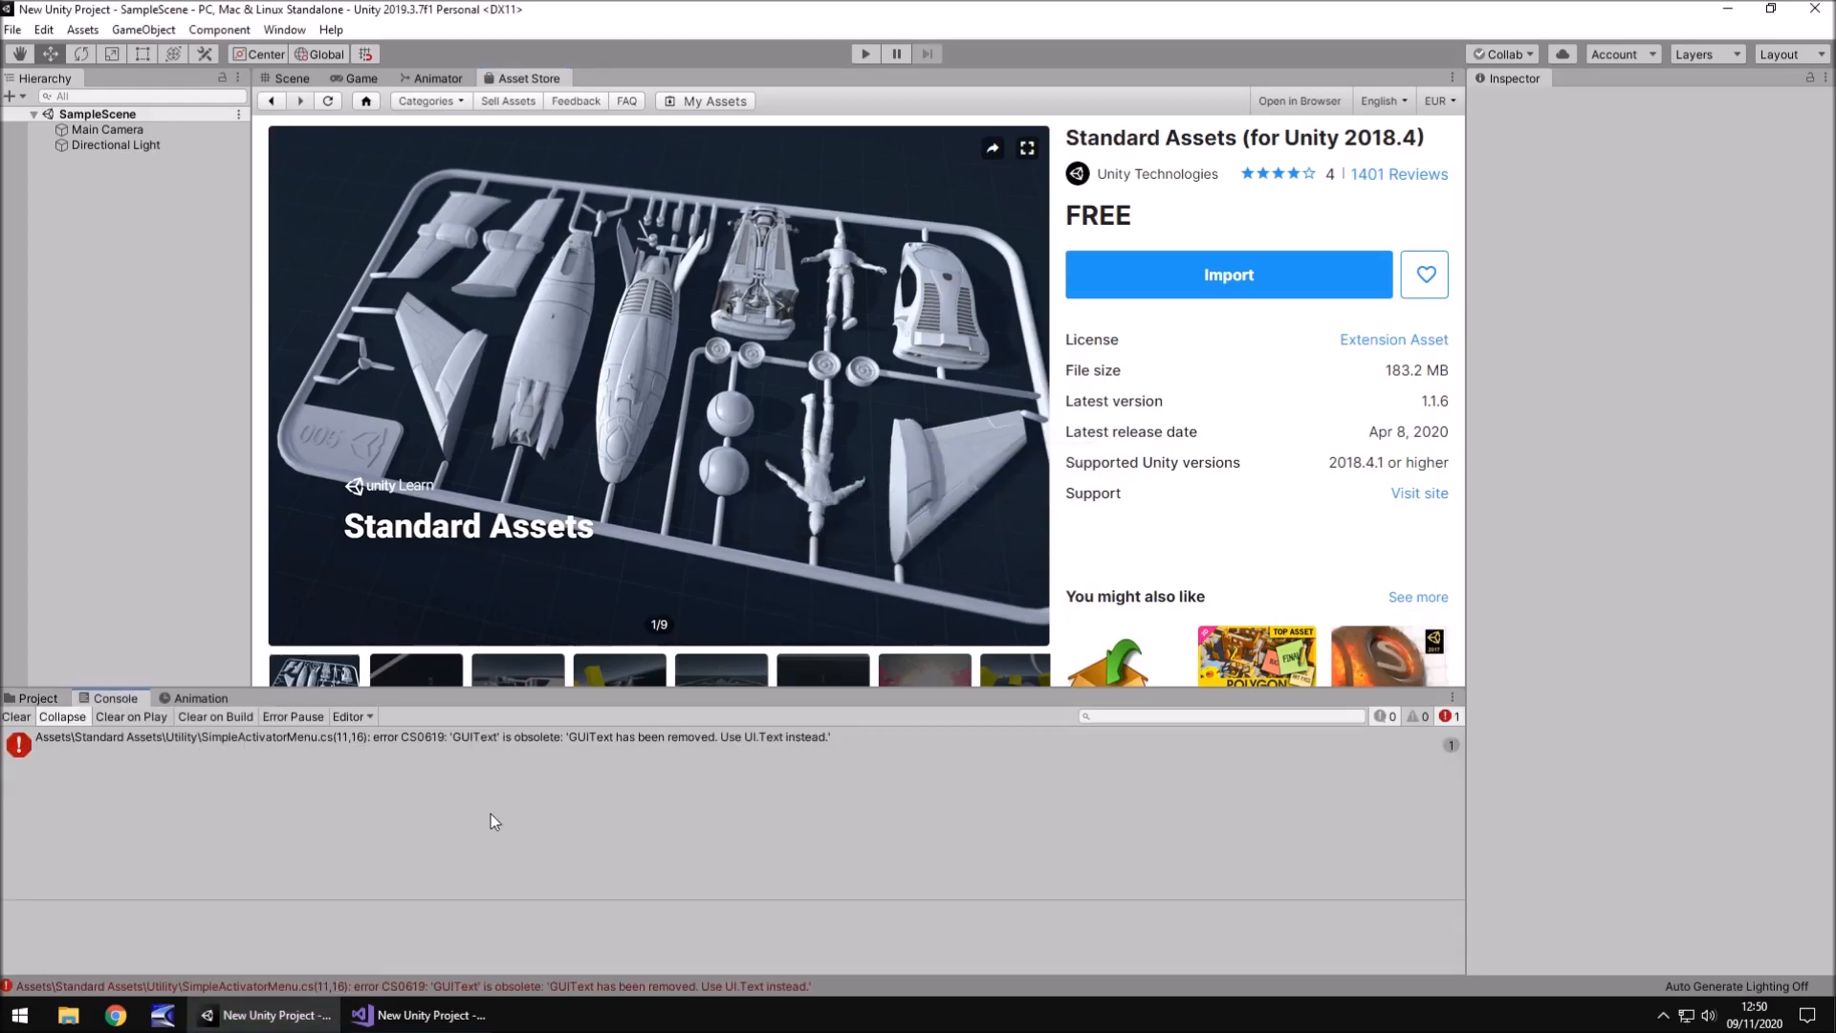
mouse_move(351, 788)
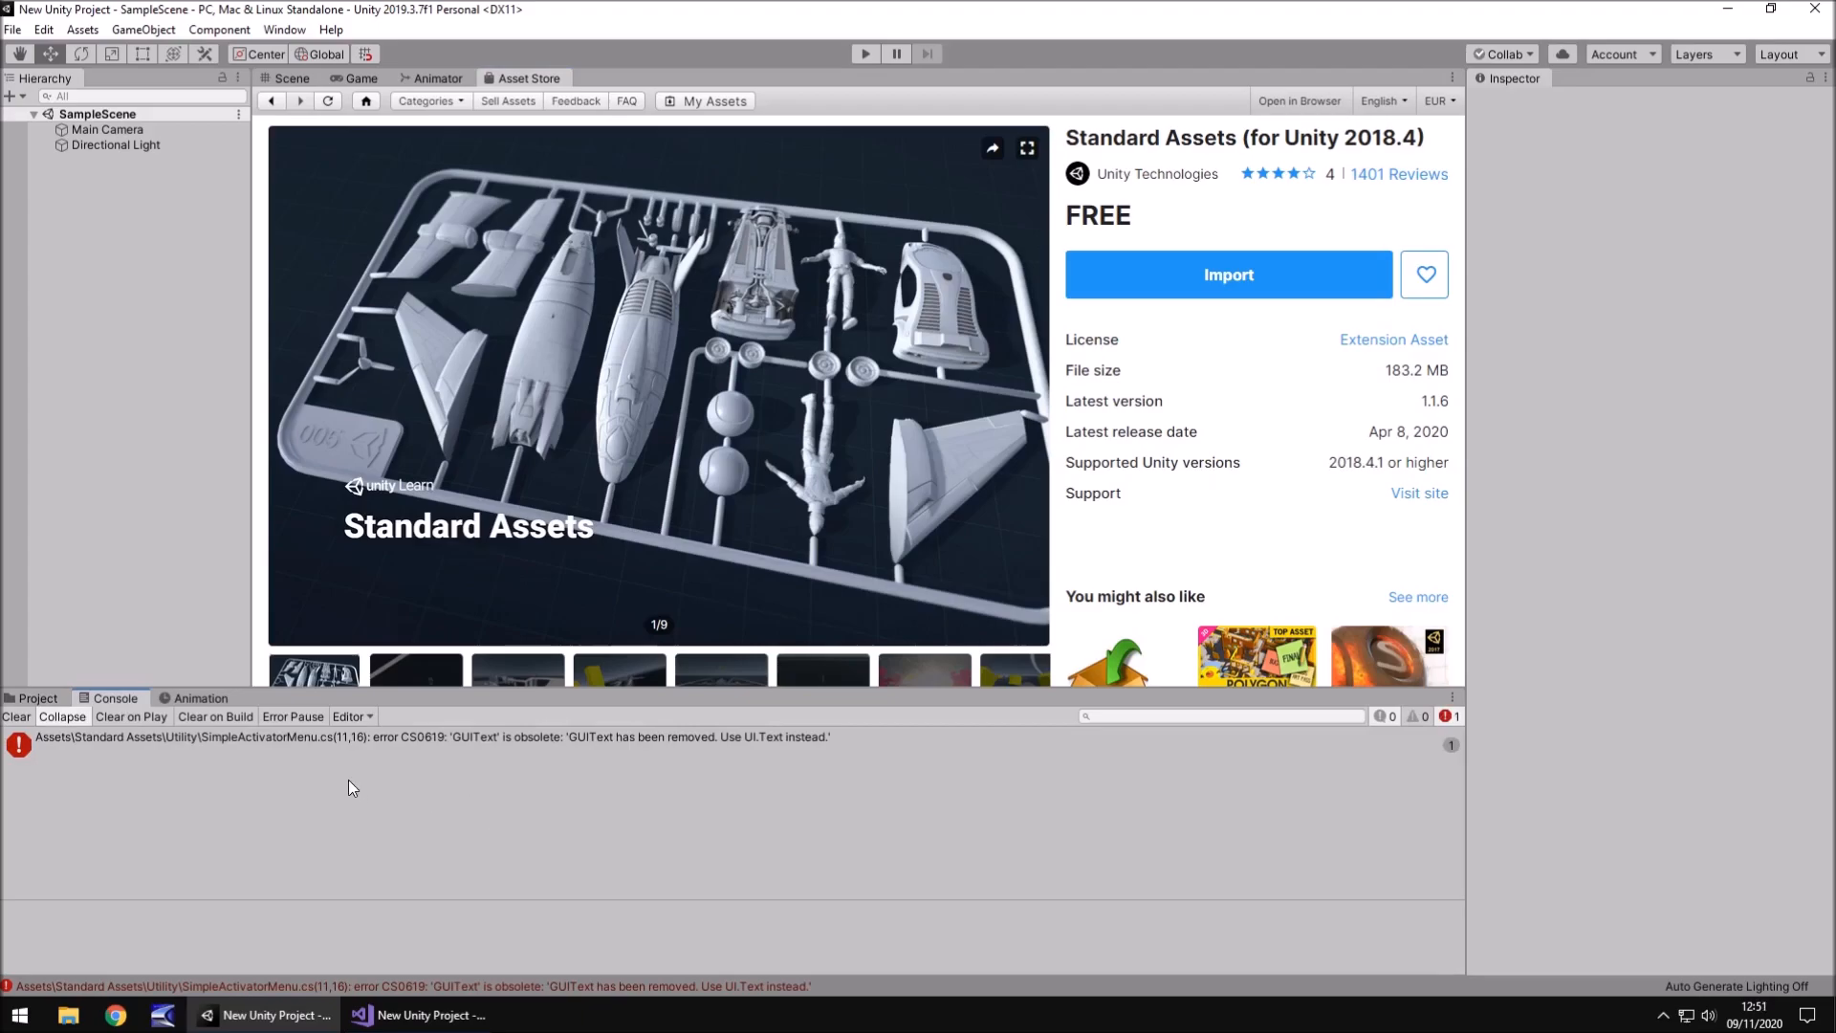
mouse_move(379, 791)
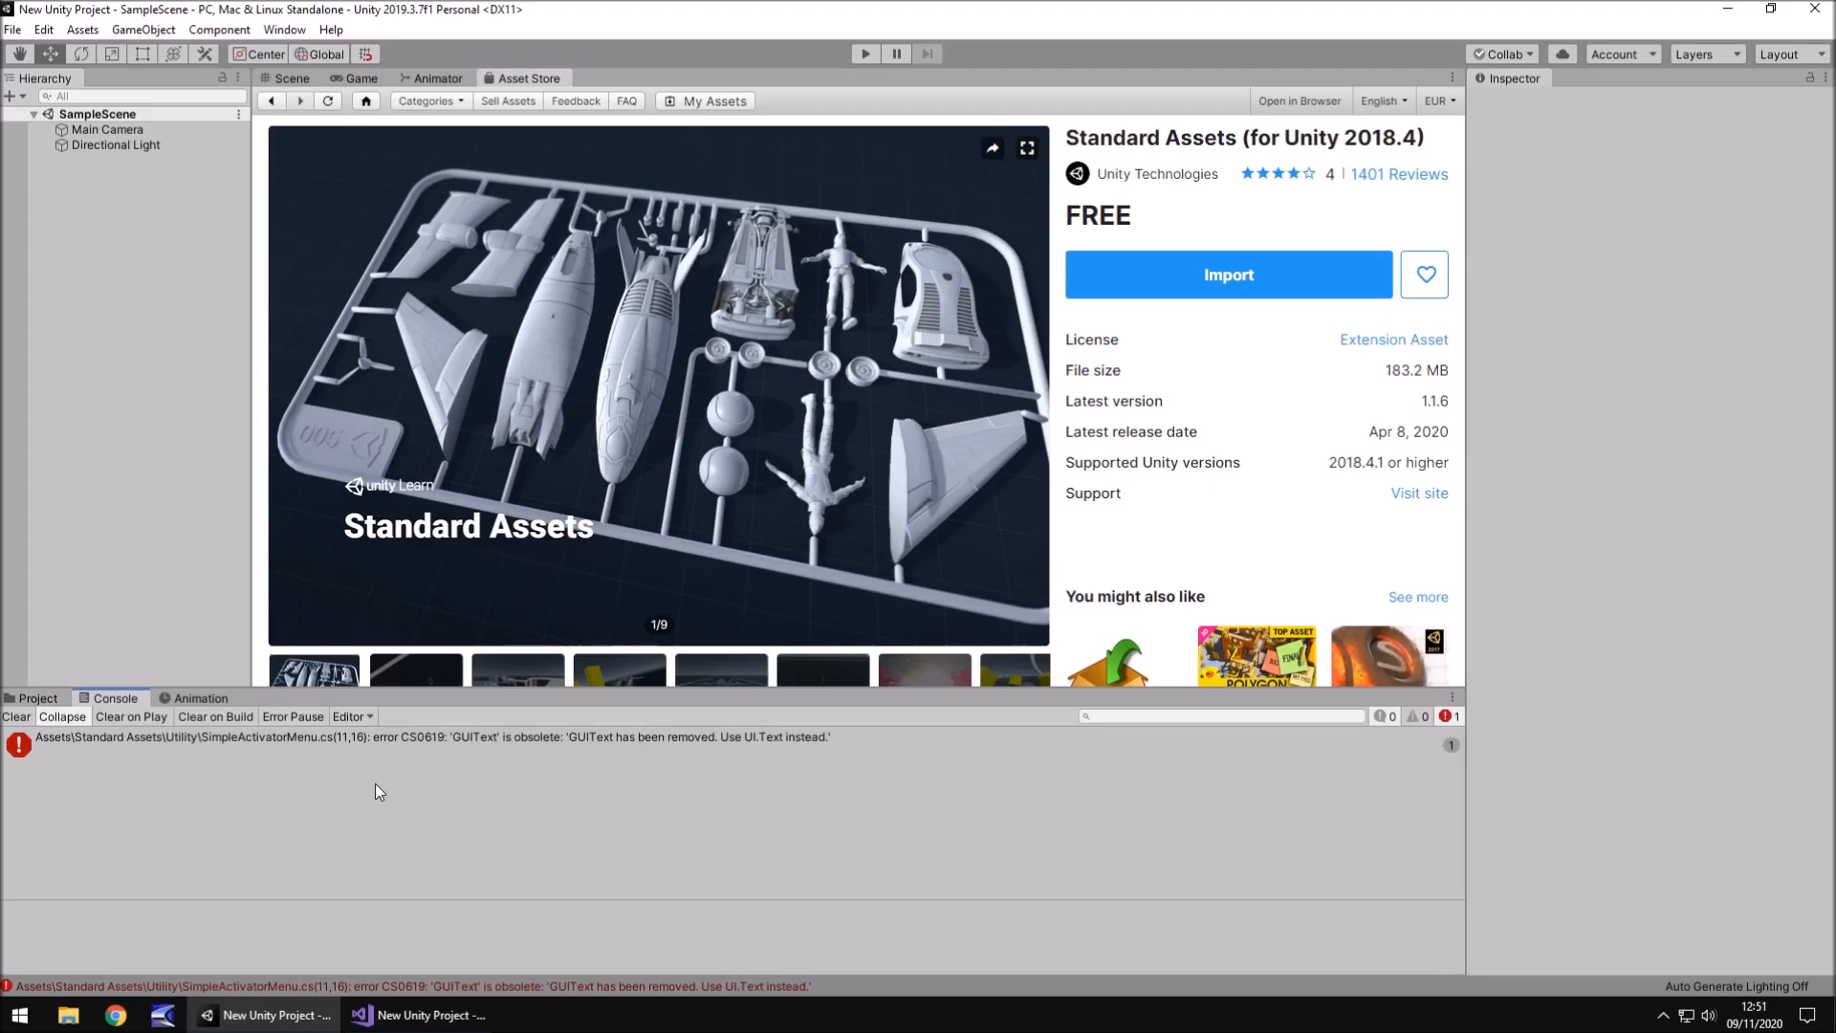
mouse_move(375, 786)
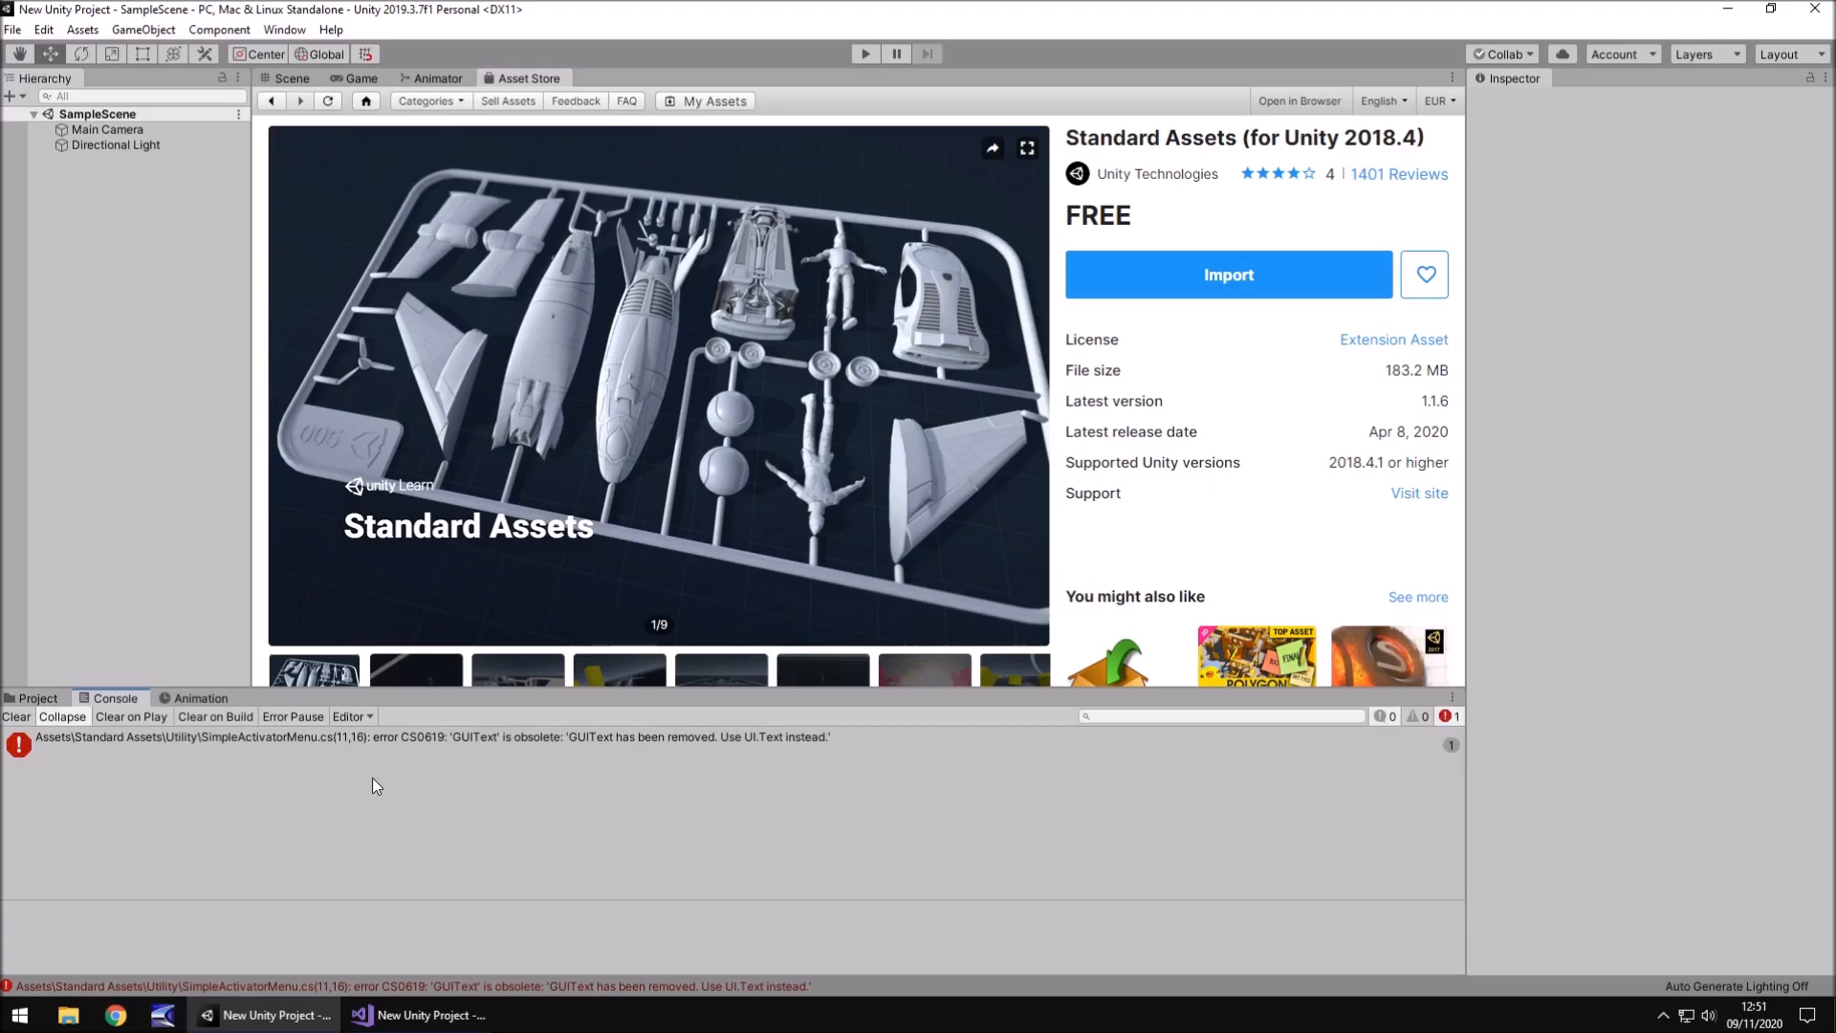
mouse_move(438, 753)
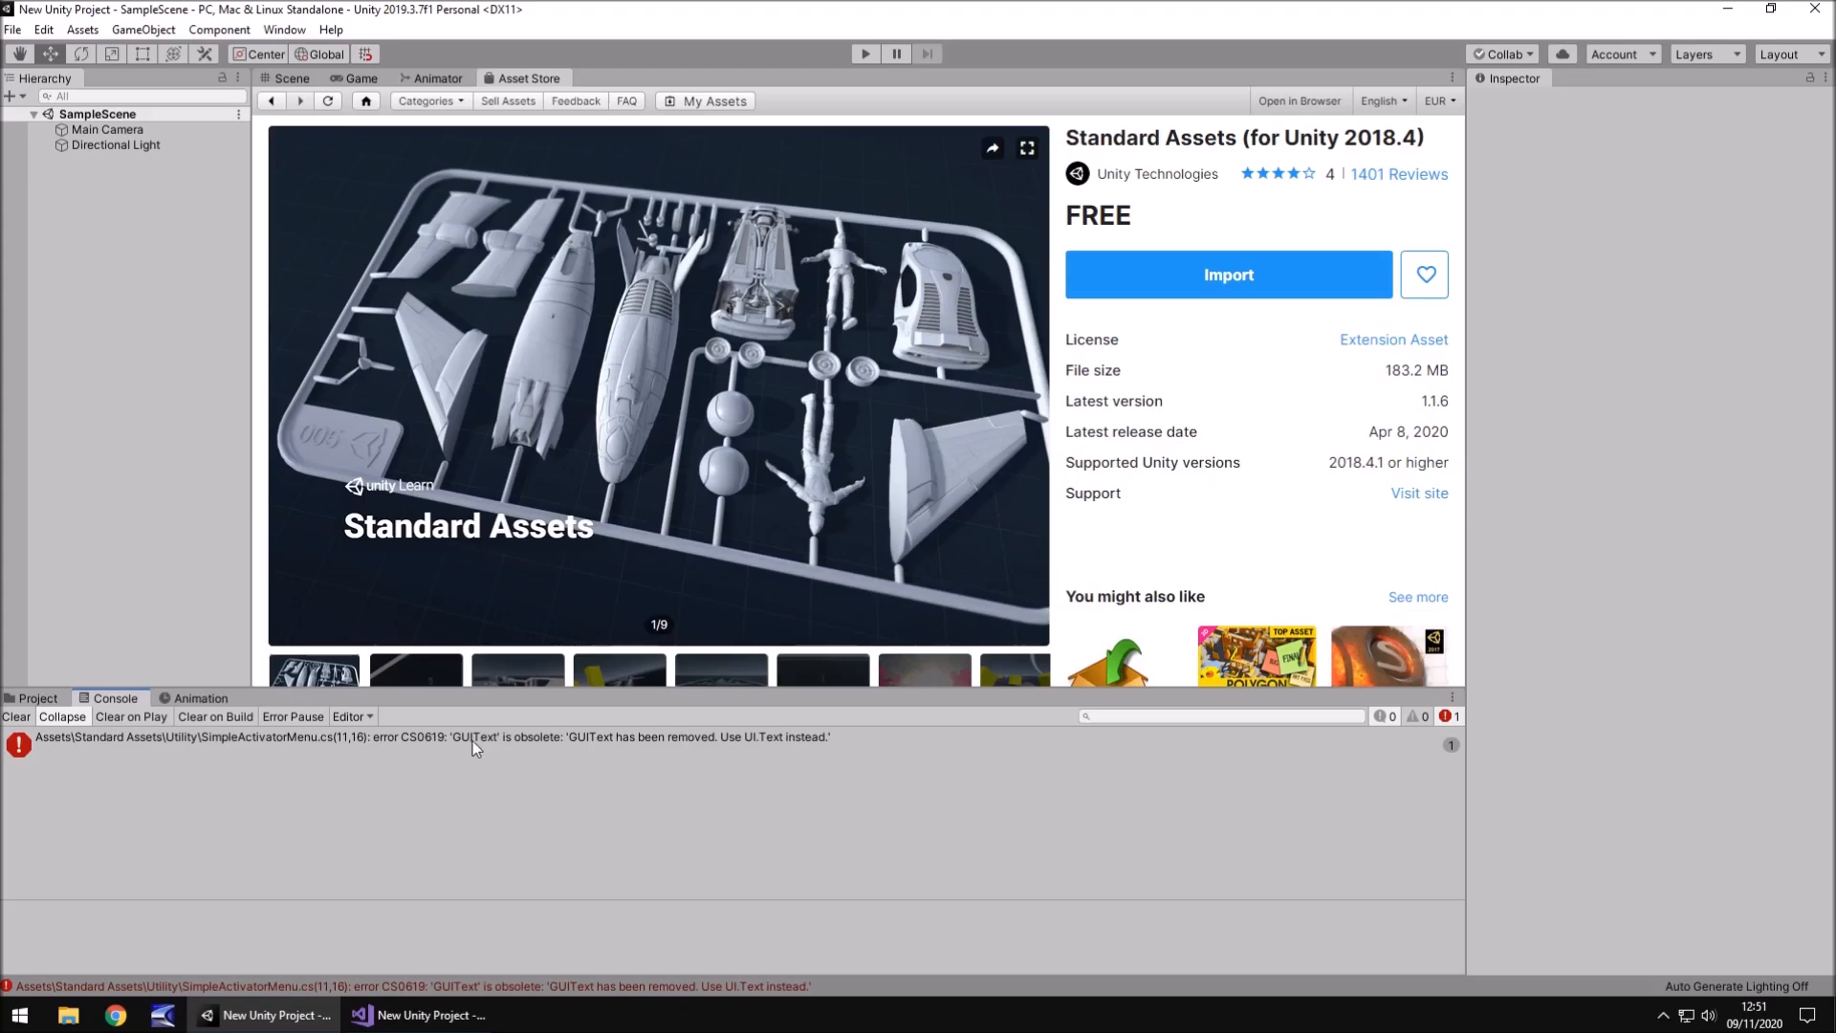
mouse_move(447, 765)
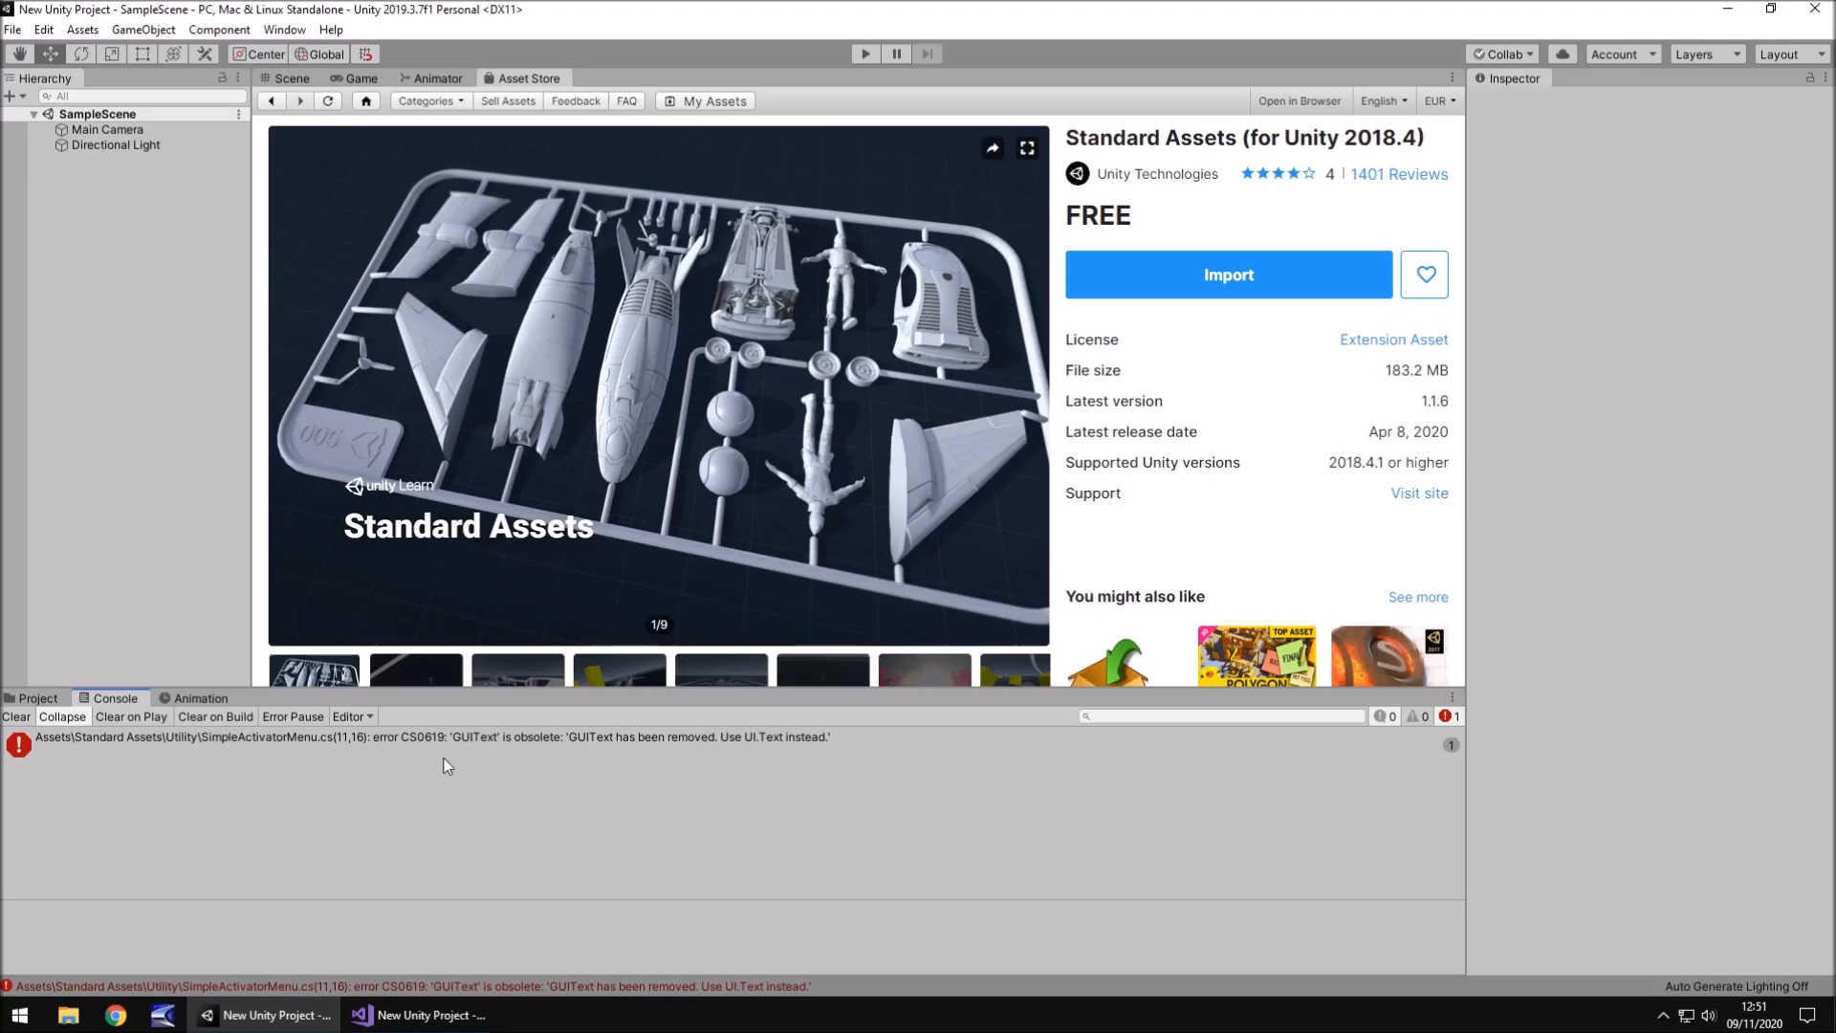
mouse_move(344, 773)
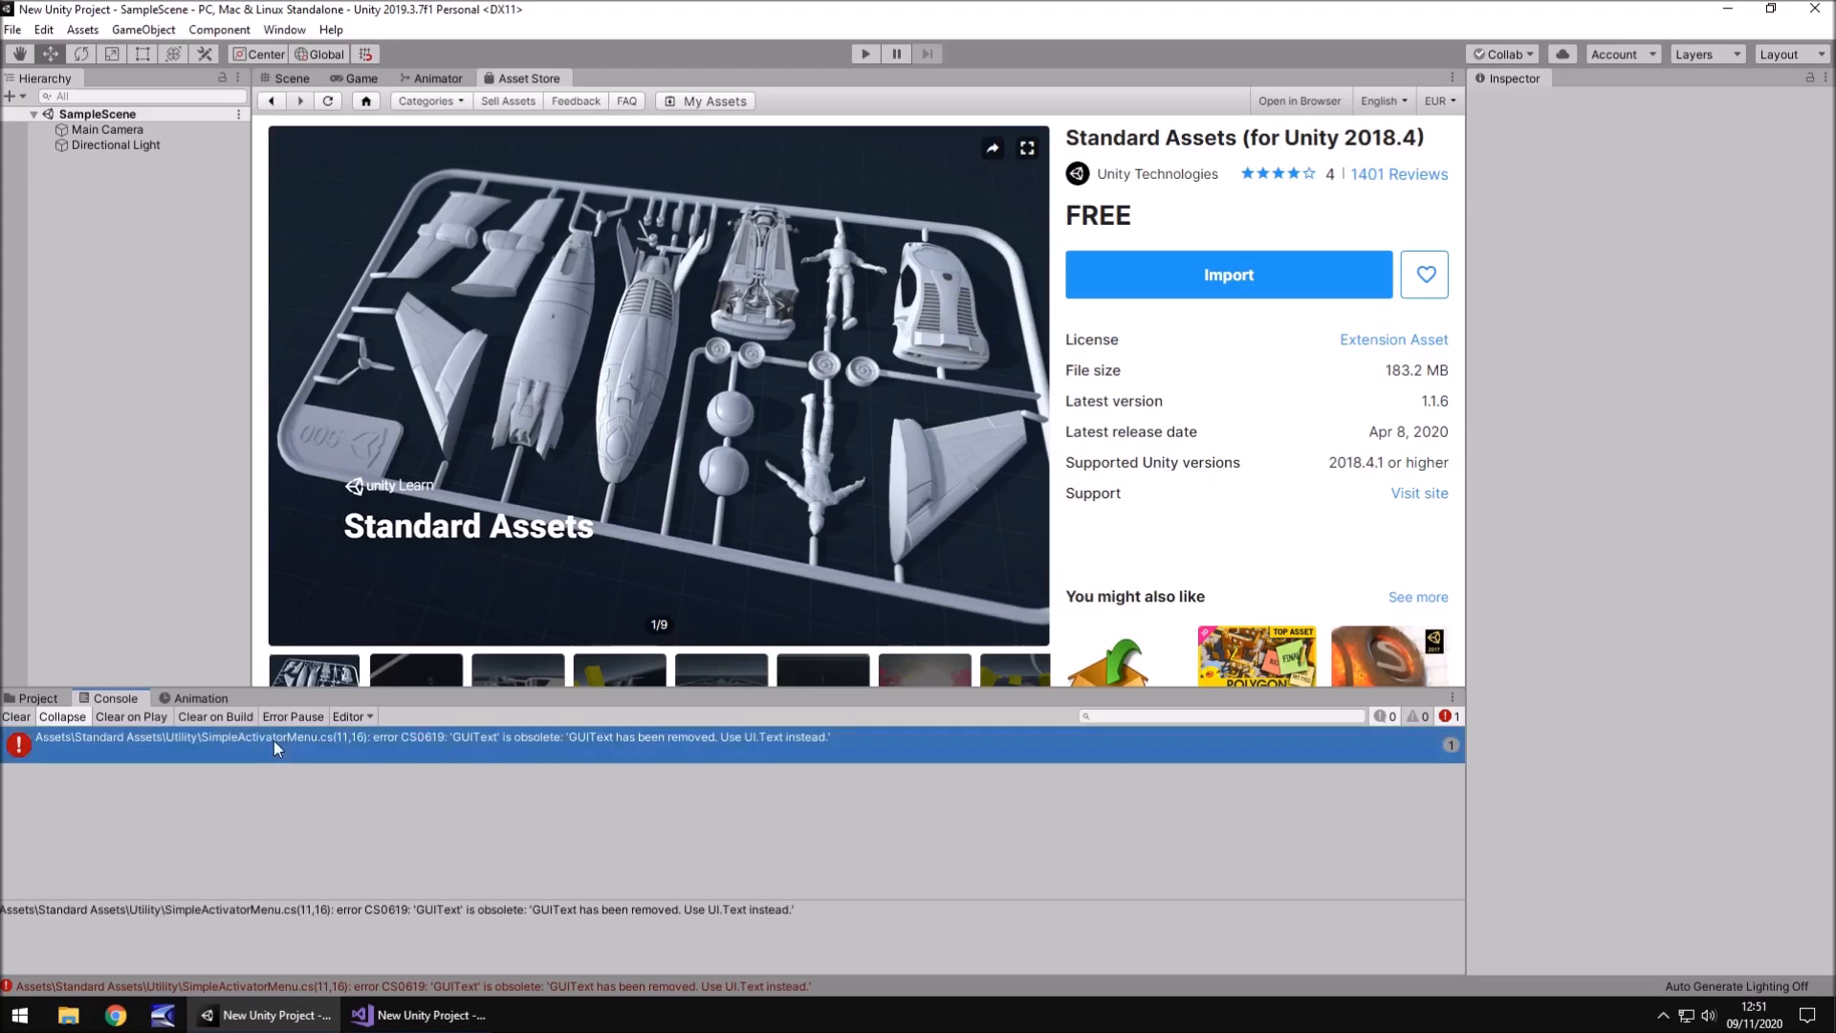
mouse_move(317, 761)
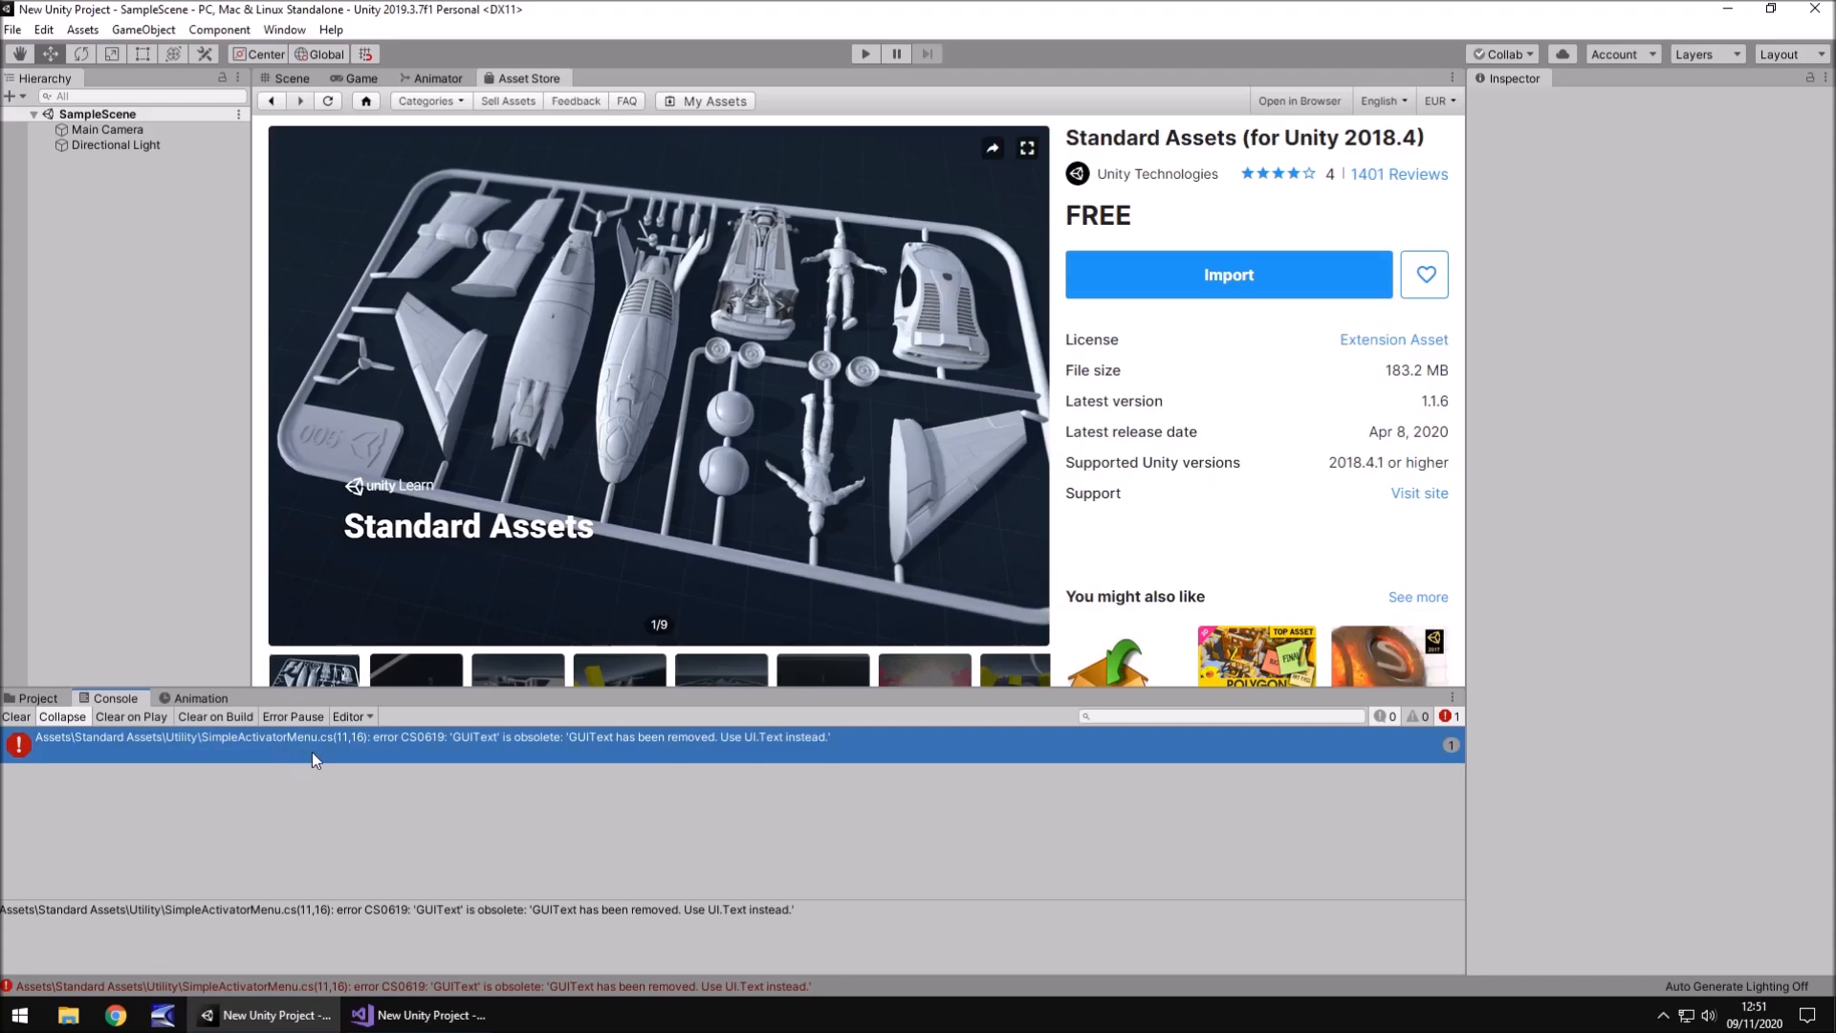
left_click(421, 1016)
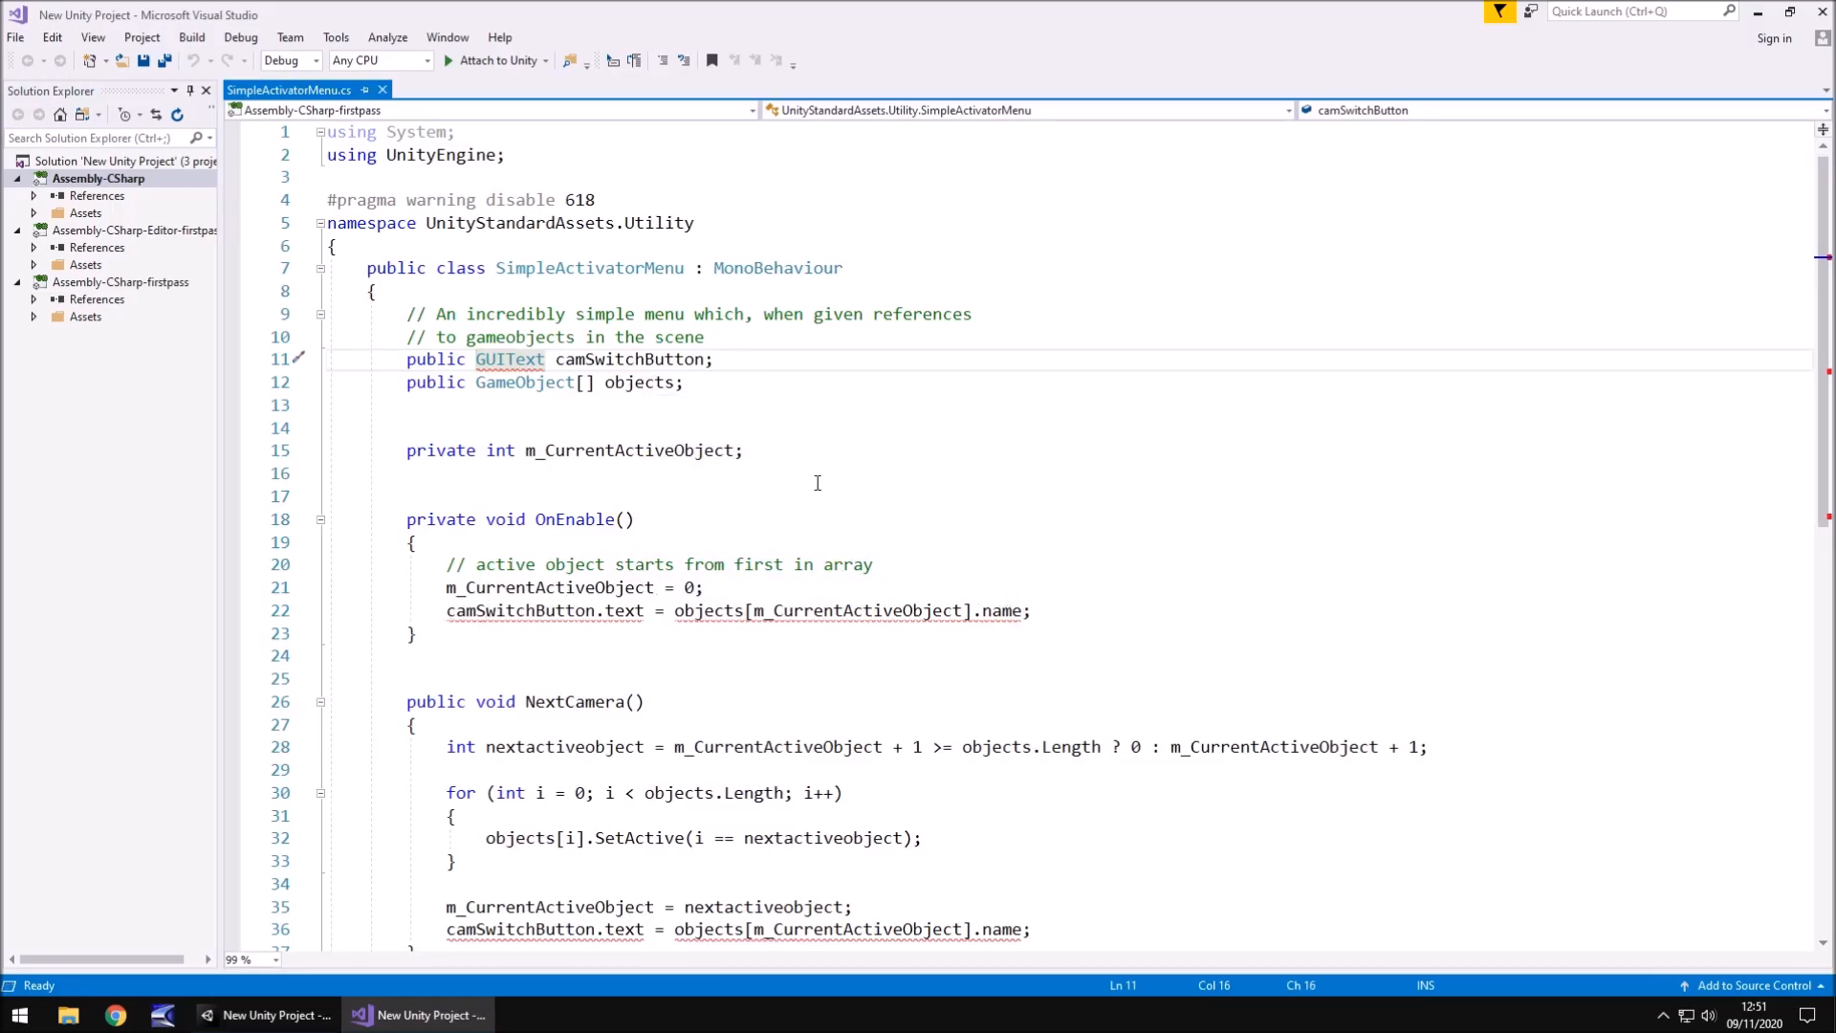
mouse_move(805, 468)
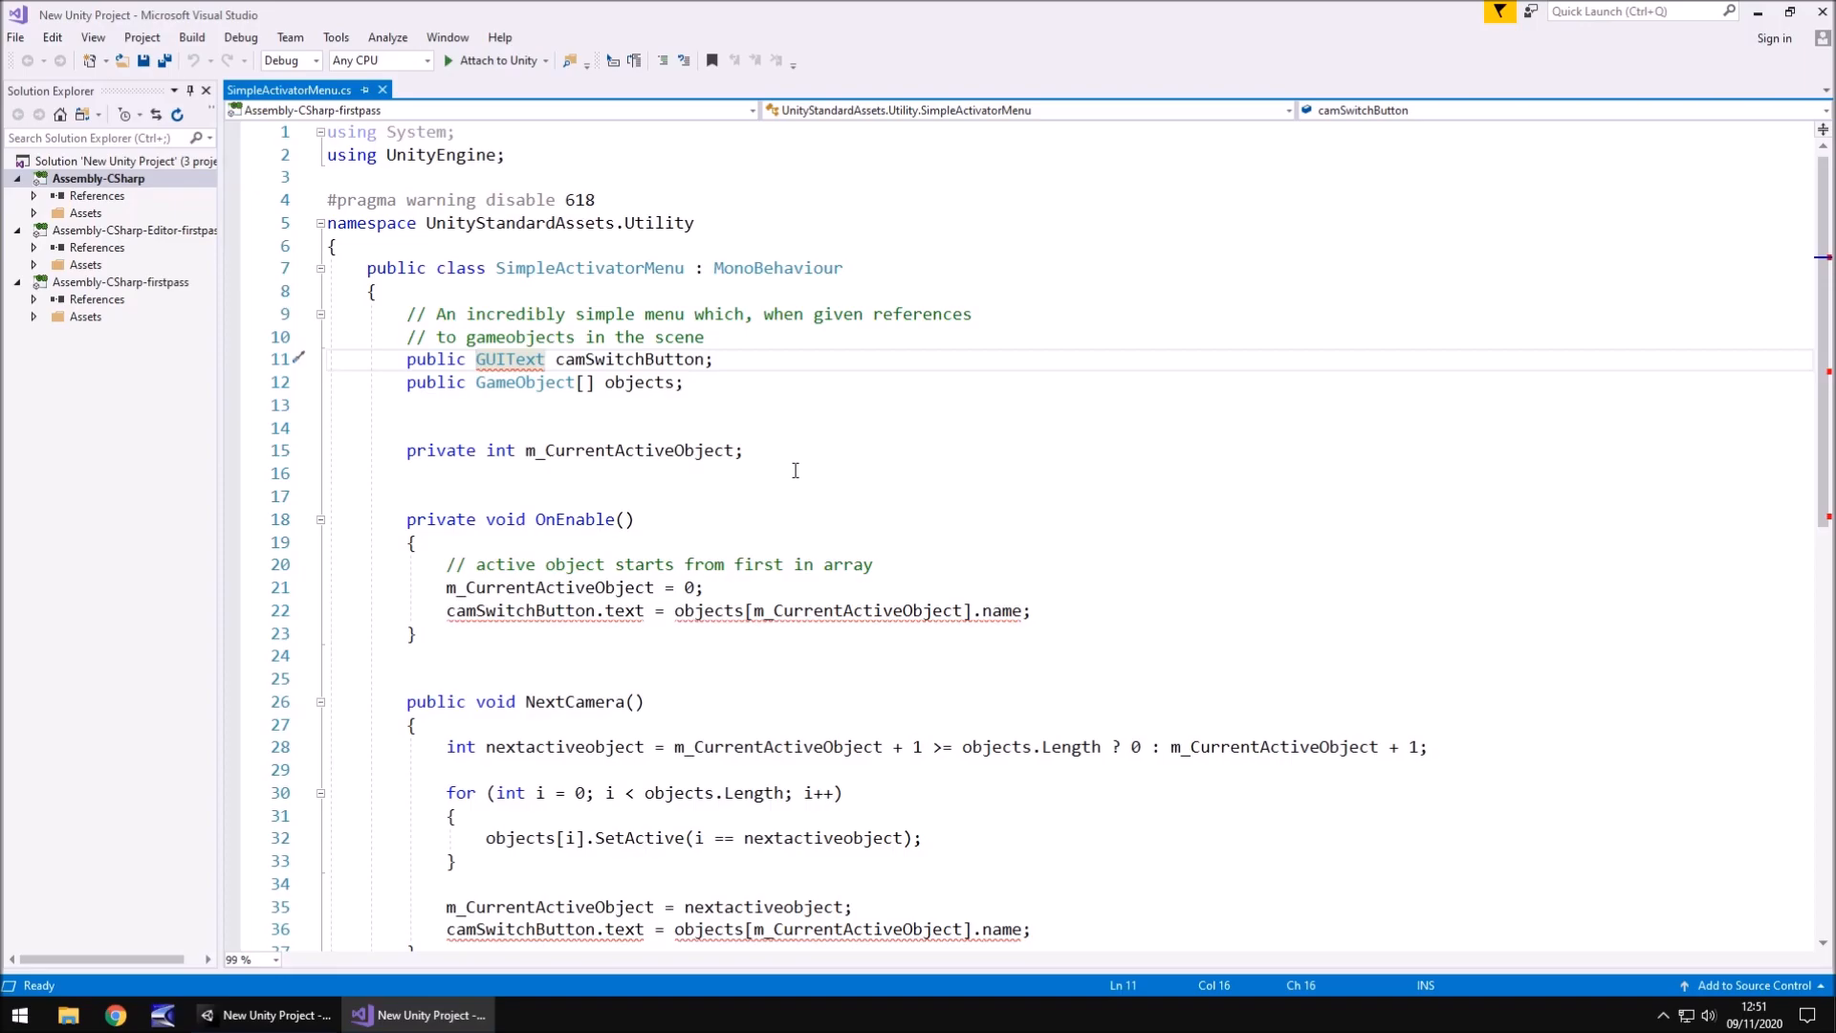
mouse_move(749, 543)
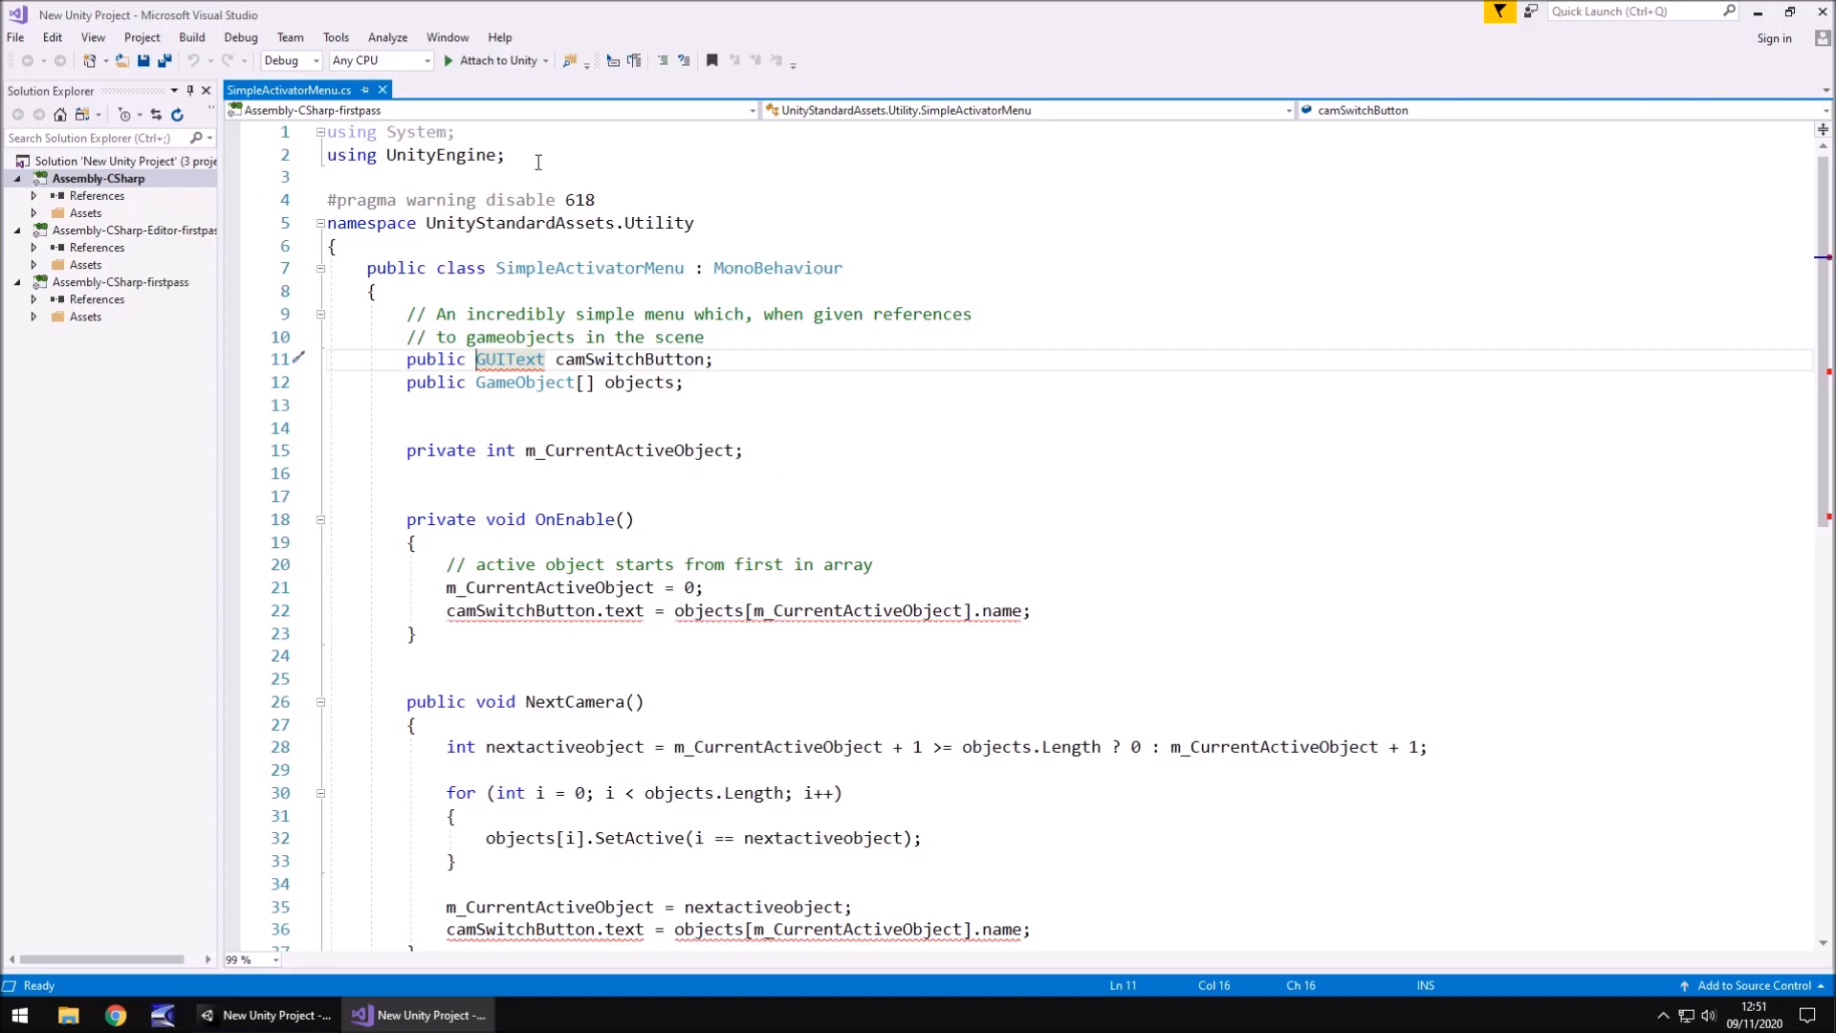
mouse_move(509, 360)
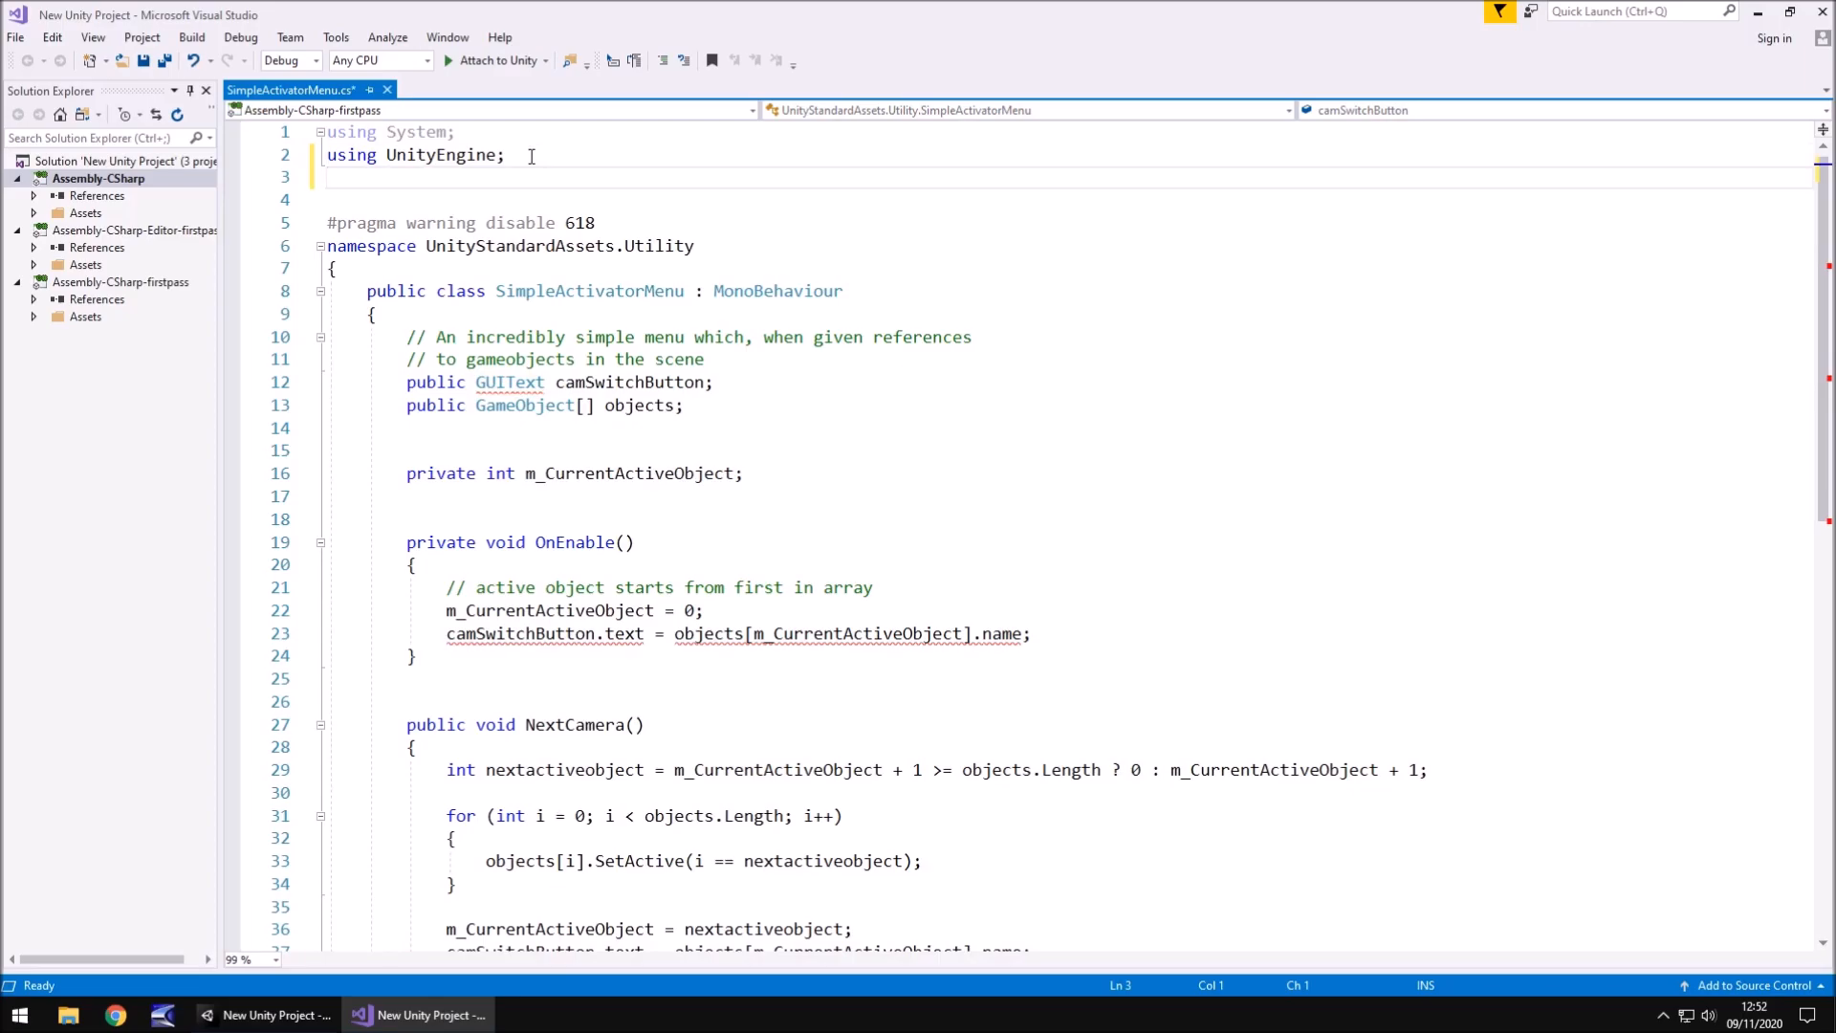
- Add 'using UnityEngine.UI;', retype camSwitchButton from GUIText to Text, and save the script
type("using UnityEngine.UI")
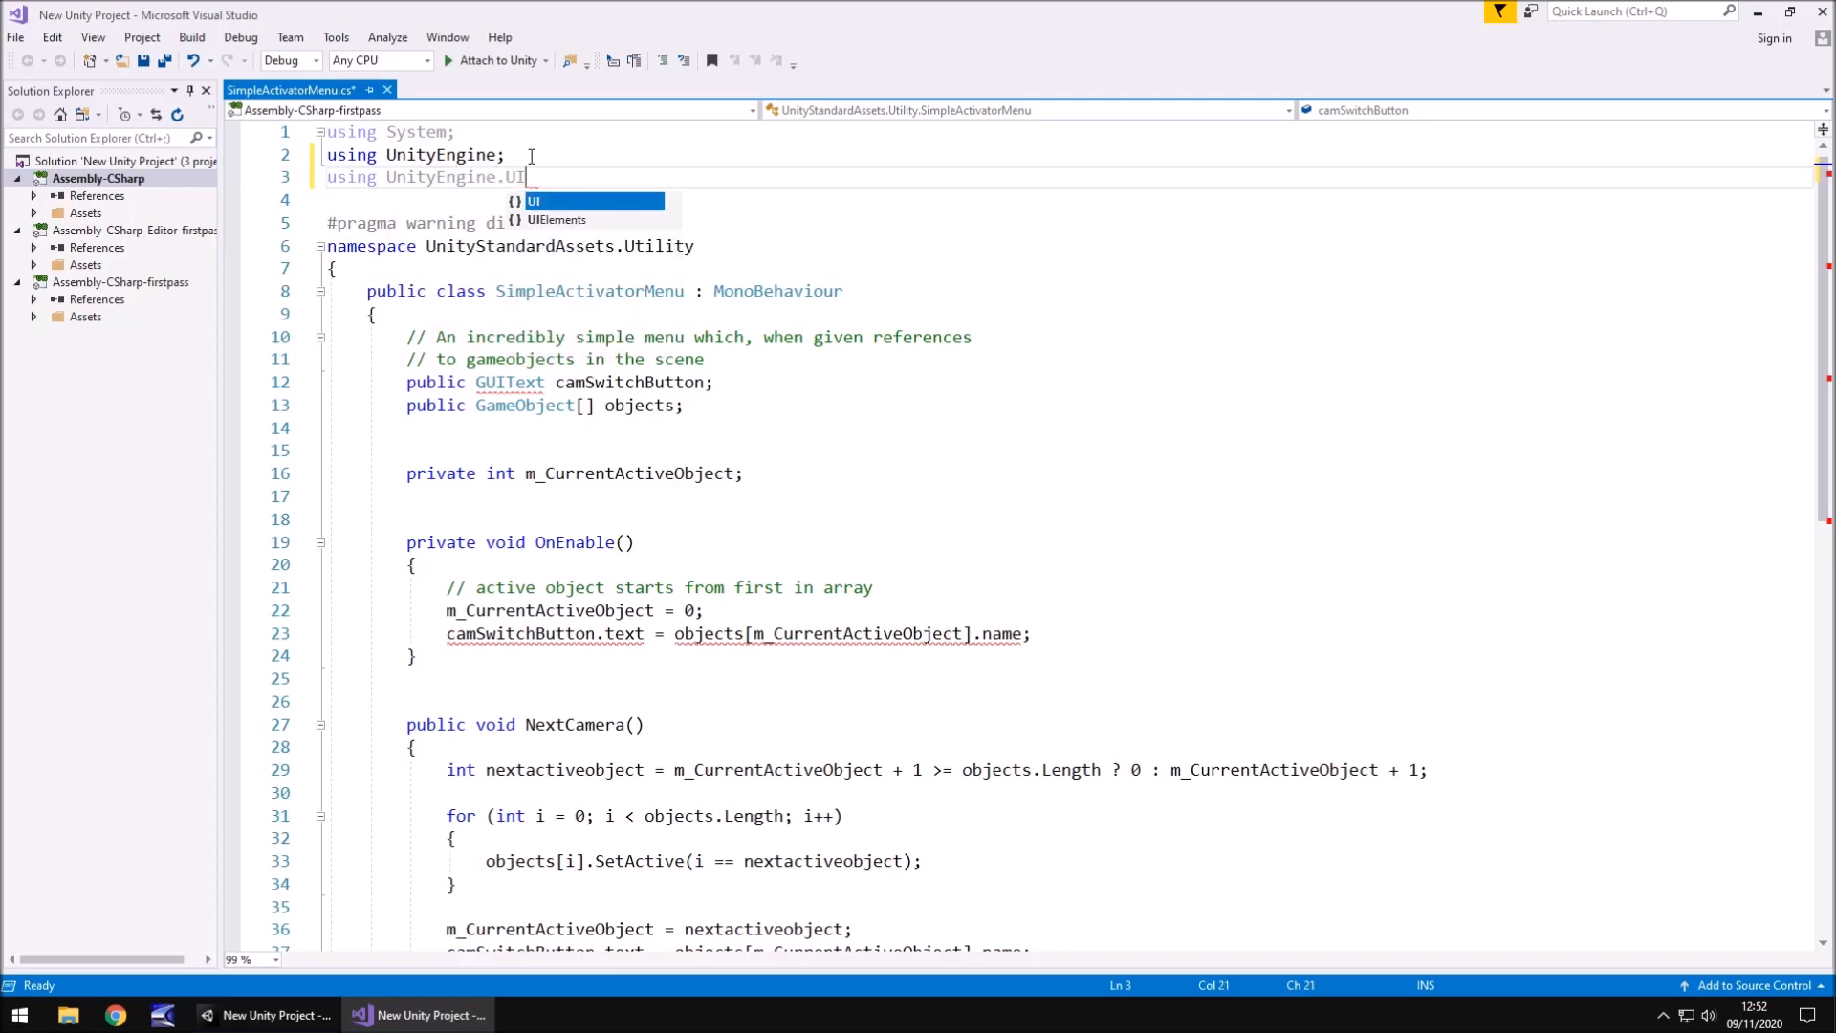
type(";")
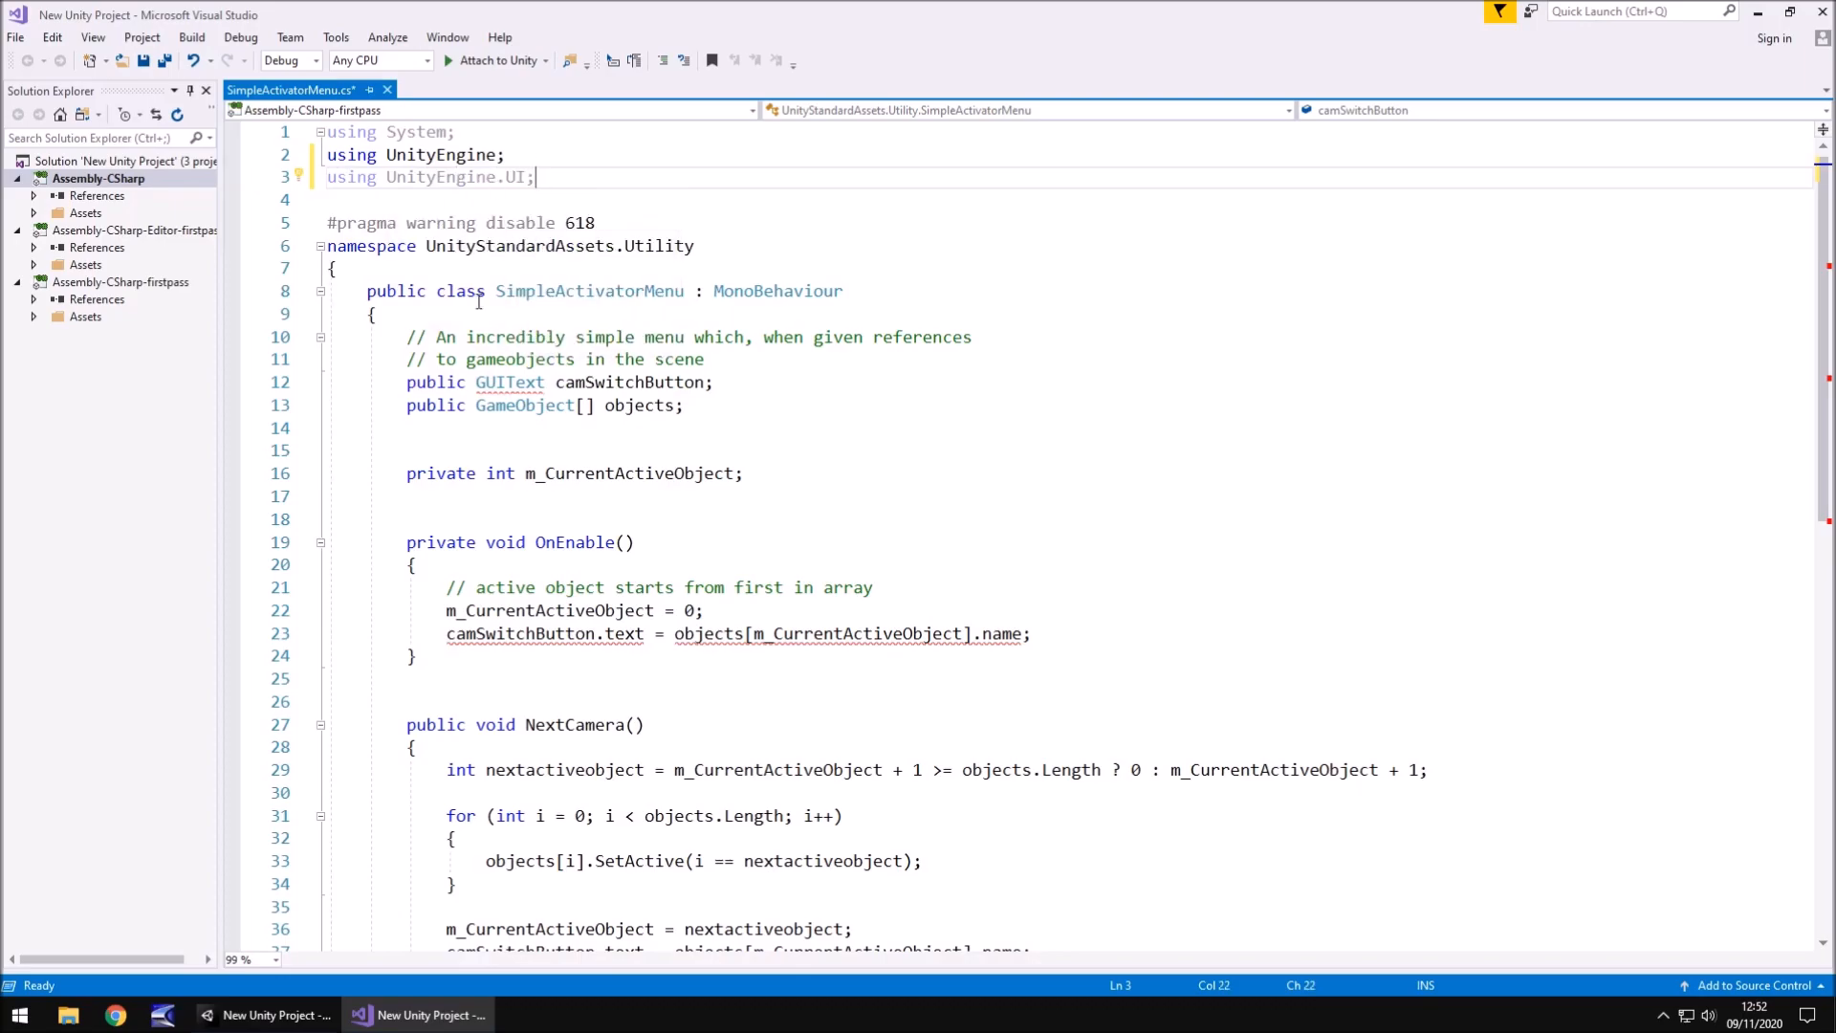
mouse_move(508, 383)
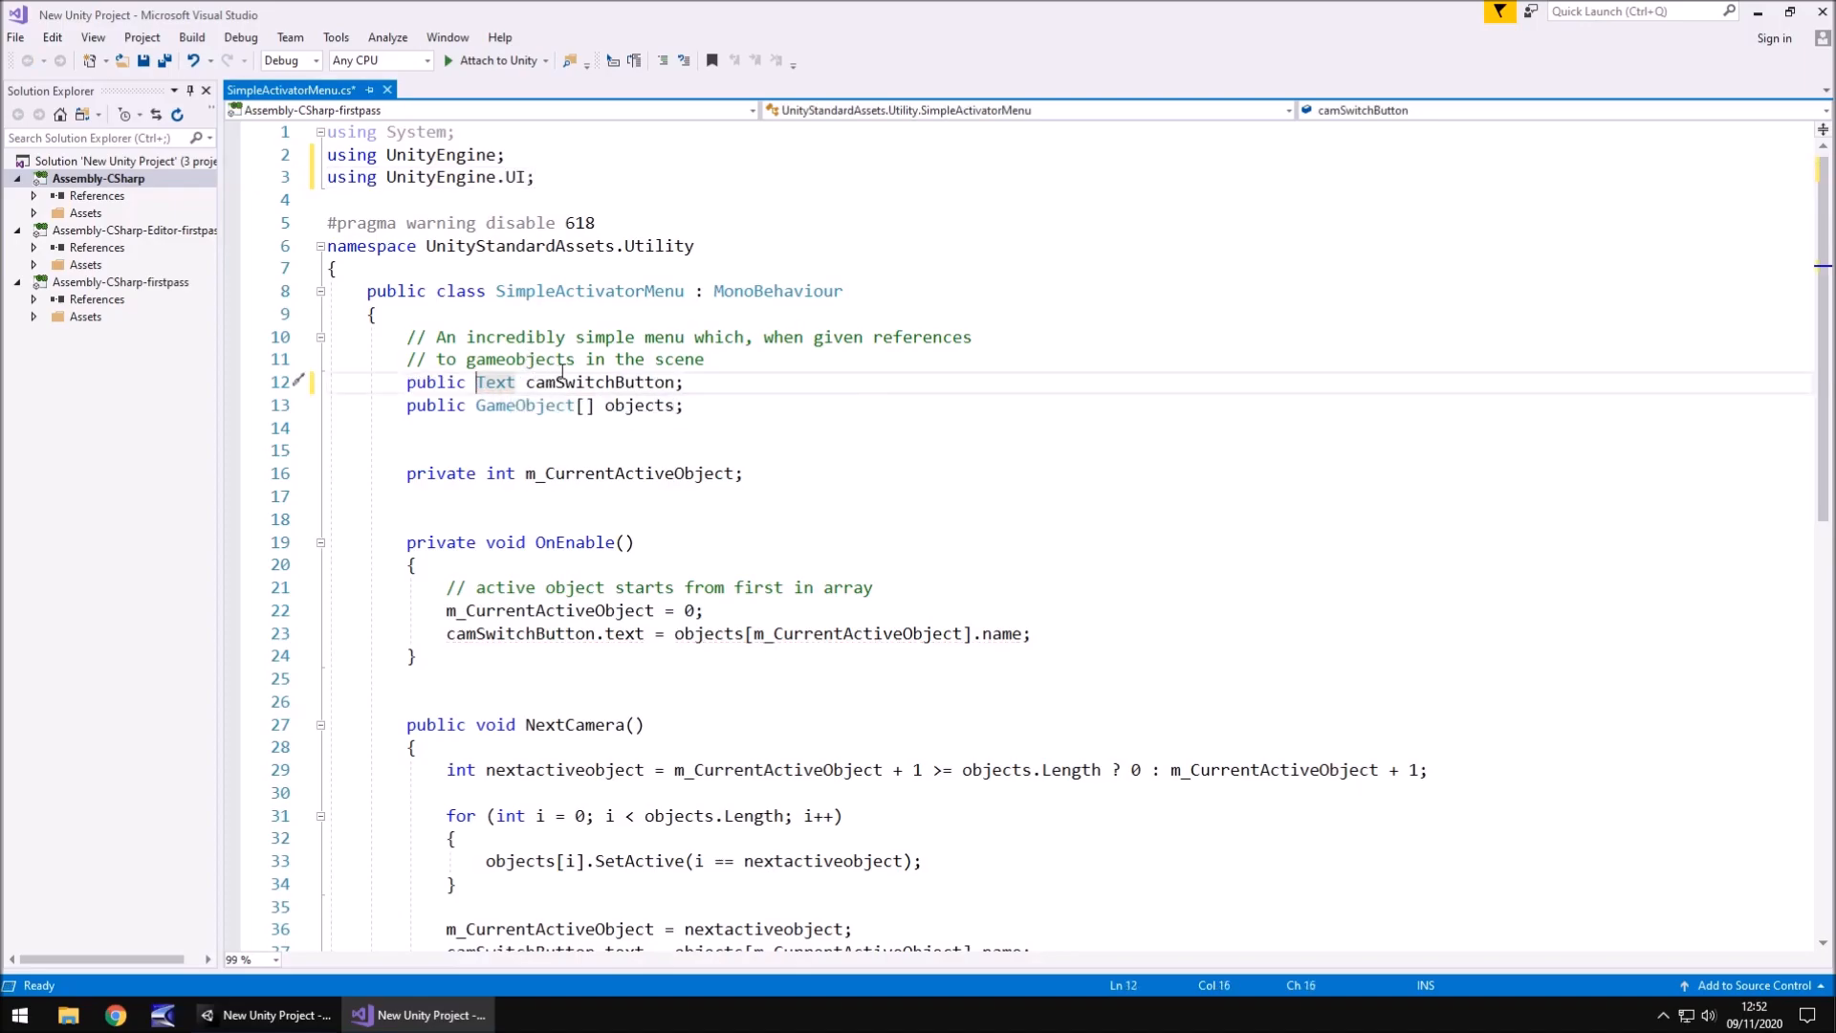
key("ctrl+s")
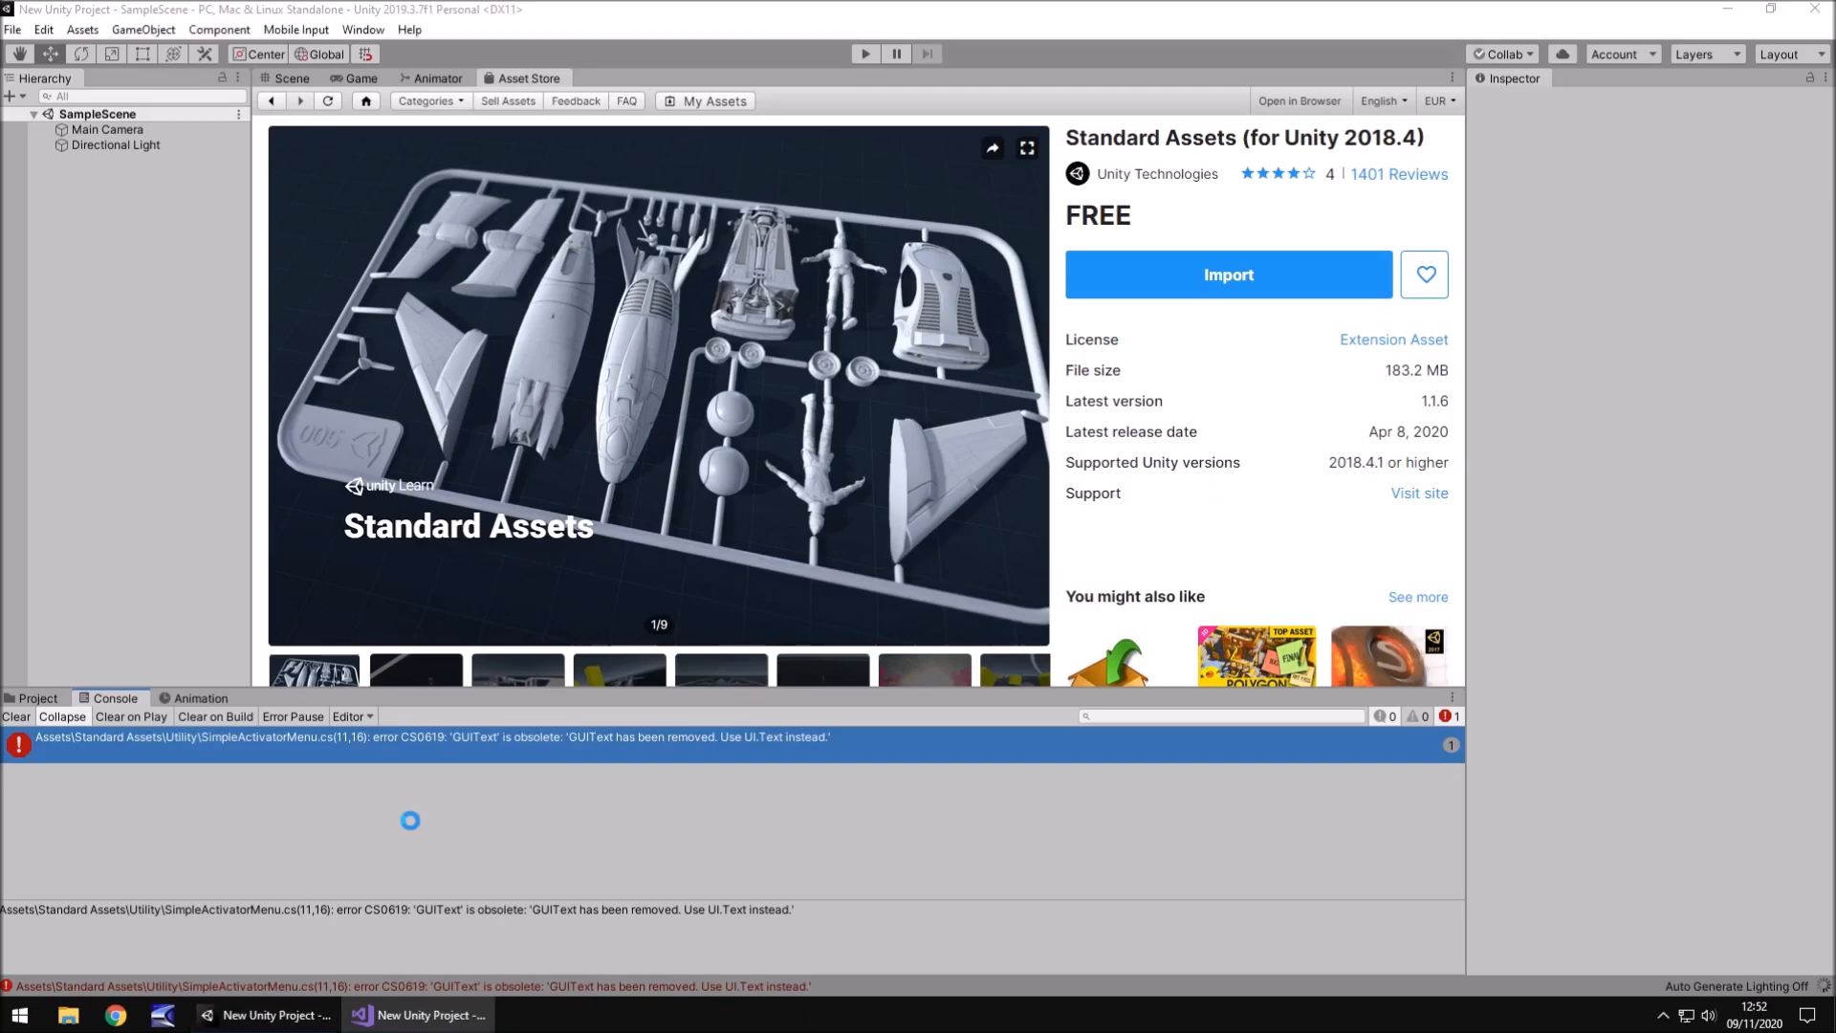
- Refocus Unity to recompile with no errors and show the Project files again
left_click(13, 715)
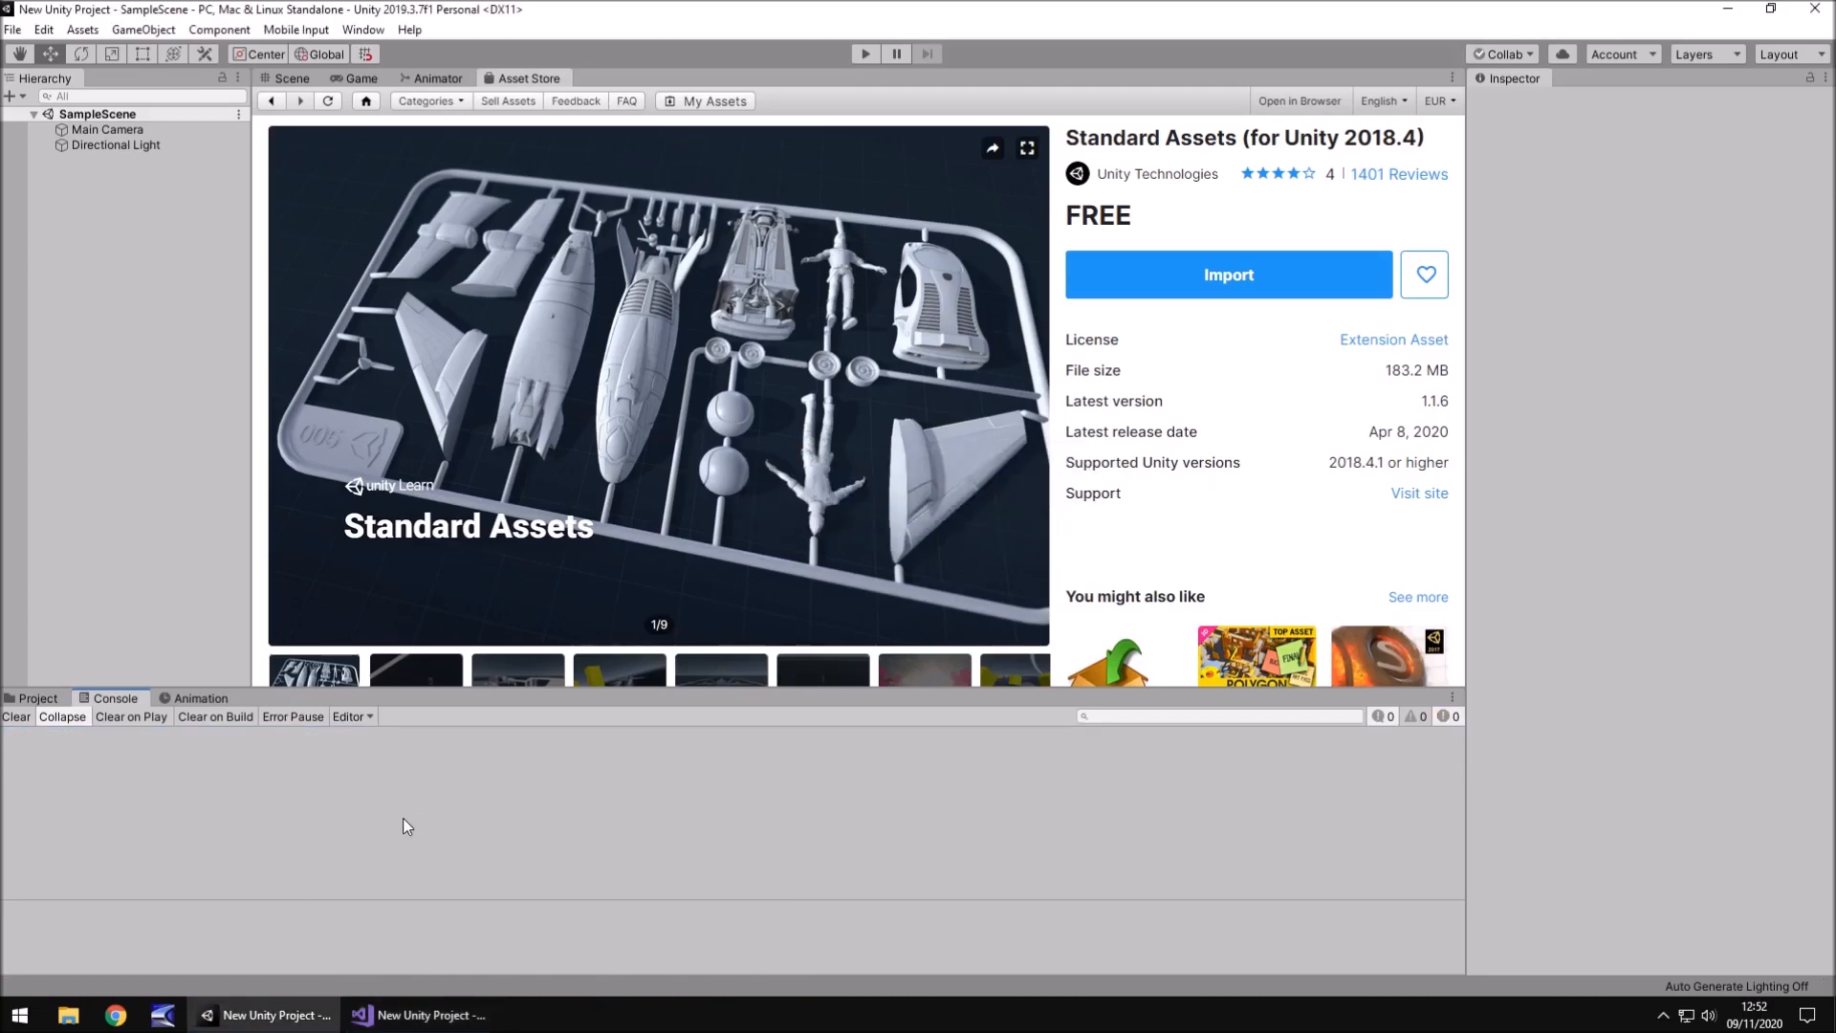
mouse_move(38, 707)
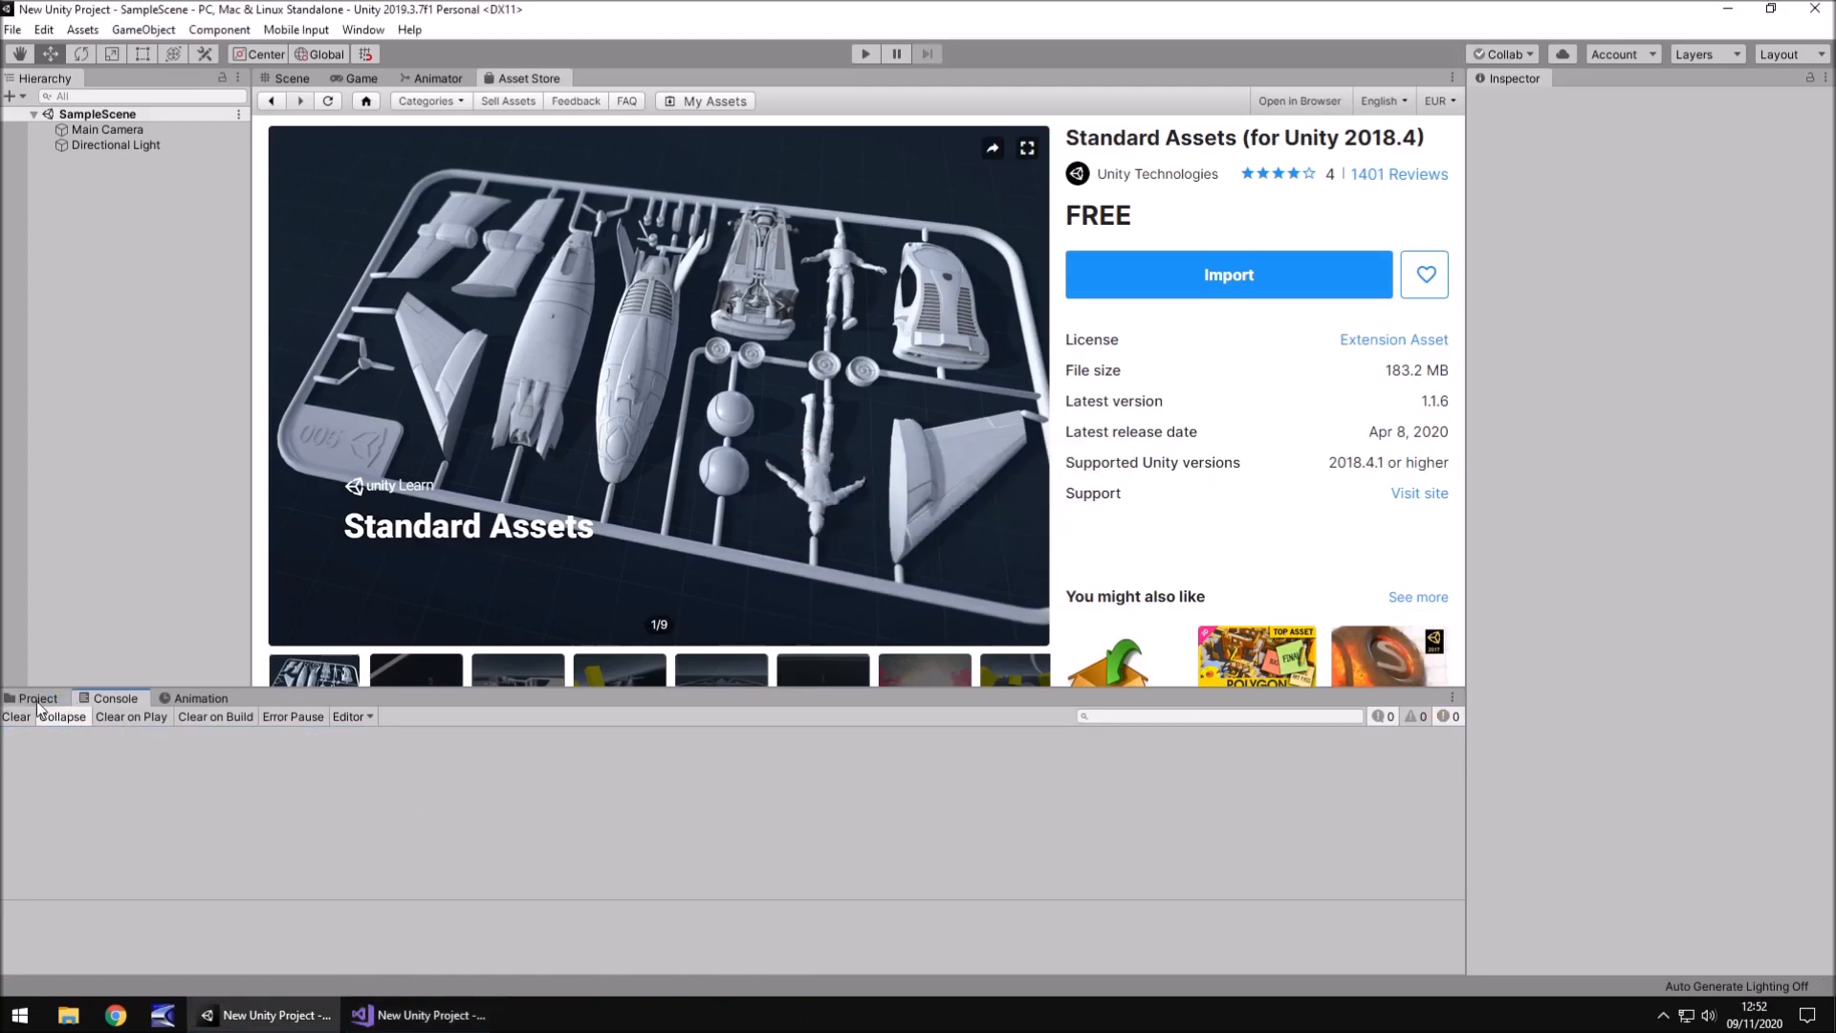
left_click(34, 696)
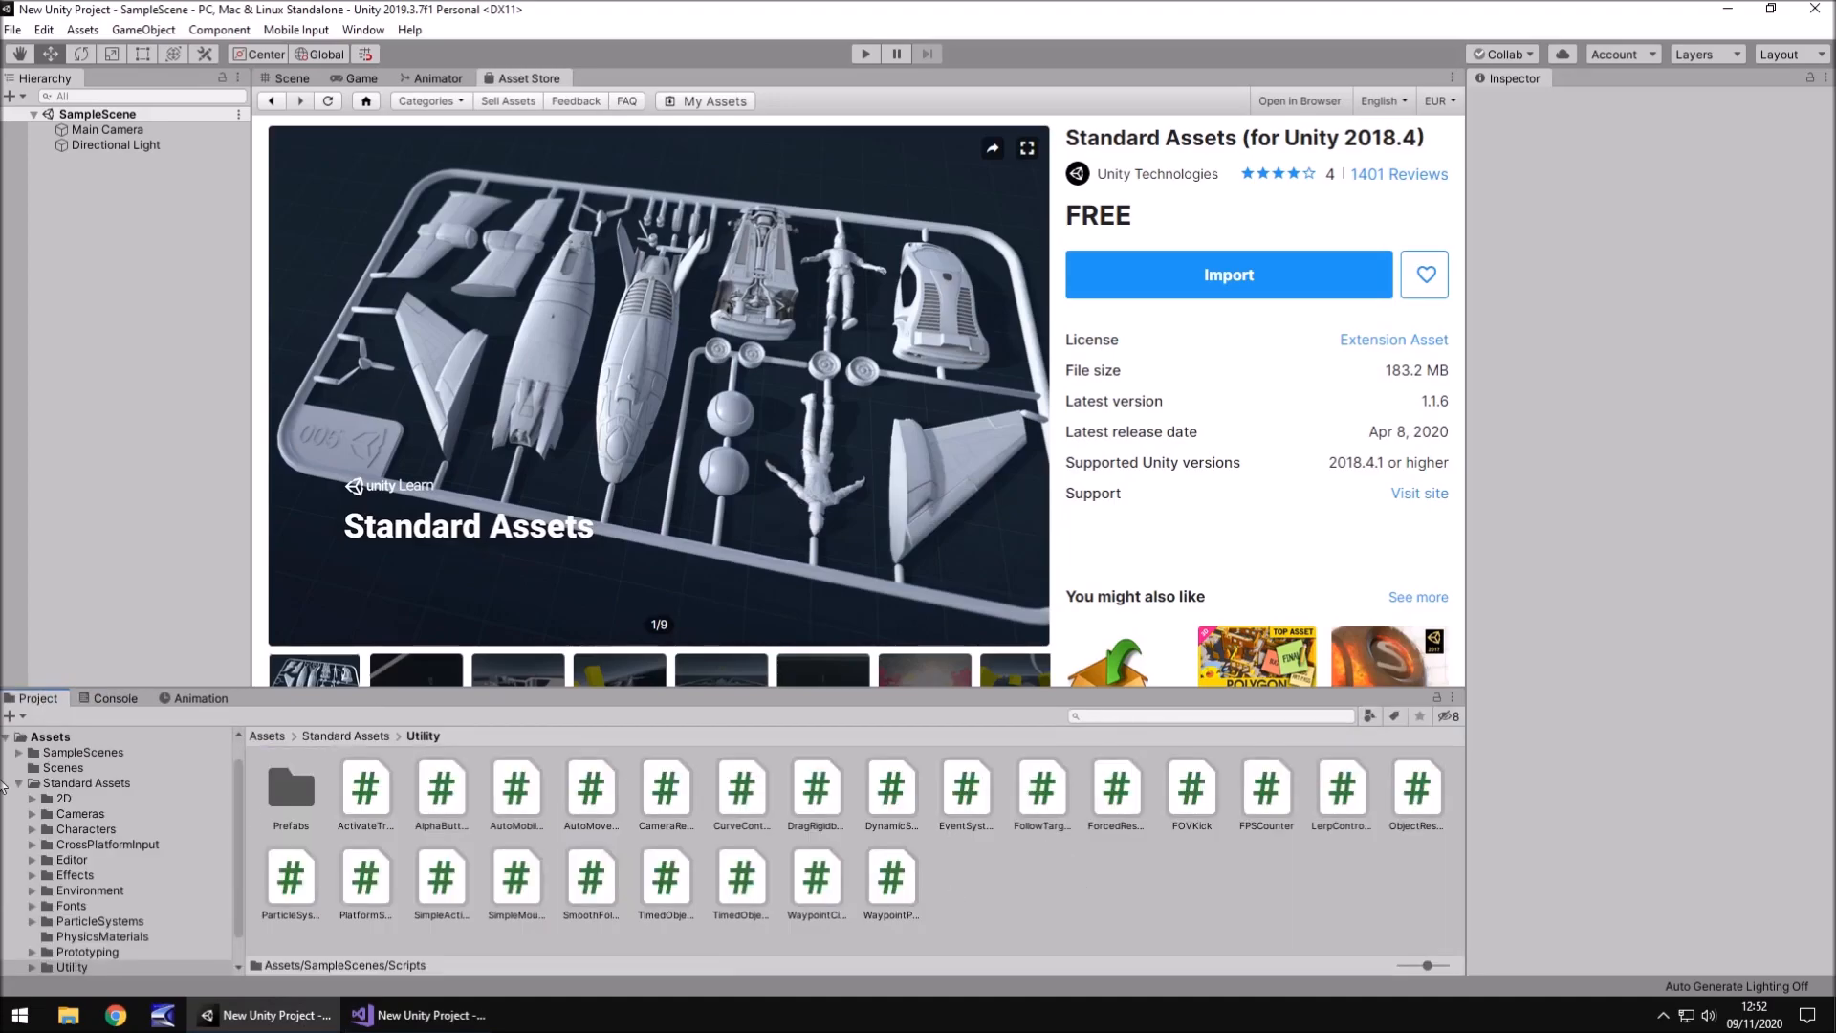